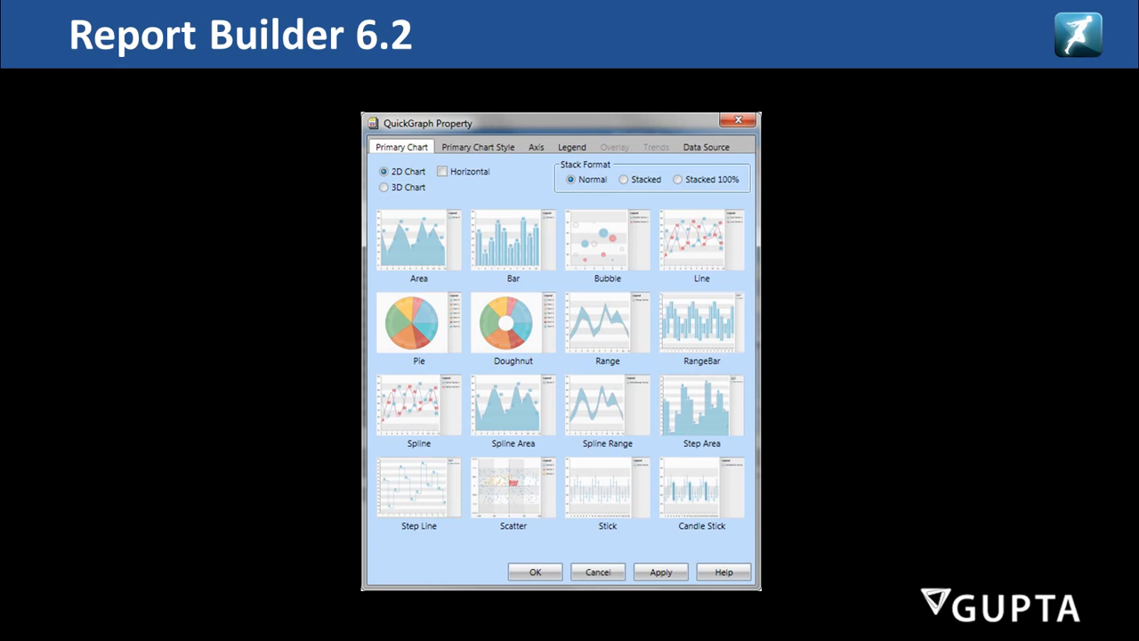
Step: Switch the gallery to 3D chart types and review the style, axis, legend and data source settings
{"action": "left_click", "coordinate": [385, 186]}
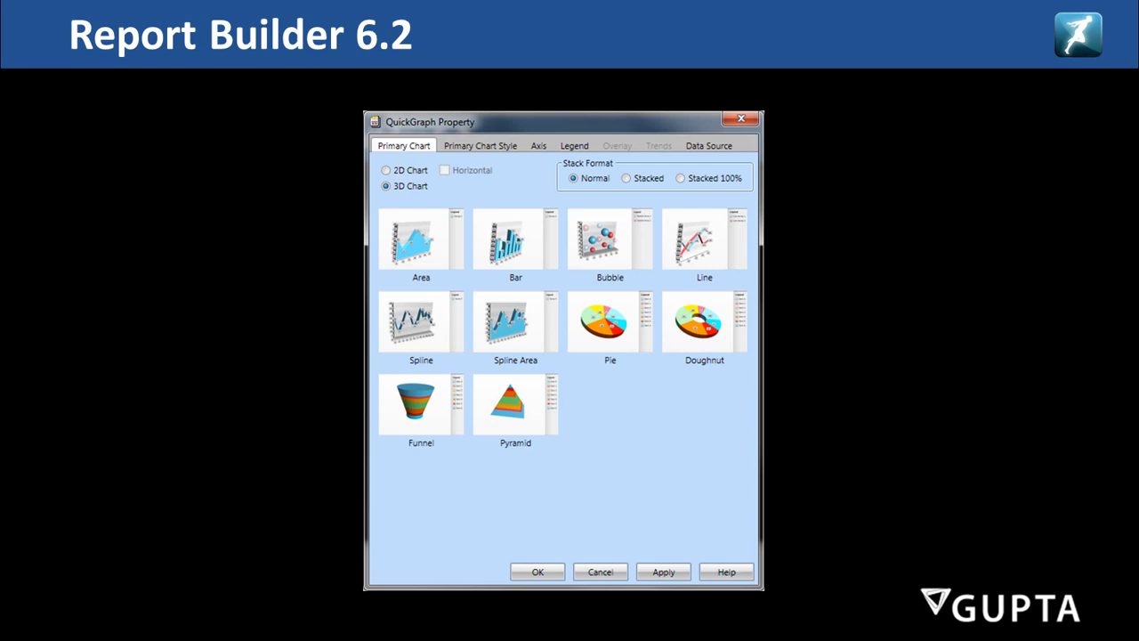
{"action": "left_click", "coordinate": [479, 145]}
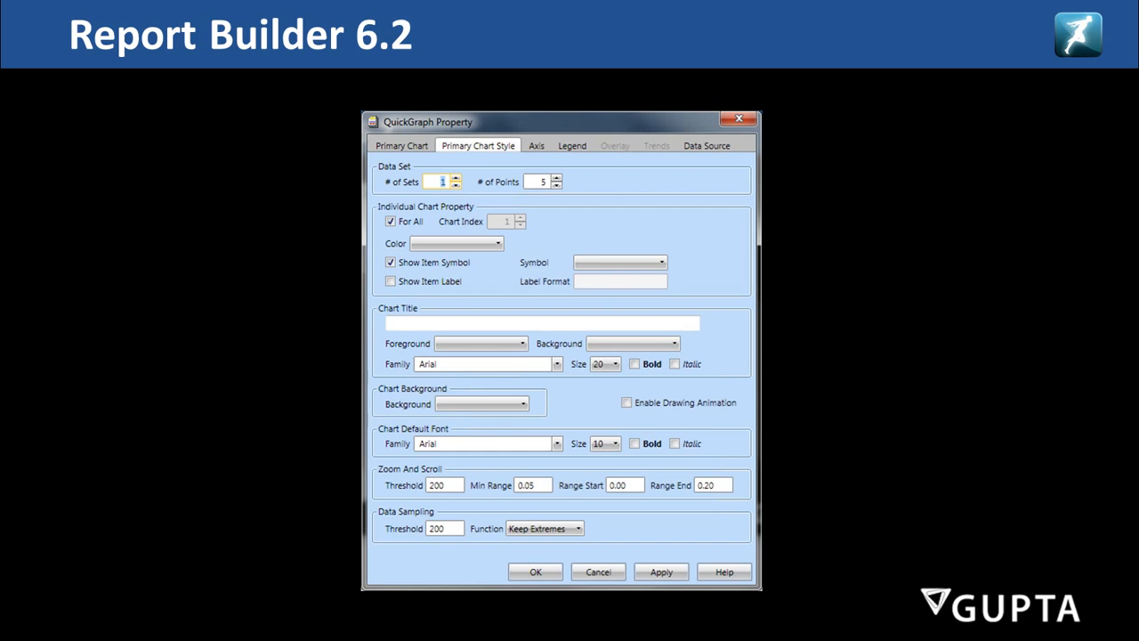
{"action": "left_click", "coordinate": [536, 146]}
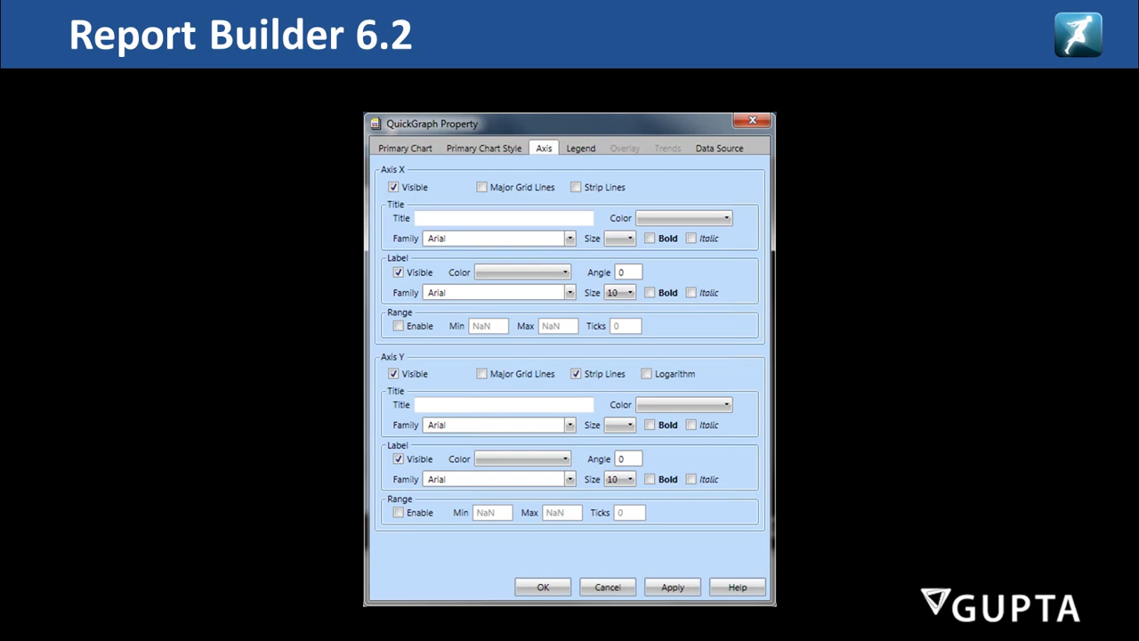
{"action": "left_click", "coordinate": [577, 148]}
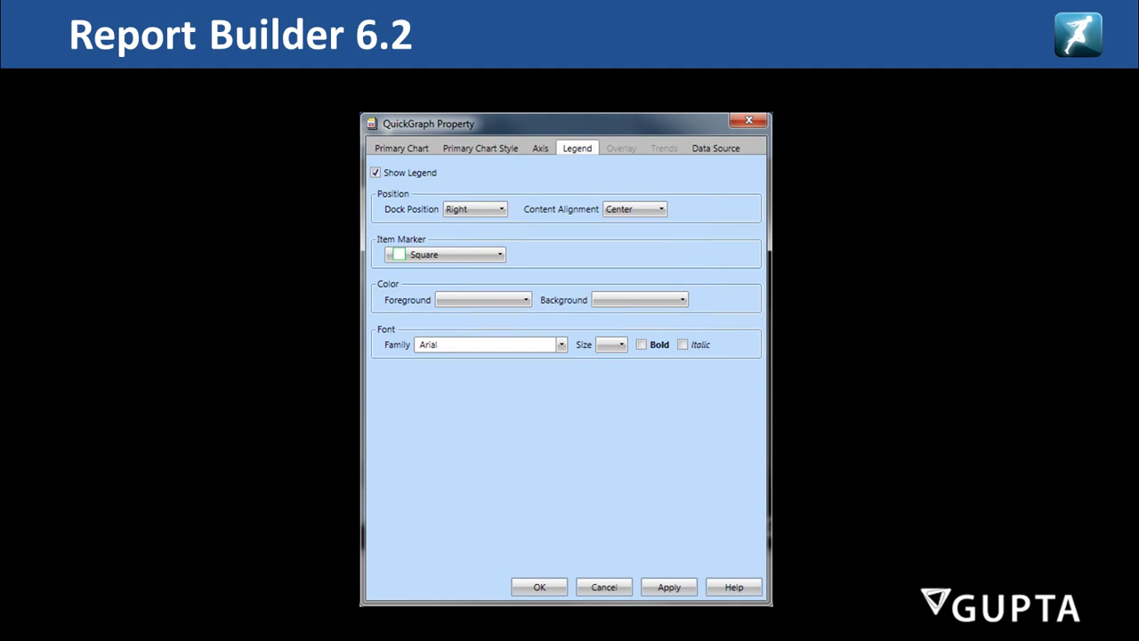
{"action": "left_click", "coordinate": [716, 146]}
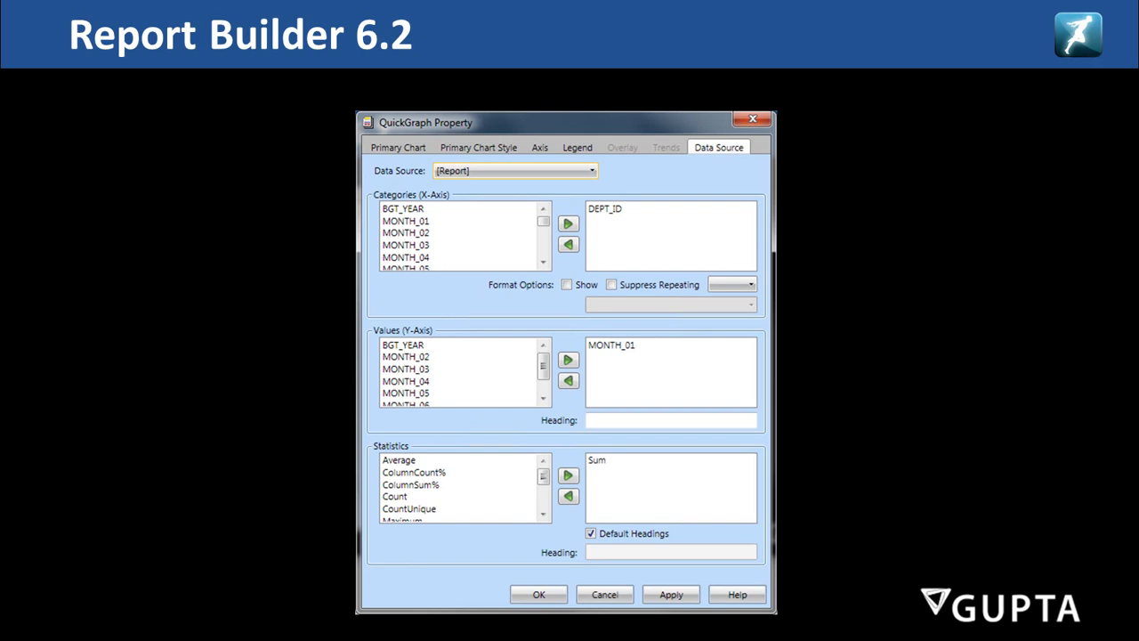
{"action": "left_click", "coordinate": [538, 595]}
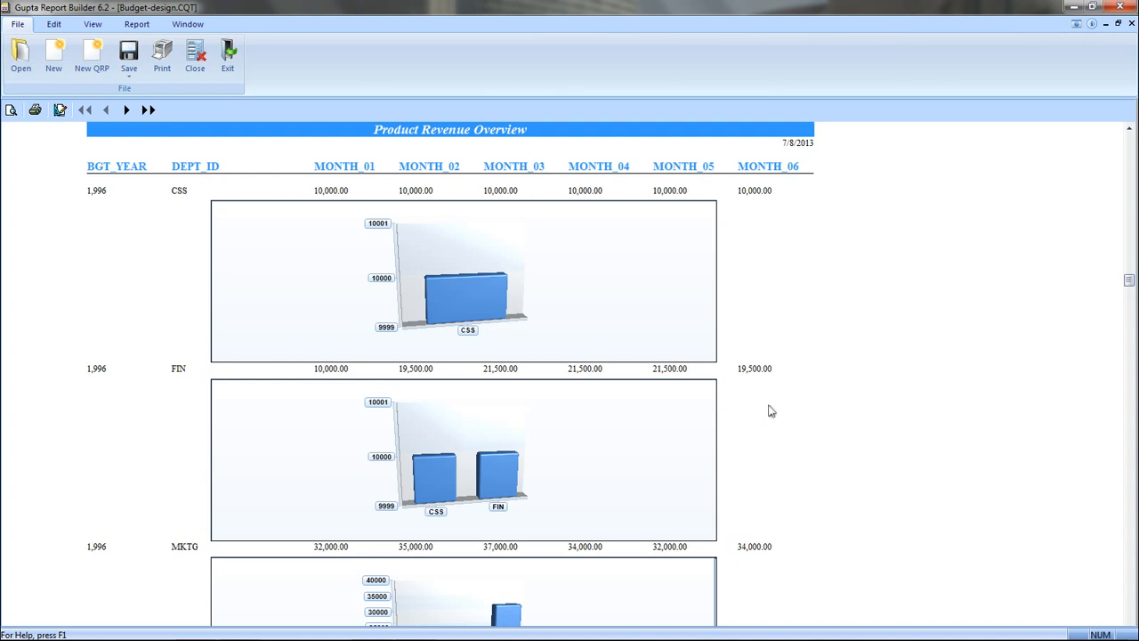
{"action": "mouse_move", "coordinate": [573, 352]}
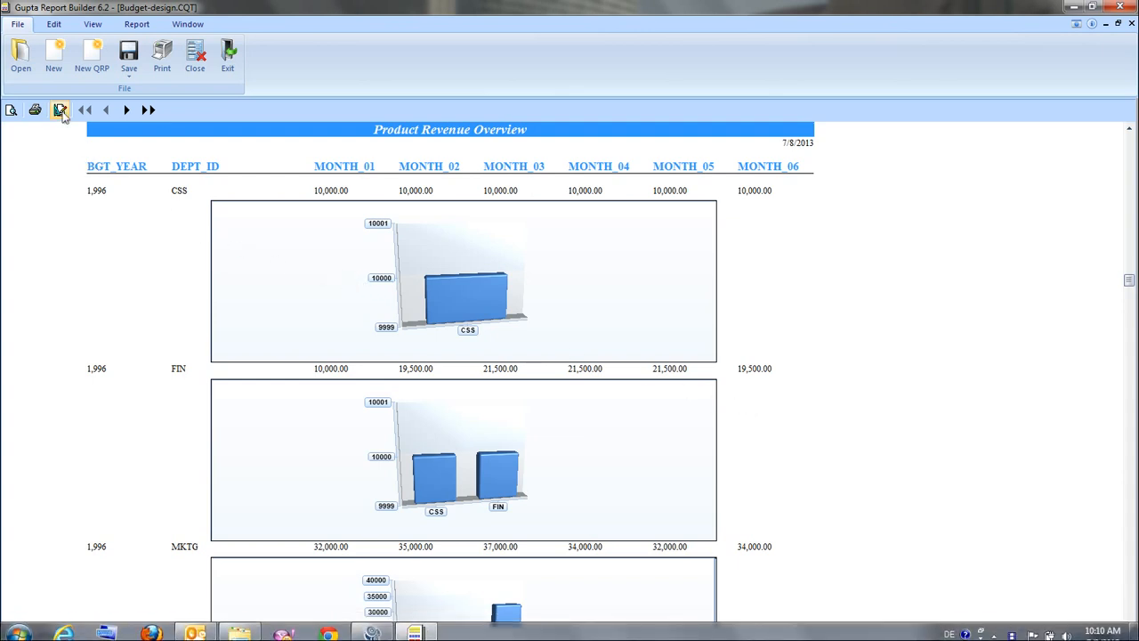
Step: Return to design mode and reach the chart's QuickGraph properties via its context-menu Properties
{"action": "left_click", "coordinate": [61, 110]}
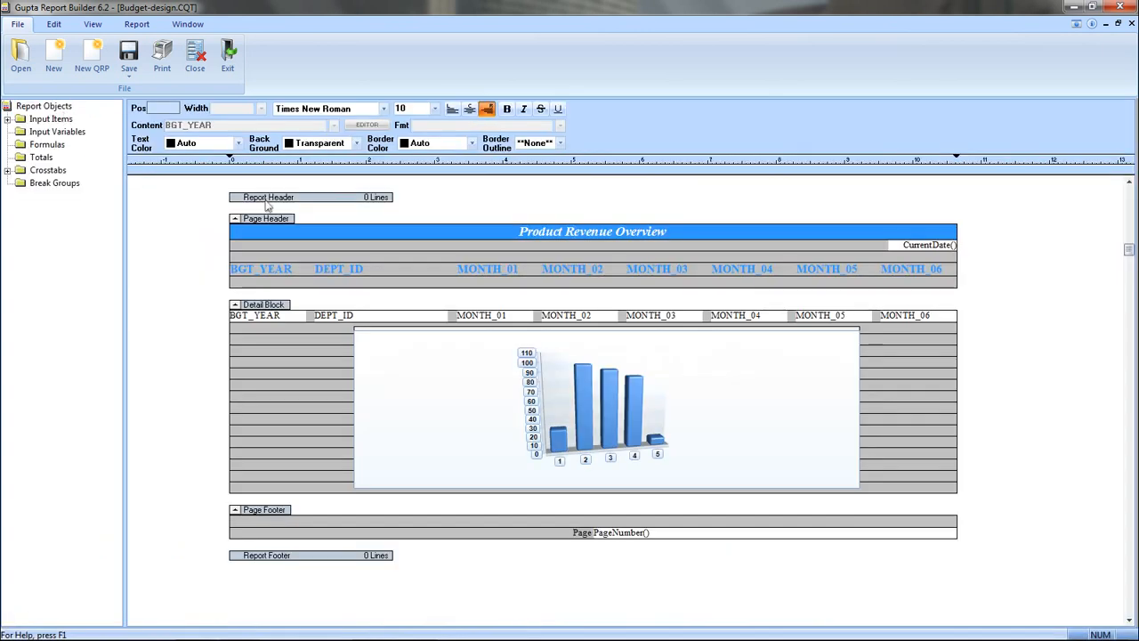
{"action": "left_click", "coordinate": [605, 405]}
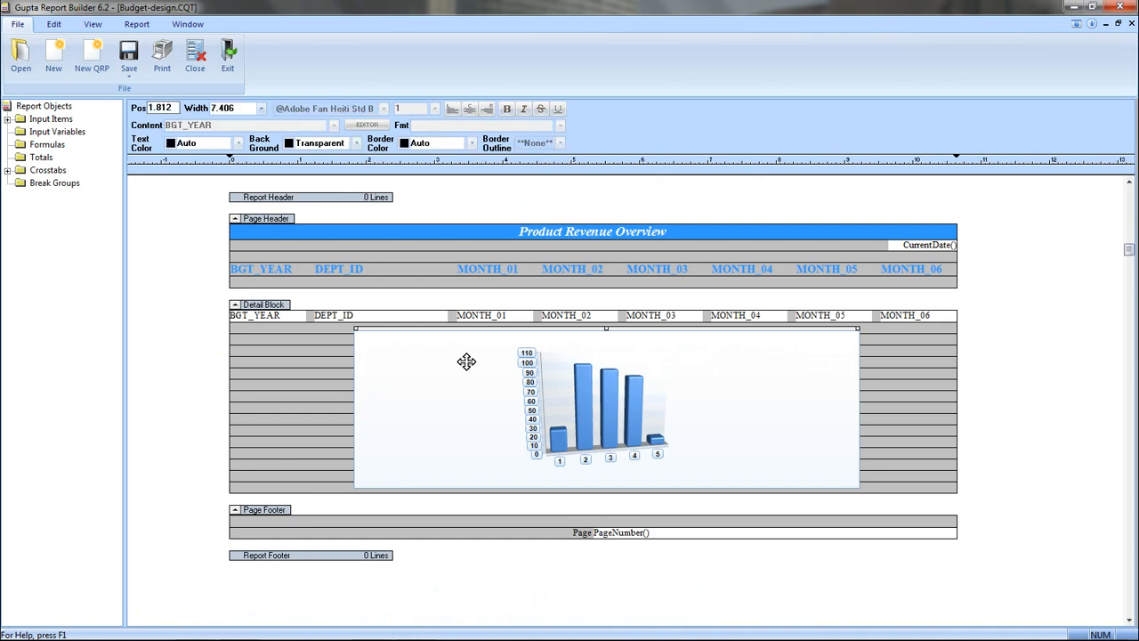
{"action": "right_click", "coordinate": [466, 361]}
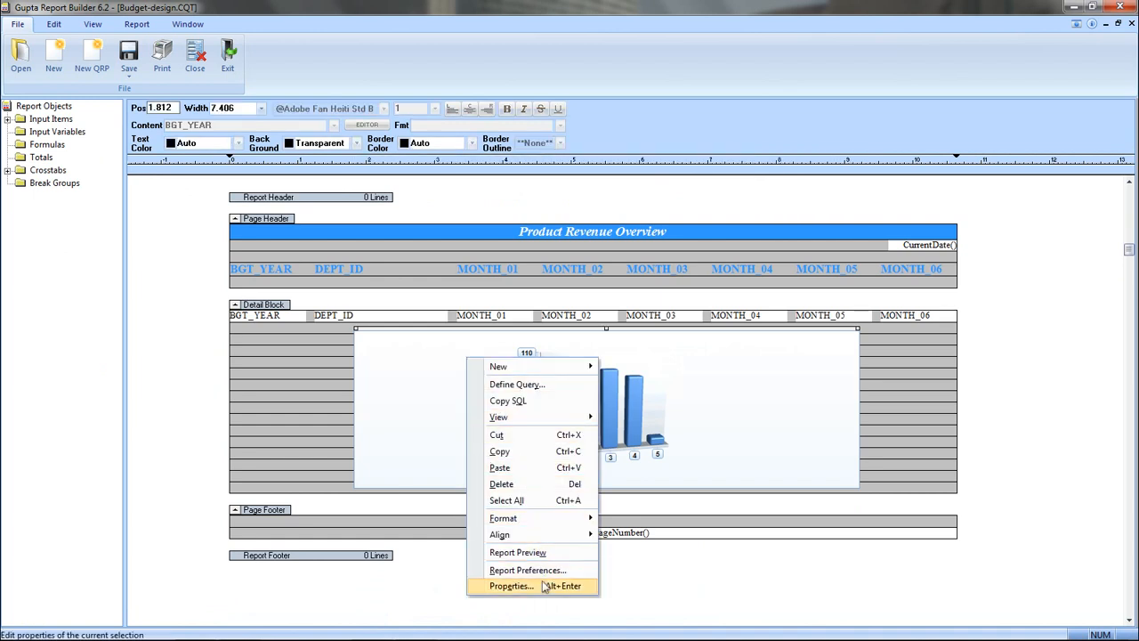
{"action": "left_click", "coordinate": [511, 585]}
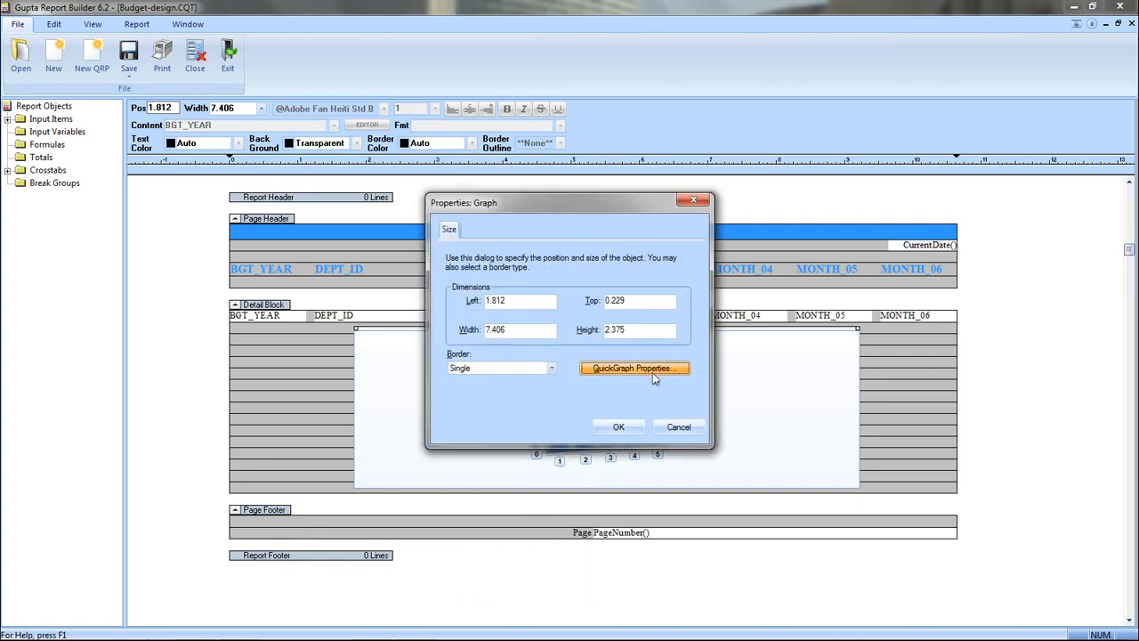
{"action": "left_click", "coordinate": [633, 367]}
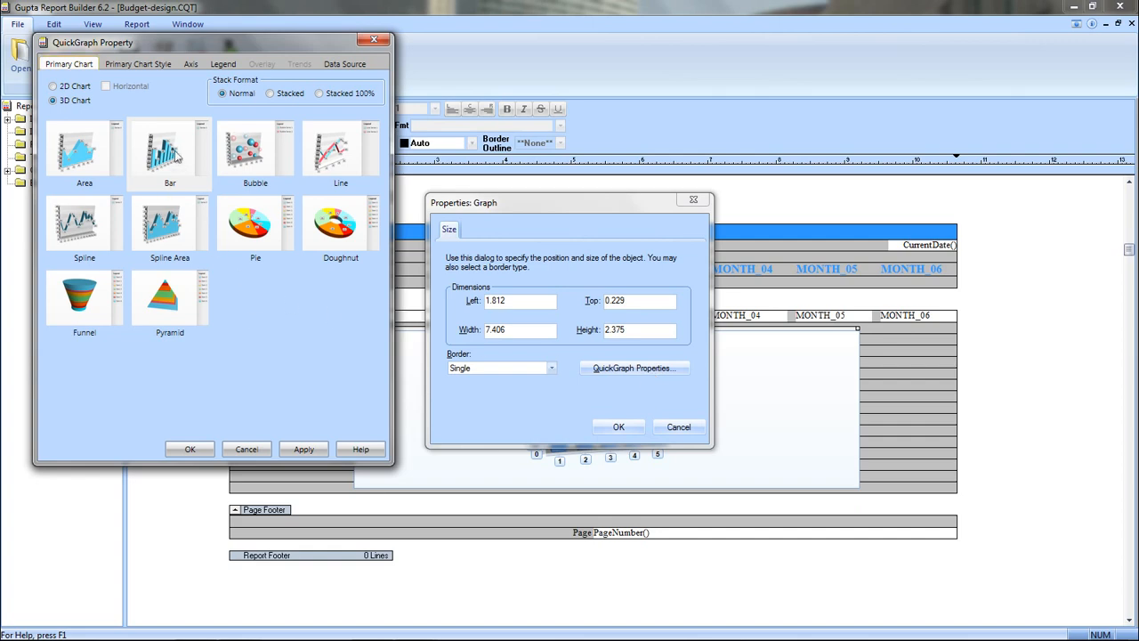
{"action": "left_click", "coordinate": [54, 85]}
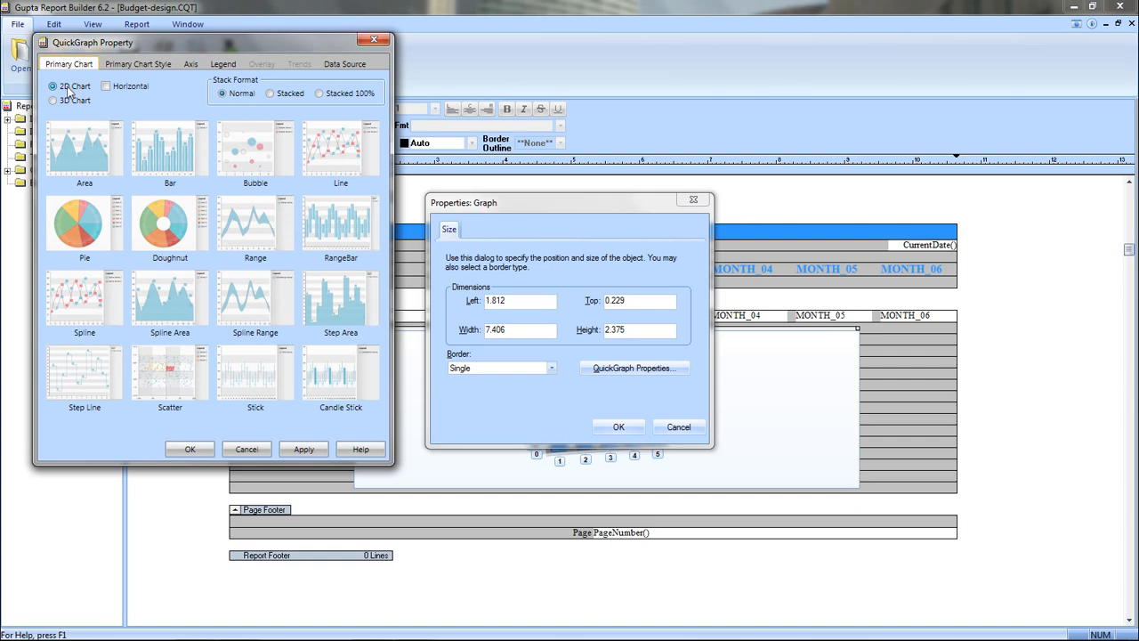
{"action": "mouse_move", "coordinate": [217, 178]}
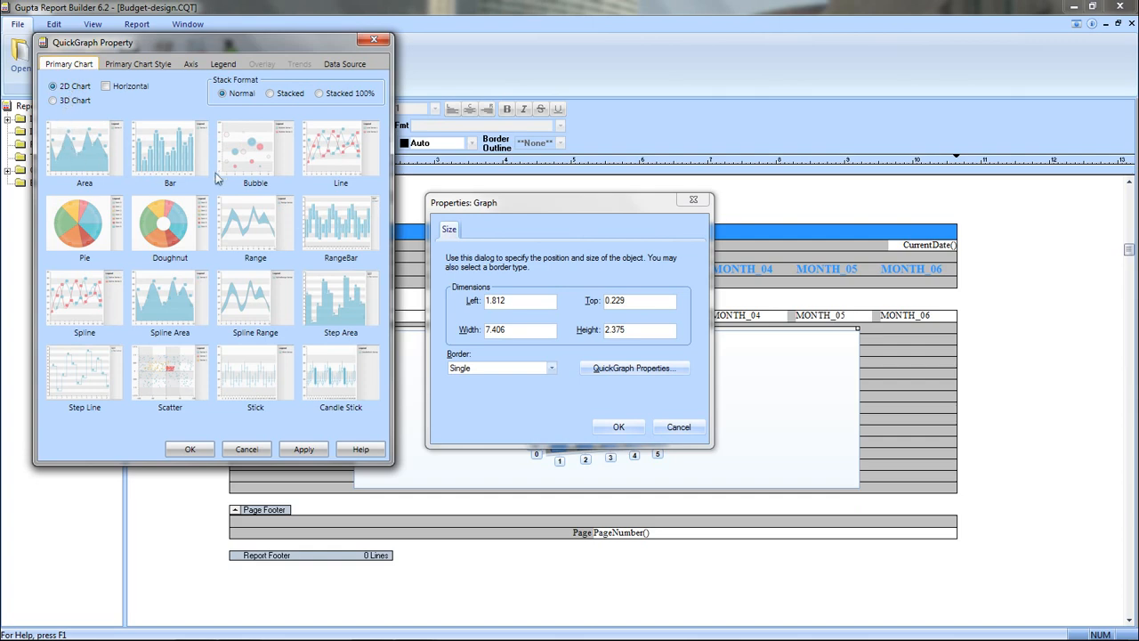
{"action": "mouse_move", "coordinate": [174, 224]}
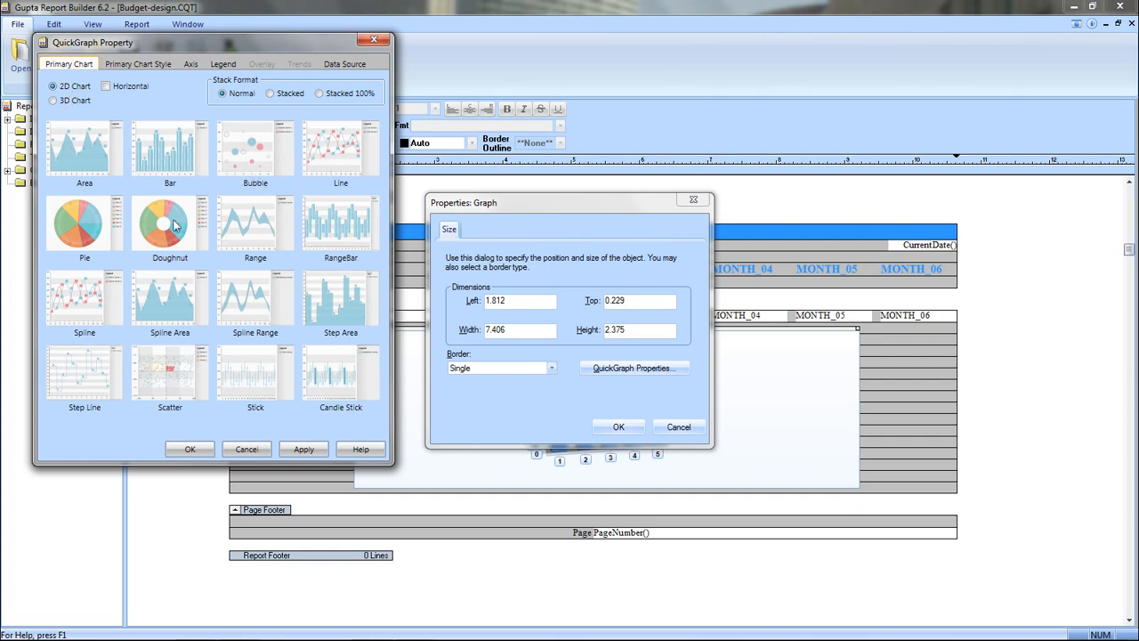
{"action": "mouse_move", "coordinate": [254, 222]}
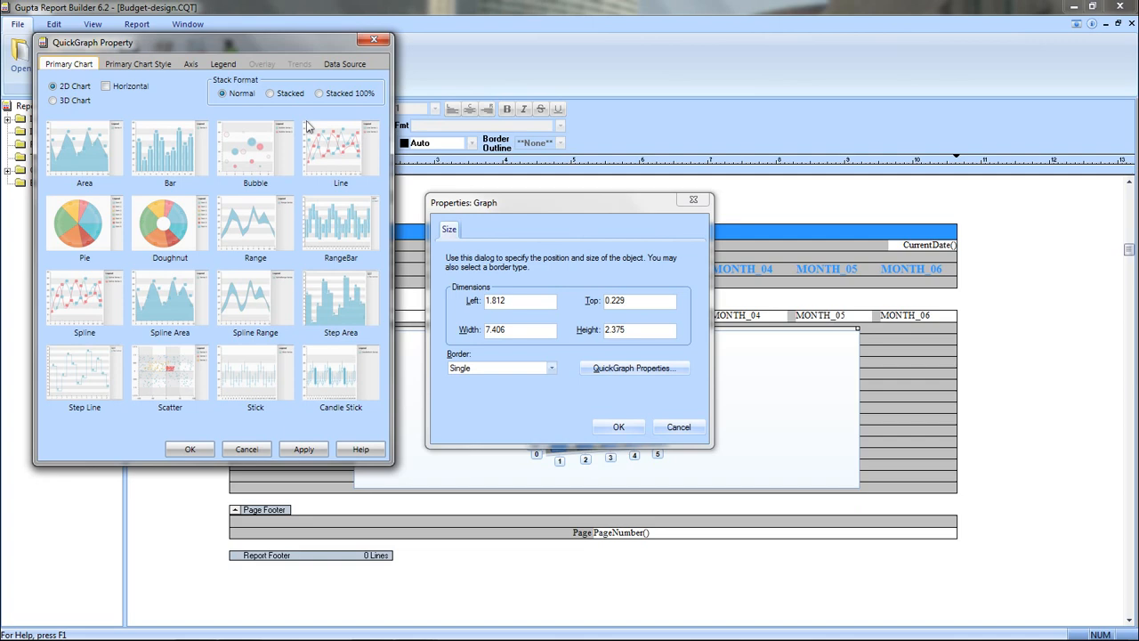
{"action": "mouse_move", "coordinate": [142, 125]}
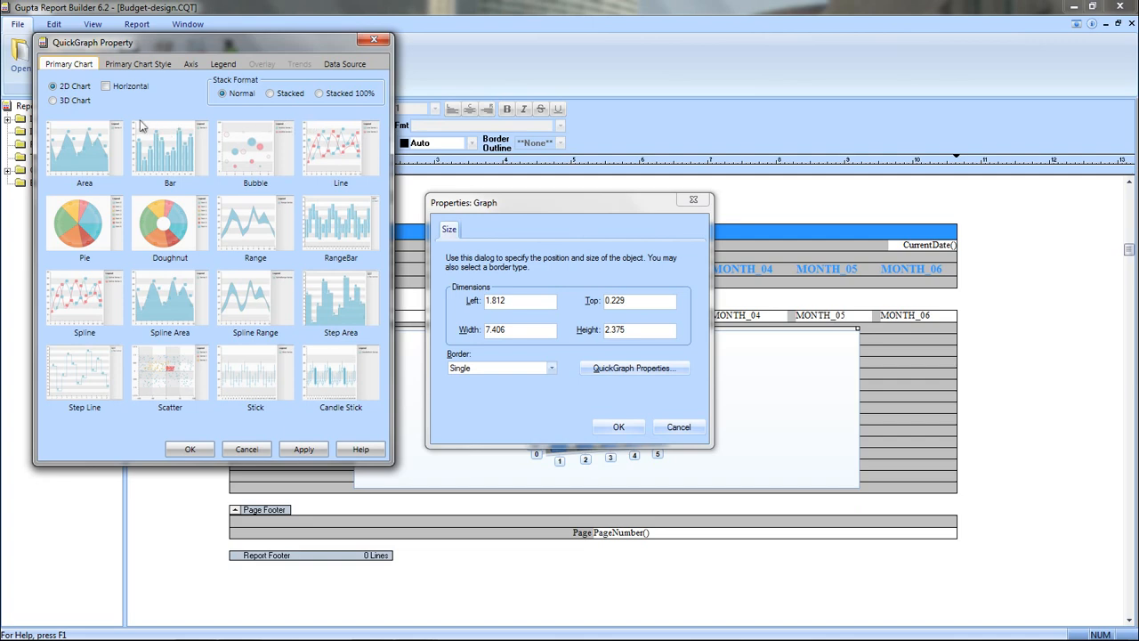
{"action": "left_click", "coordinate": [53, 100]}
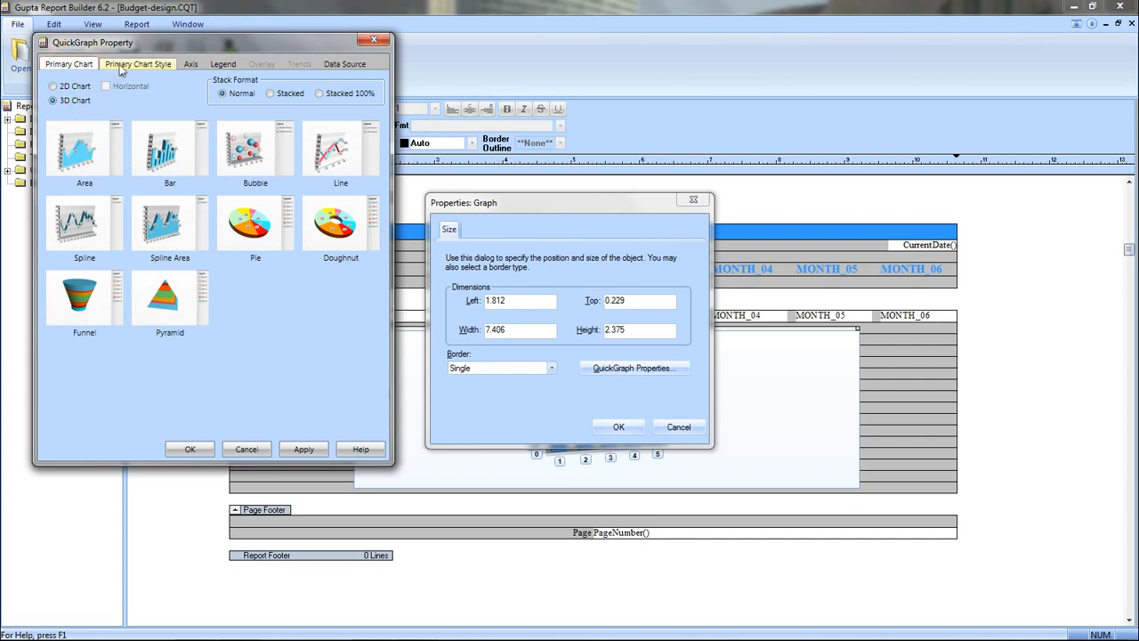
Step: Title the chart 'Monthly Sales' in bold blue text
{"action": "left_click", "coordinate": [139, 64]}
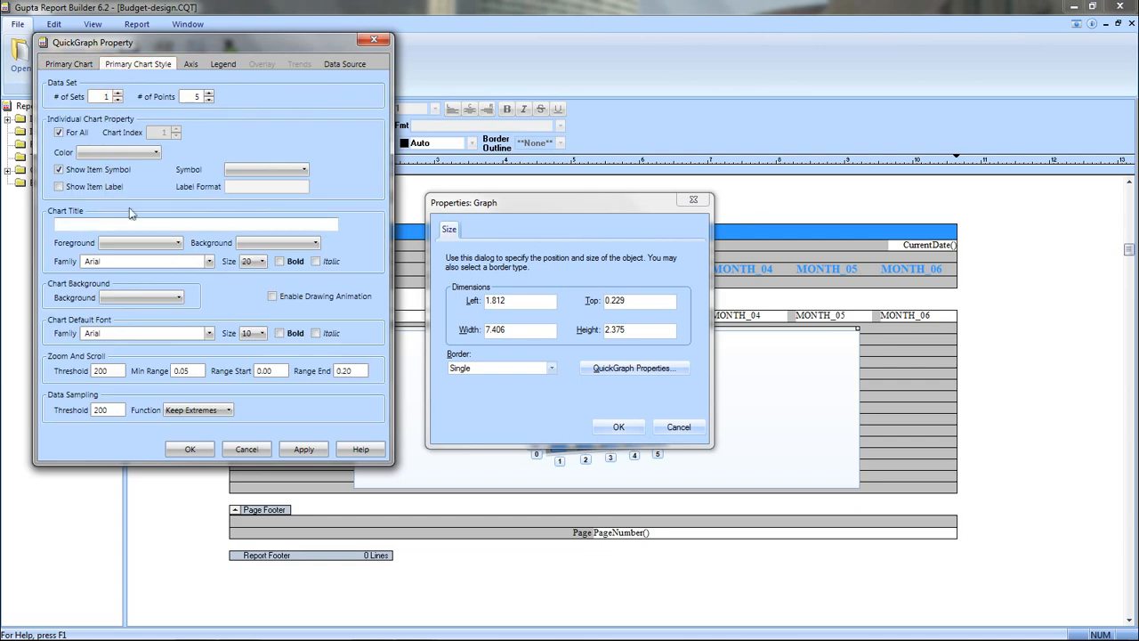
{"action": "type", "text": "M"}
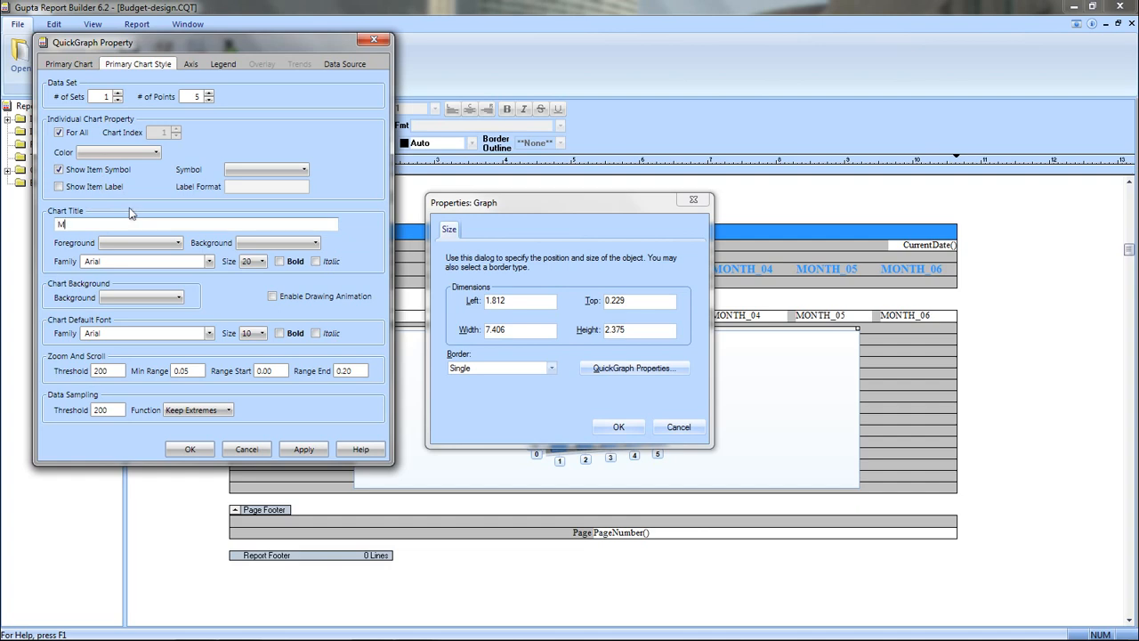
{"action": "type", "text": "onth"}
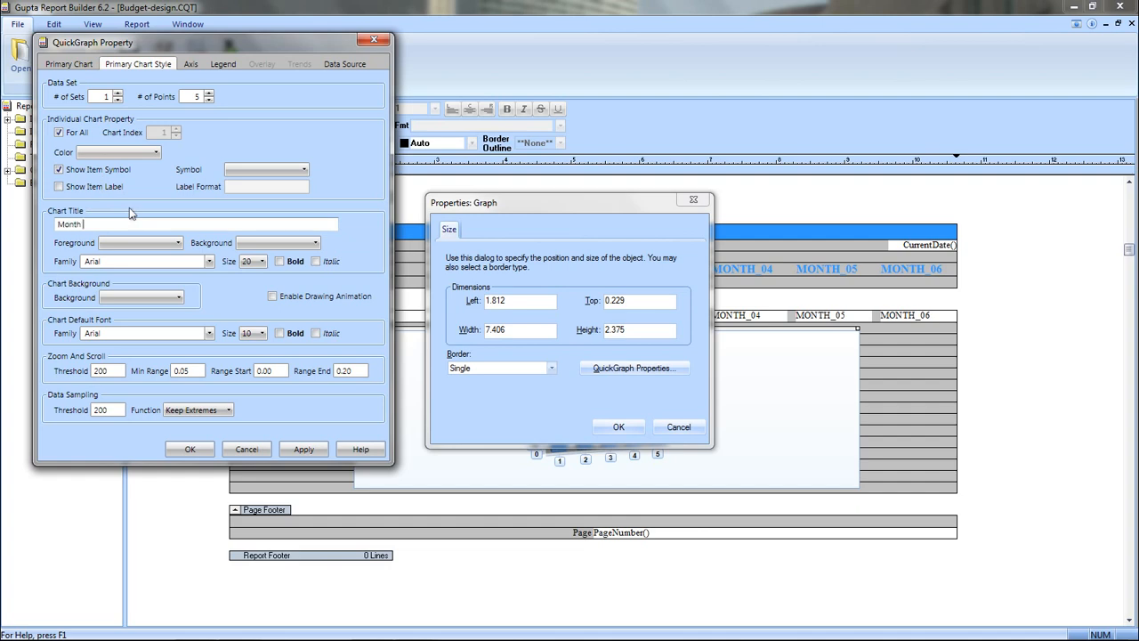
{"action": "type", "text": "Monthly Sales"}
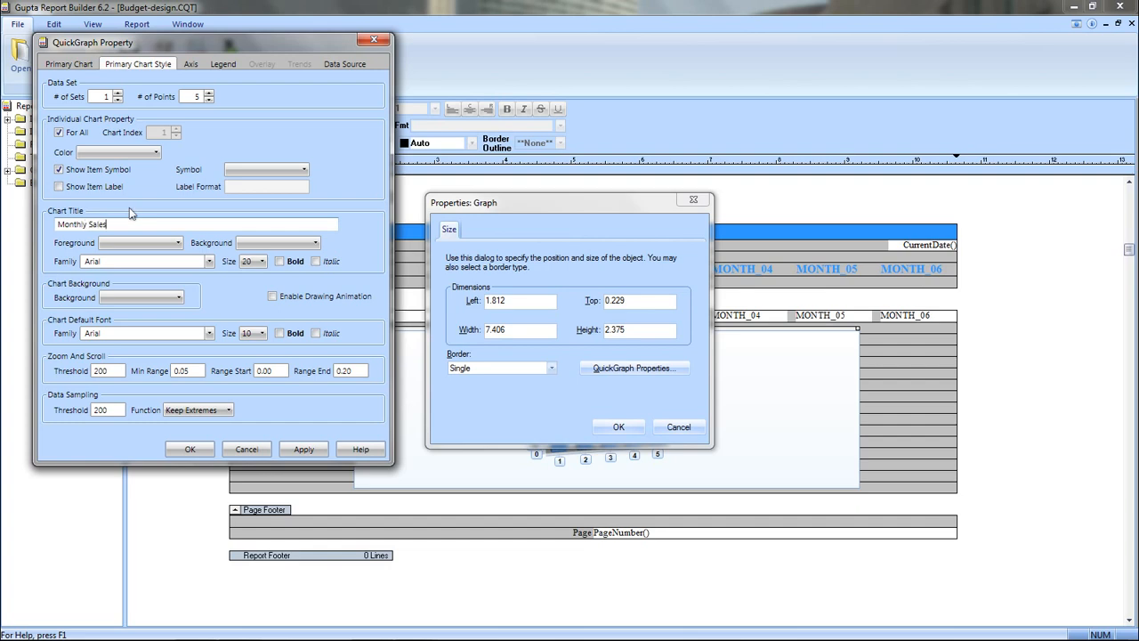
{"action": "left_click", "coordinate": [174, 242]}
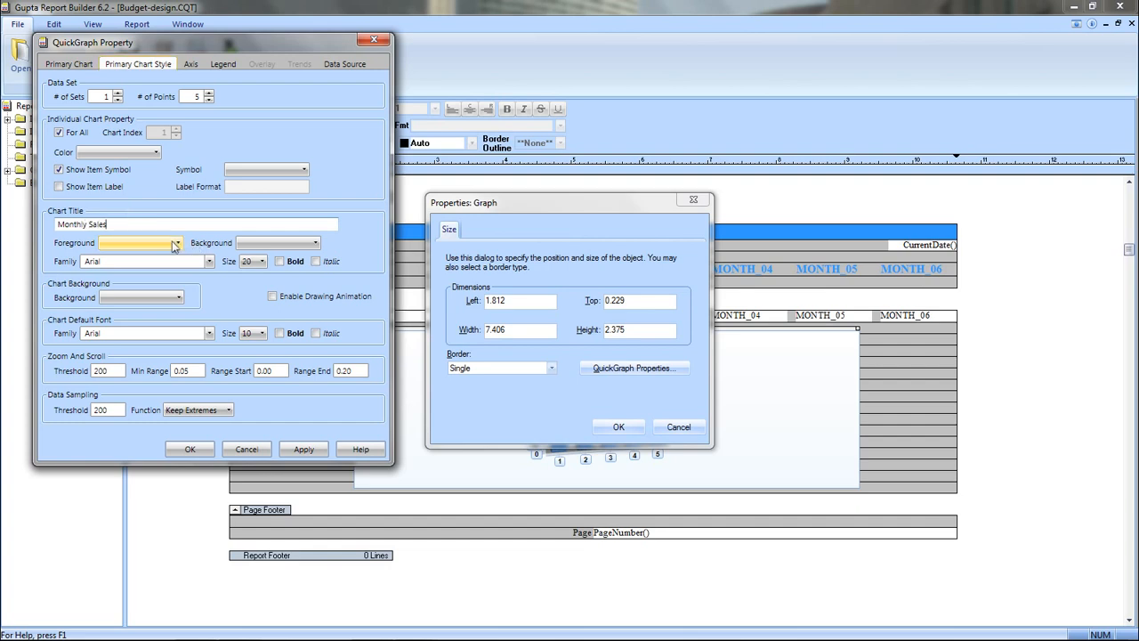
{"action": "left_click", "coordinate": [175, 242]}
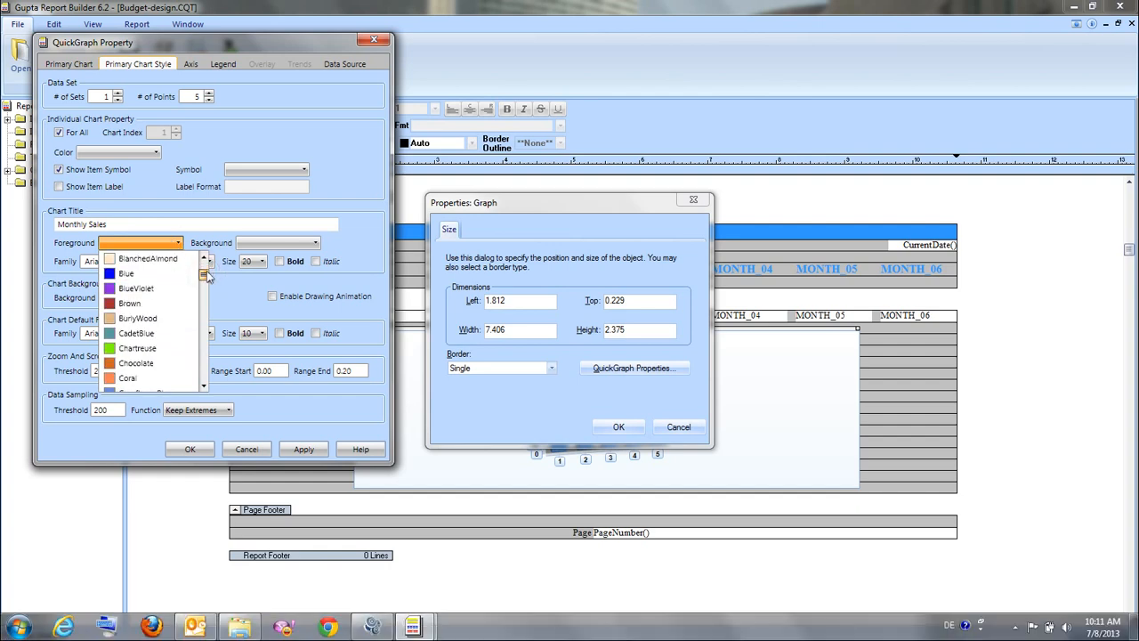
{"action": "left_click", "coordinate": [127, 274]}
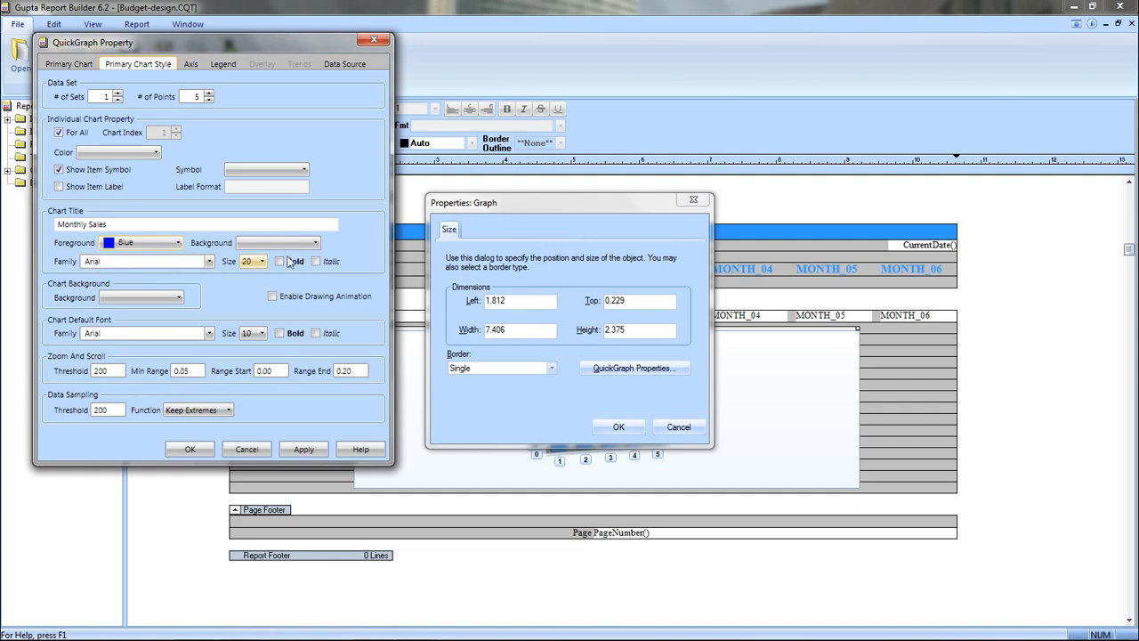
{"action": "left_click", "coordinate": [280, 260]}
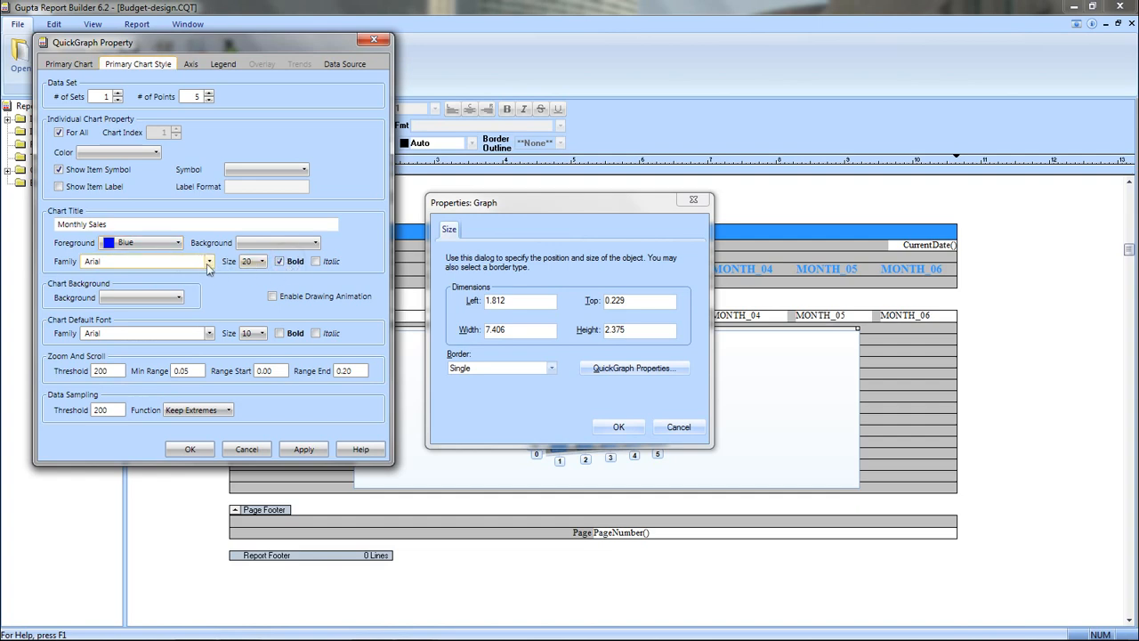
Step: Set the title font to Bernard MT and the chart background to AliceBlue, then confirm
{"action": "left_click", "coordinate": [210, 260]}
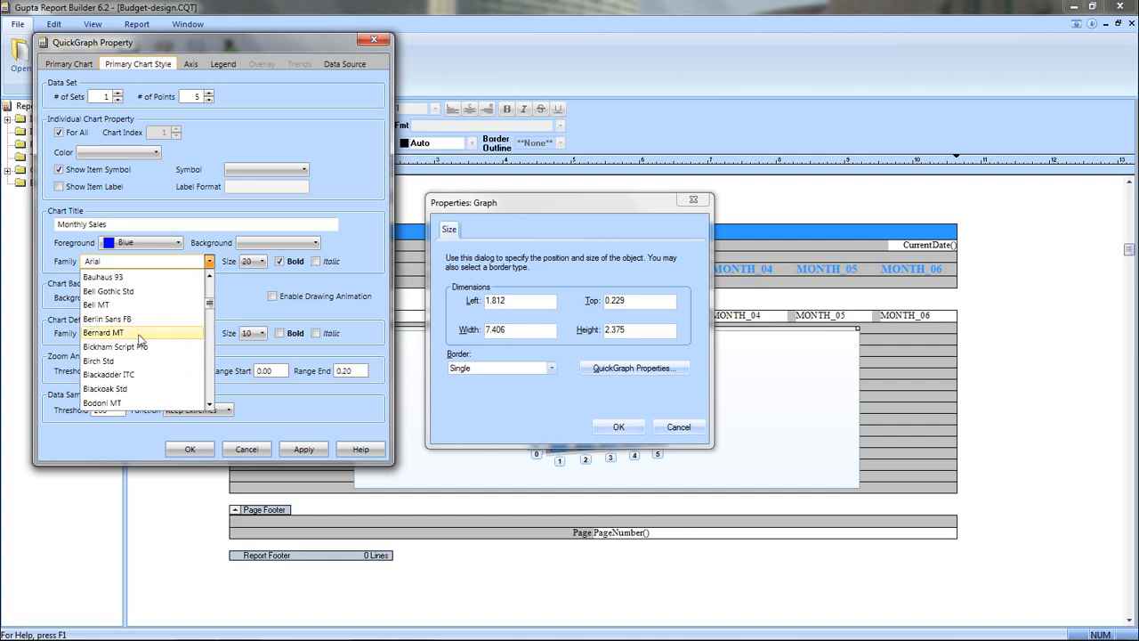
{"action": "left_click", "coordinate": [103, 333]}
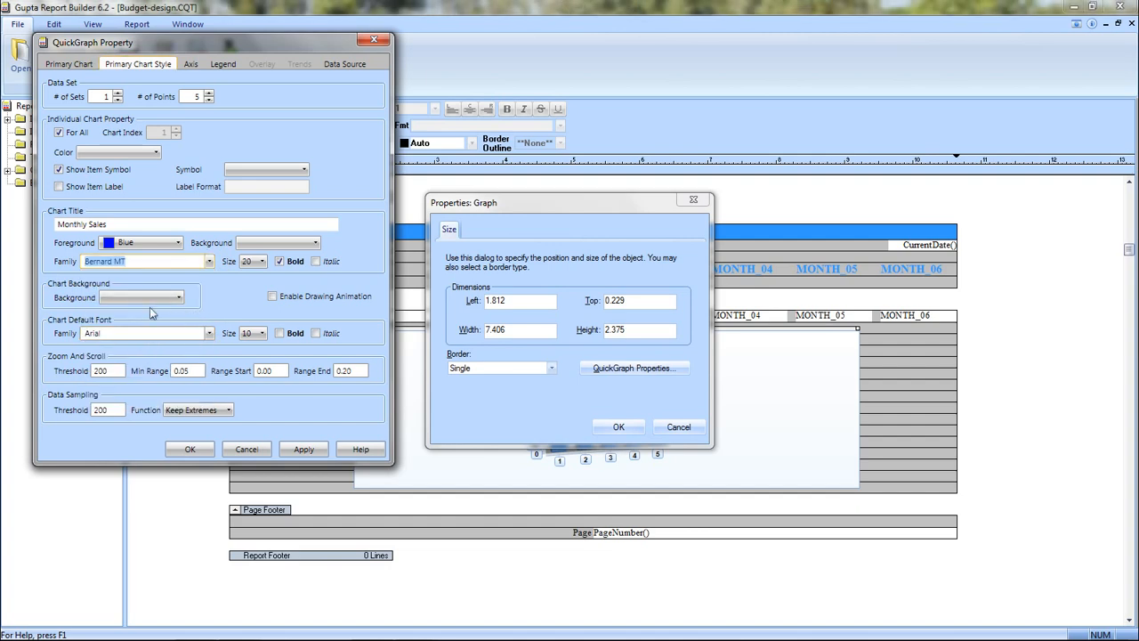
{"action": "left_click", "coordinate": [178, 297]}
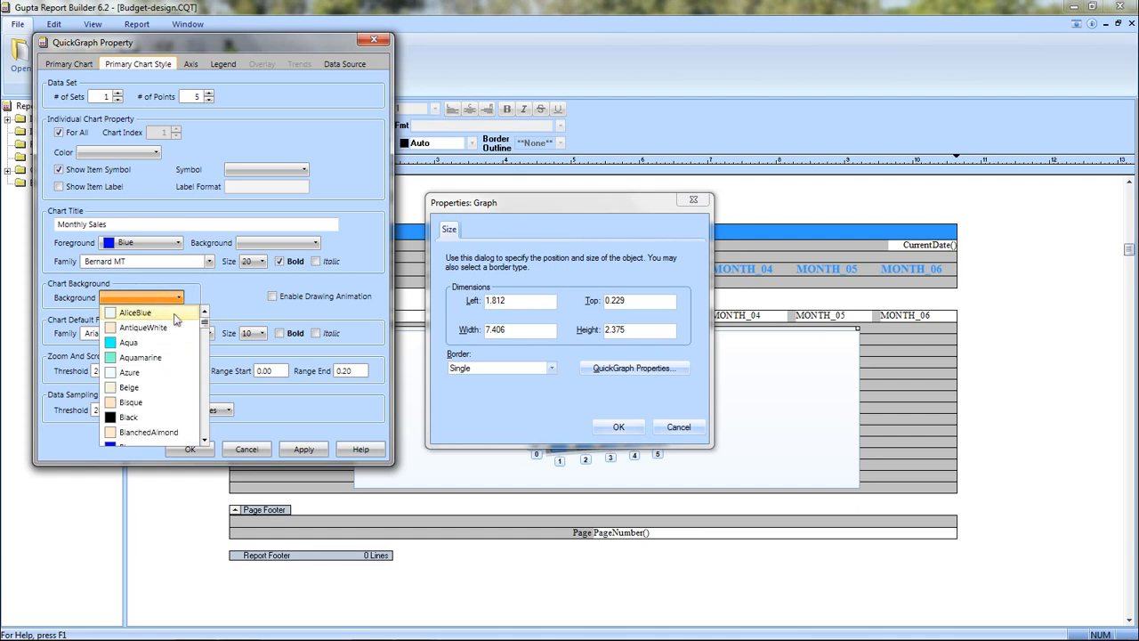
{"action": "left_click", "coordinate": [135, 314]}
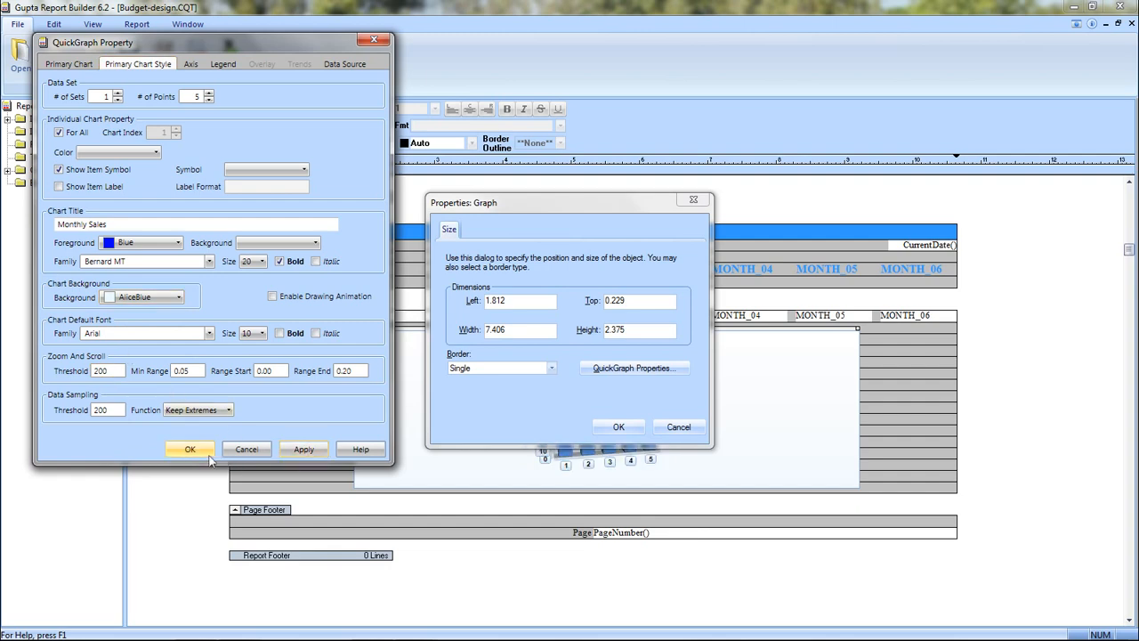
{"action": "left_click", "coordinate": [189, 449]}
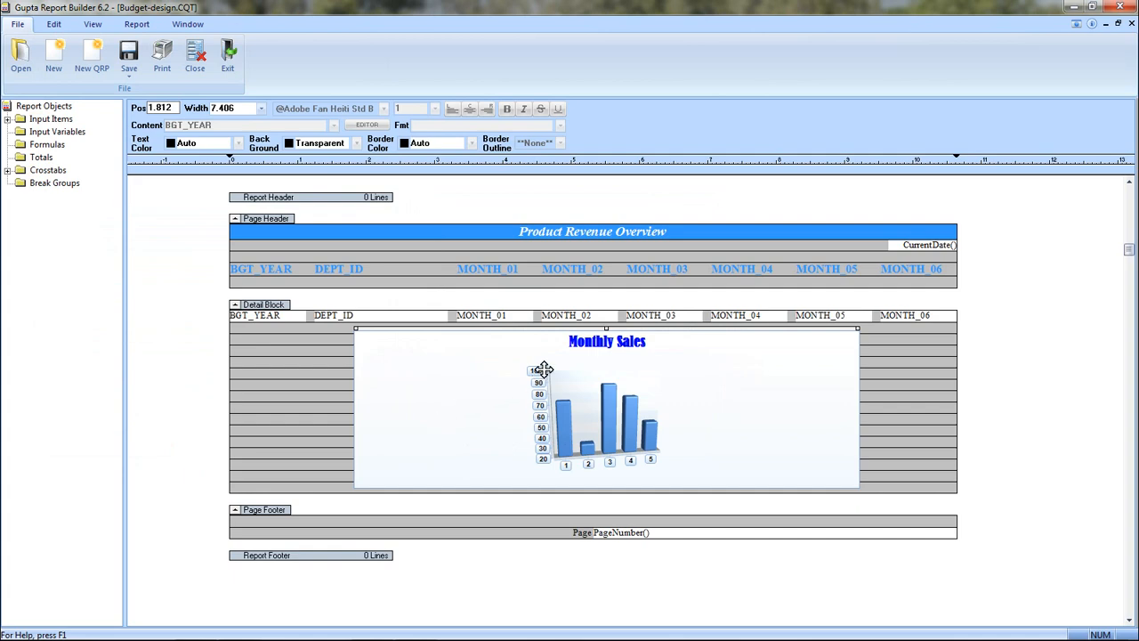
{"action": "mouse_move", "coordinate": [470, 416]}
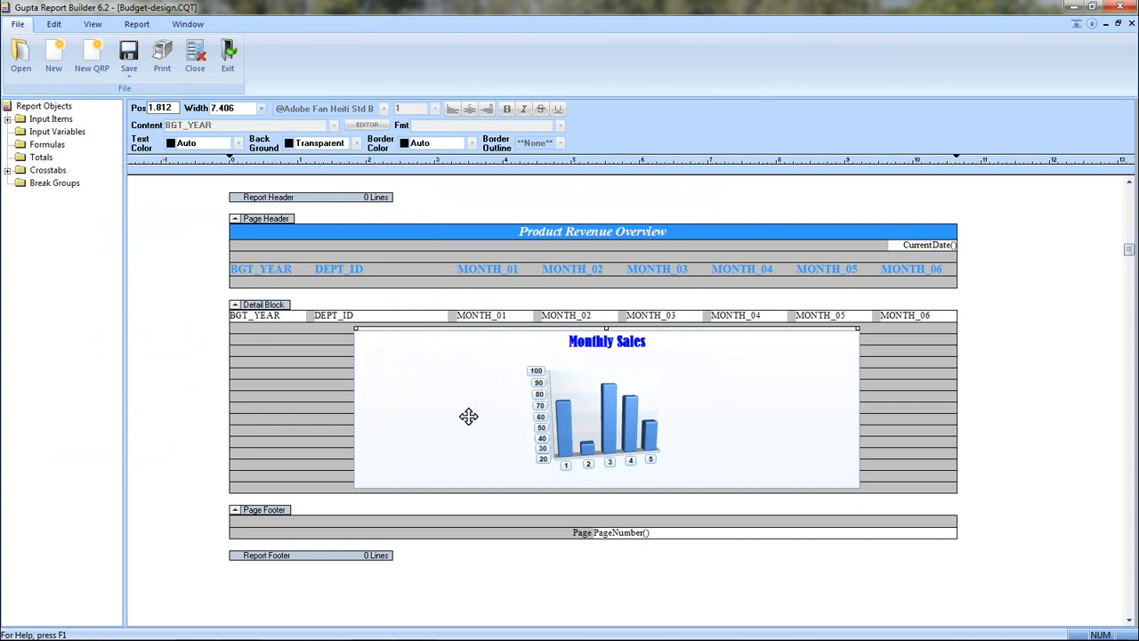
{"action": "mouse_move", "coordinate": [338, 312]}
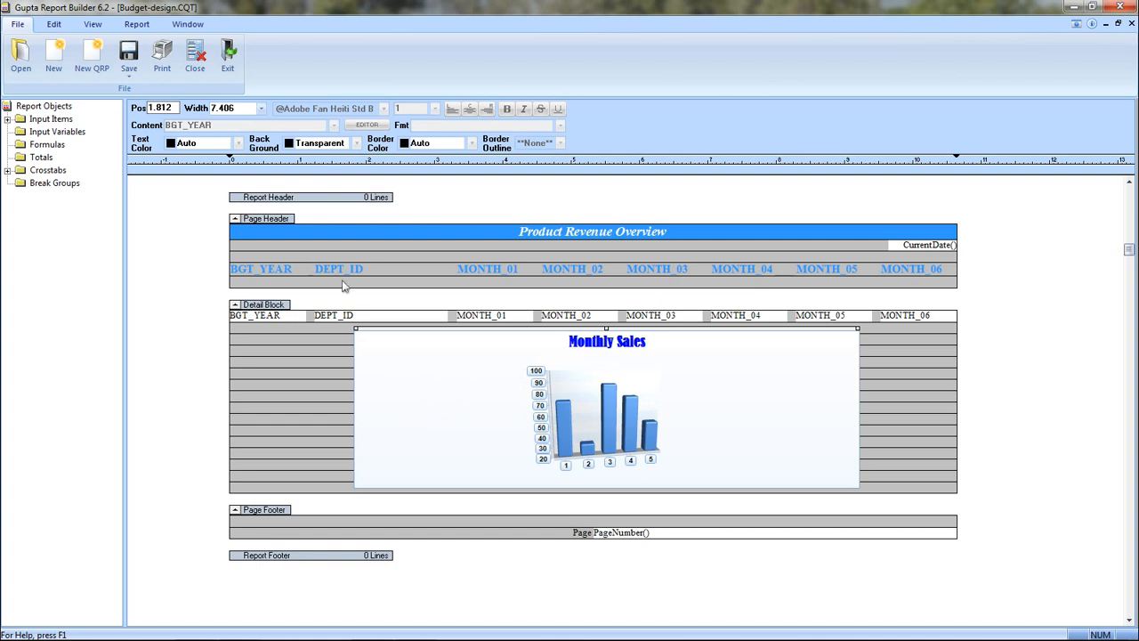
{"action": "mouse_move", "coordinate": [398, 288]}
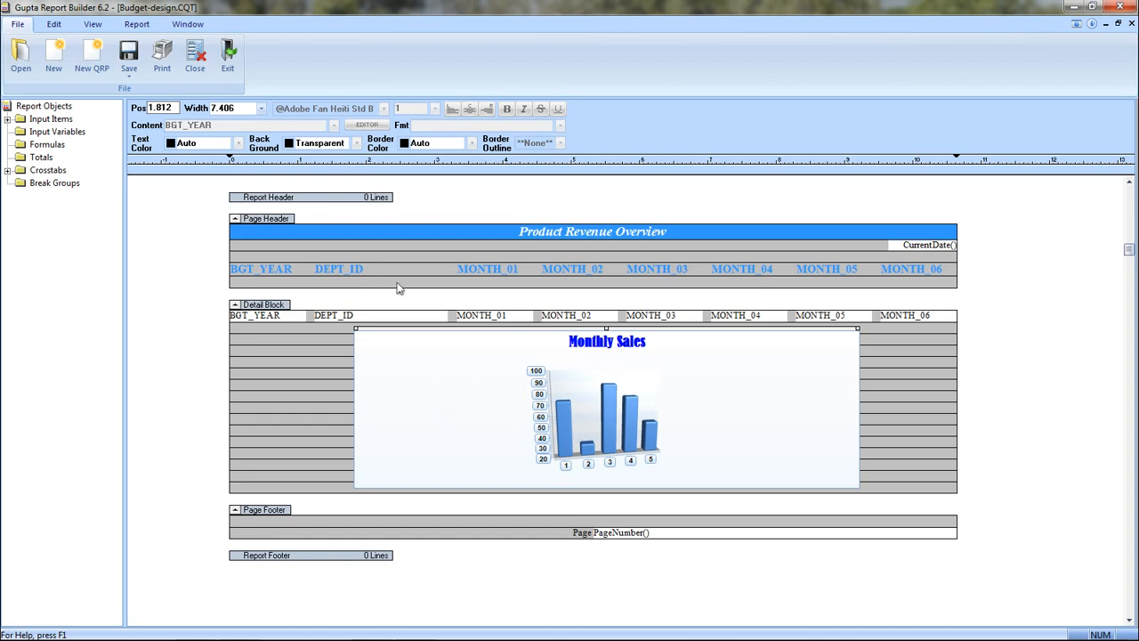
Step: Show the Report ribbon's report-building and mode commands
{"action": "left_click", "coordinate": [137, 25]}
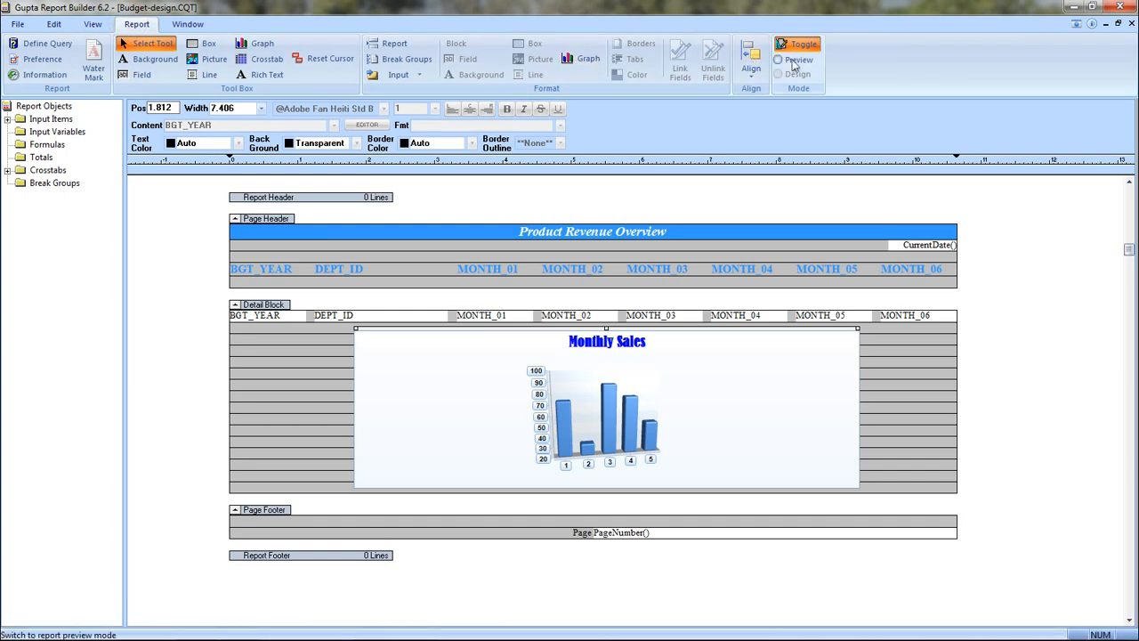
Step: Preview the rendered report with a Monthly Sales chart per department
{"action": "left_click", "coordinate": [798, 60]}
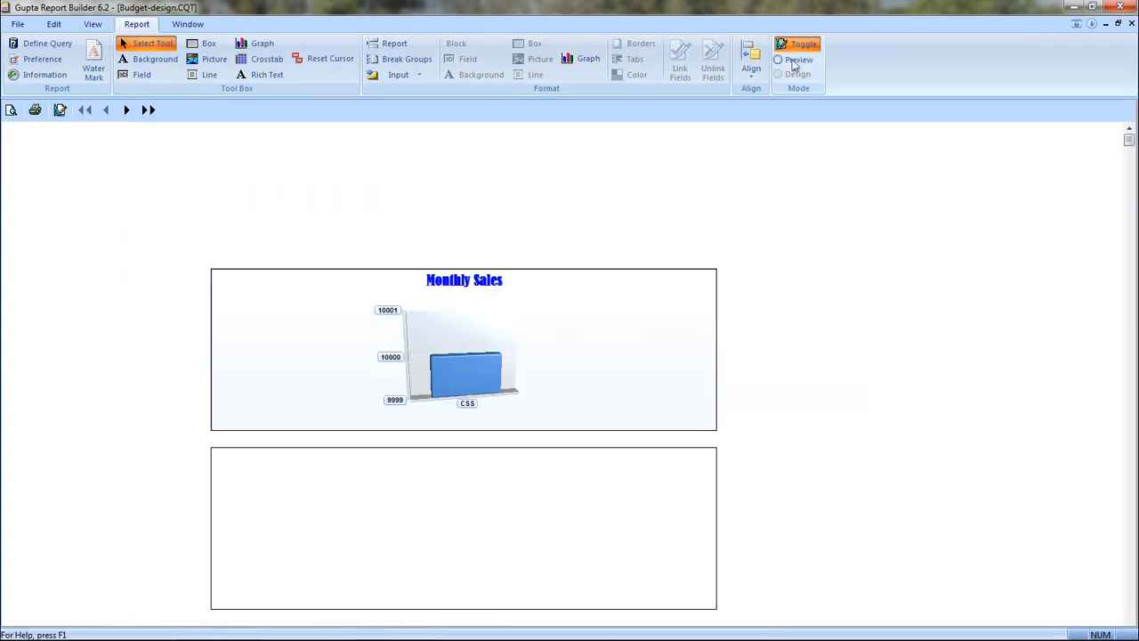
{"action": "left_click", "coordinate": [778, 61]}
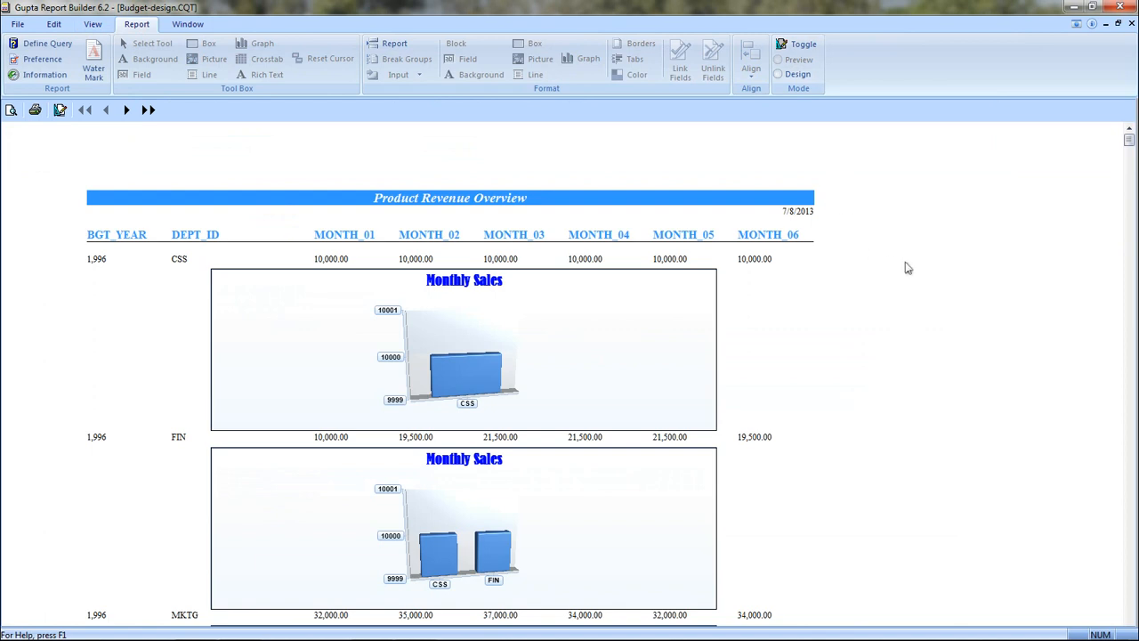
{"action": "mouse_move", "coordinate": [478, 377]}
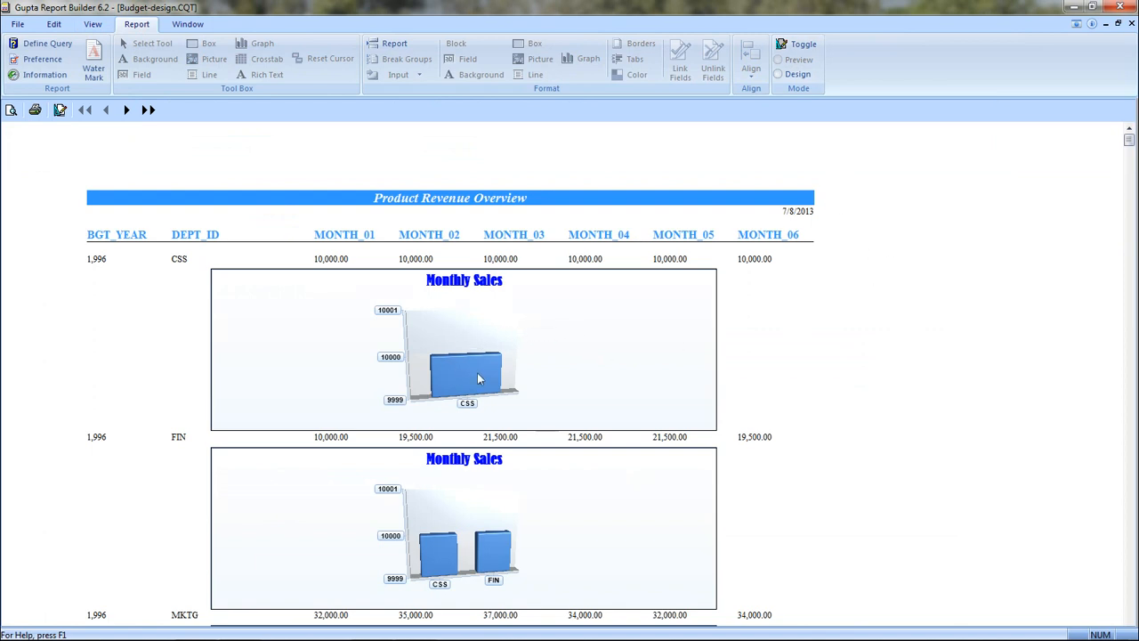
{"action": "mouse_move", "coordinate": [479, 292]}
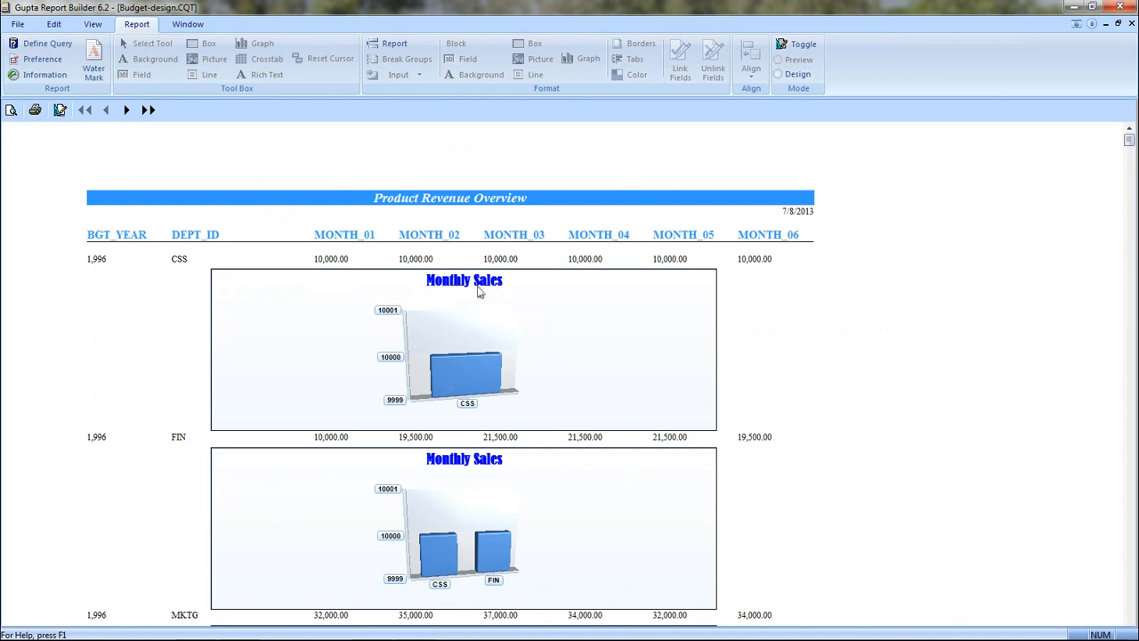
{"action": "mouse_move", "coordinate": [440, 304]}
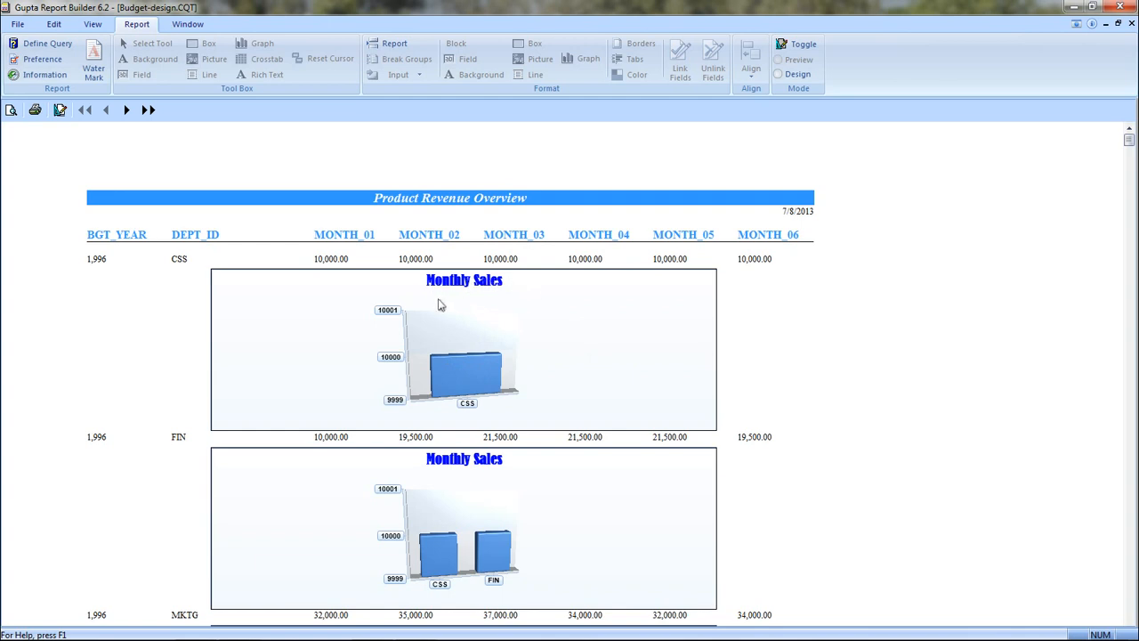
{"action": "mouse_move", "coordinate": [299, 384]}
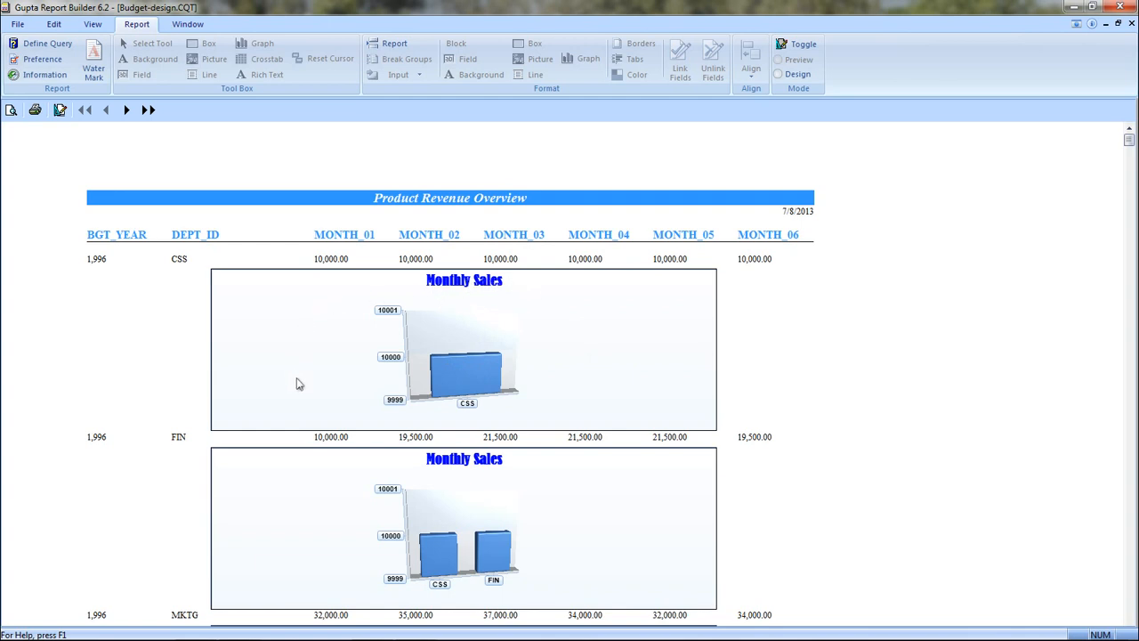
{"action": "mouse_move", "coordinate": [60, 111]}
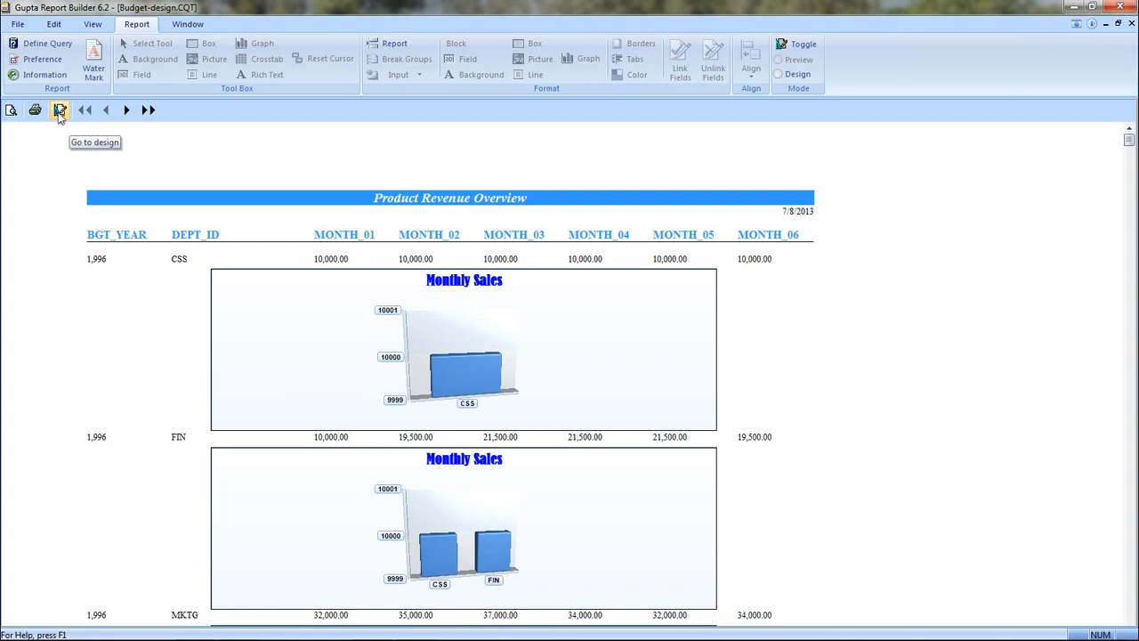
Step: In the chart's data source, add MONTH_02 as a second value series beside MONTH_01 and confirm
{"action": "left_click", "coordinate": [61, 111]}
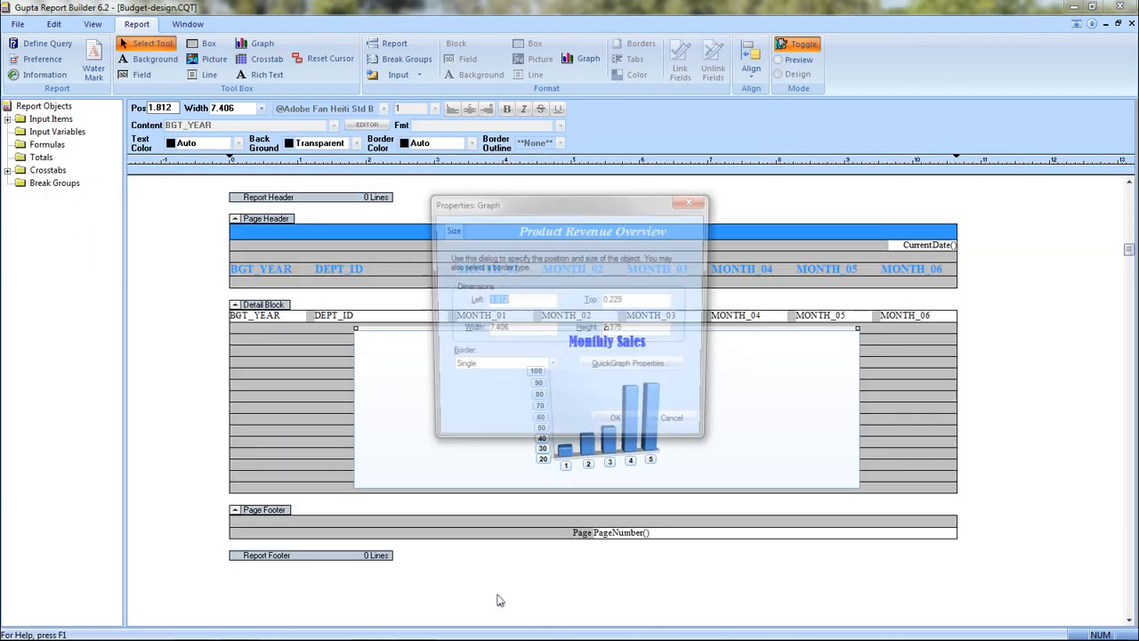
{"action": "left_click", "coordinate": [632, 367]}
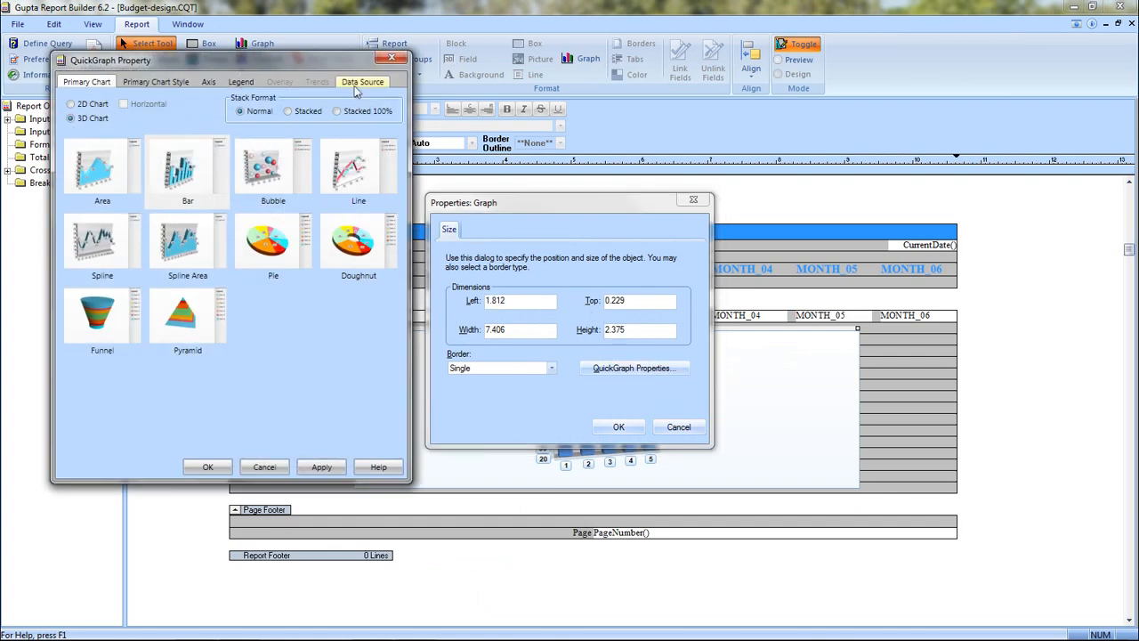
{"action": "left_click", "coordinate": [363, 82]}
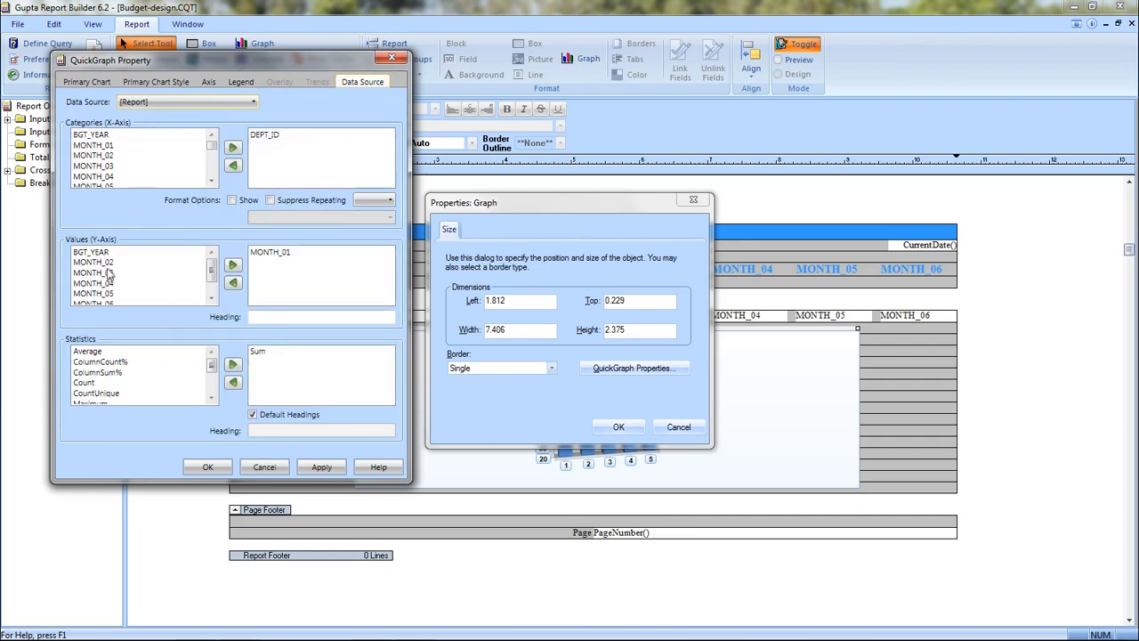
{"action": "left_click", "coordinate": [92, 262]}
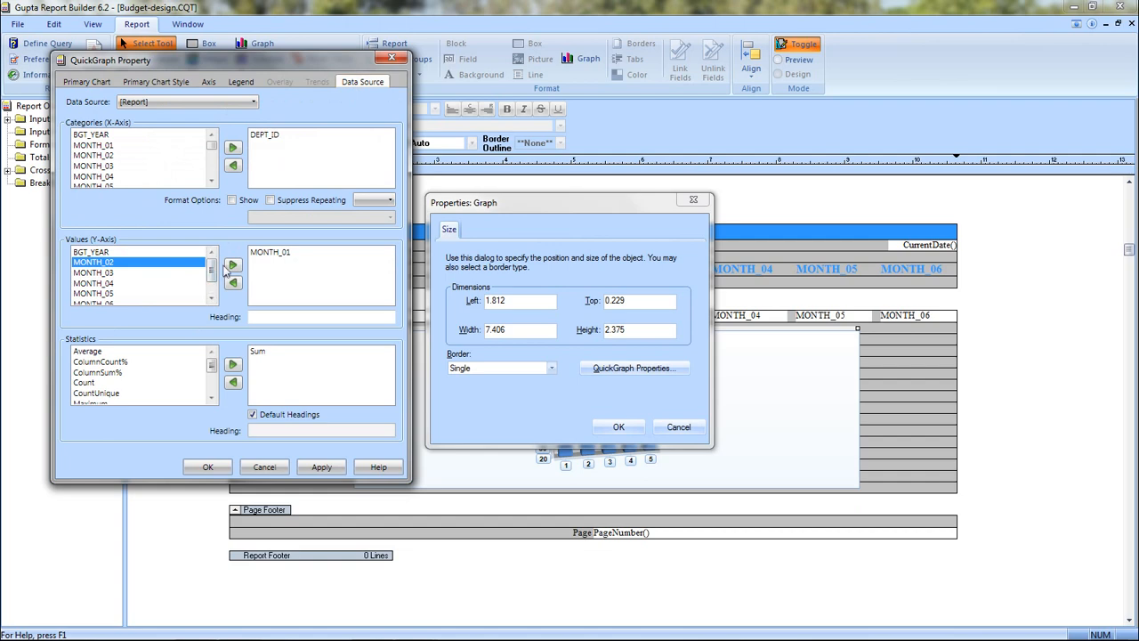
{"action": "left_click", "coordinate": [231, 263]}
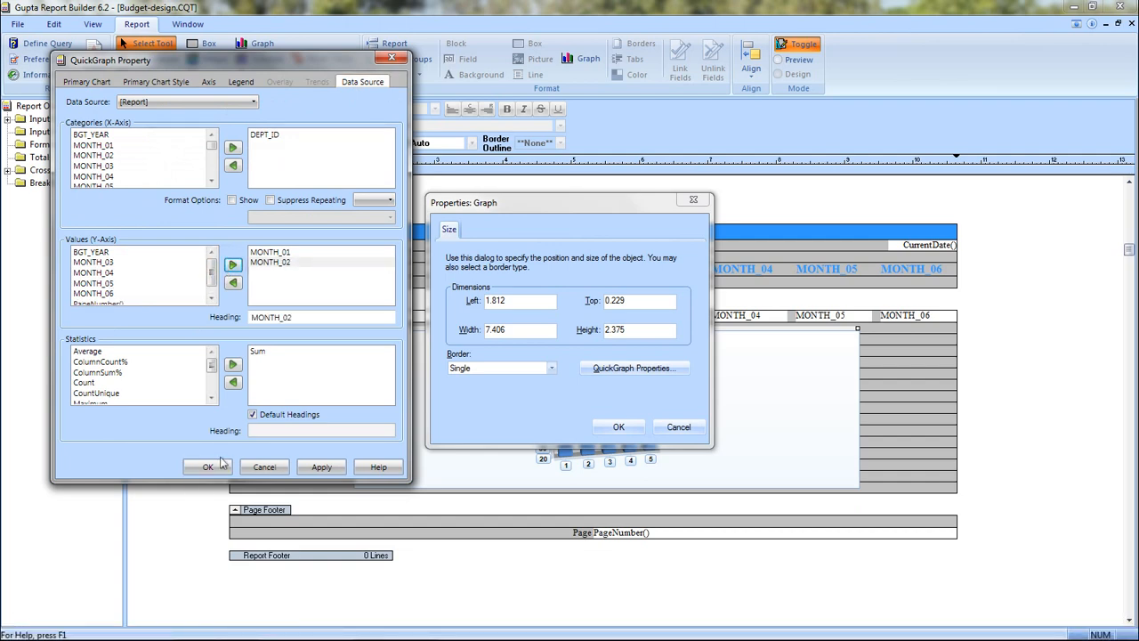
{"action": "left_click", "coordinate": [206, 466]}
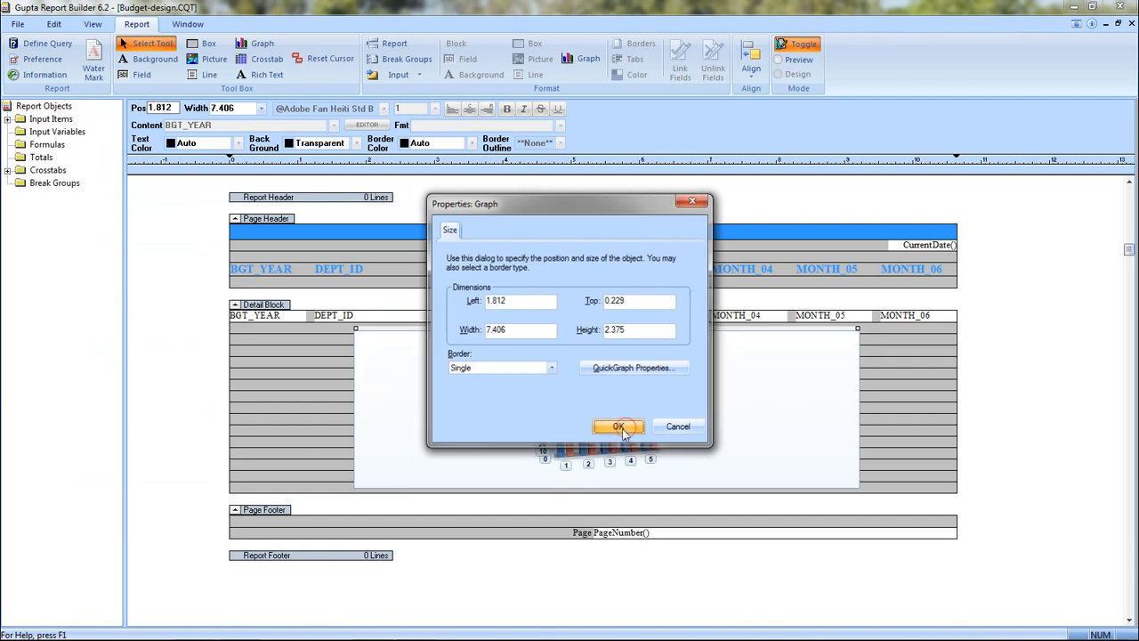
Step: Apply the graph properties so the chart shows two bars per category
{"action": "left_click", "coordinate": [619, 427]}
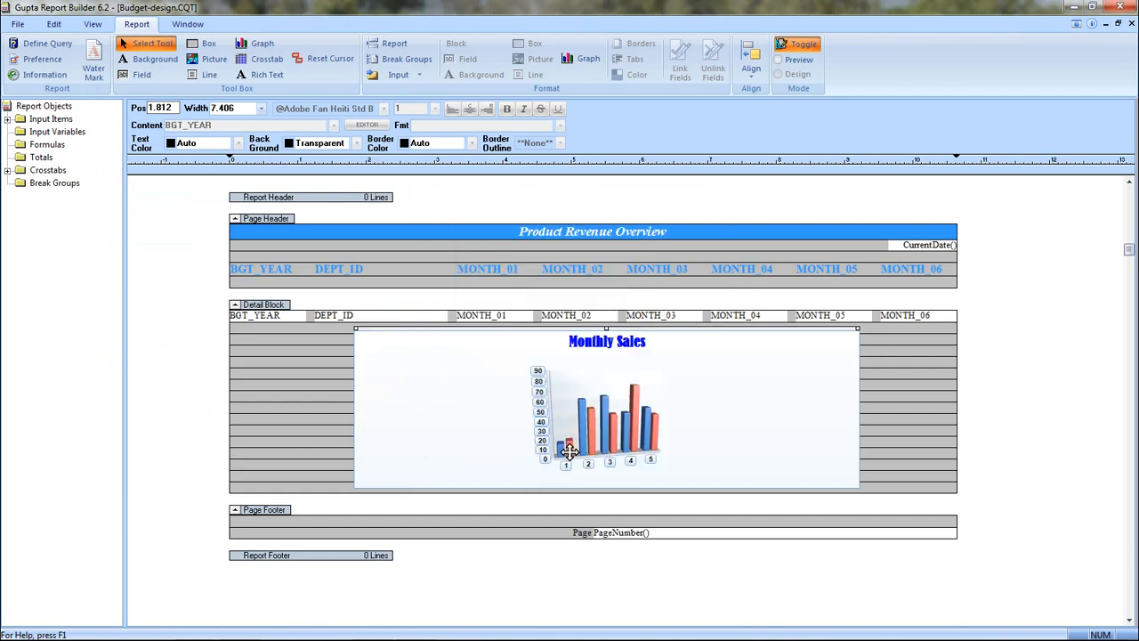
{"action": "mouse_move", "coordinate": [493, 480]}
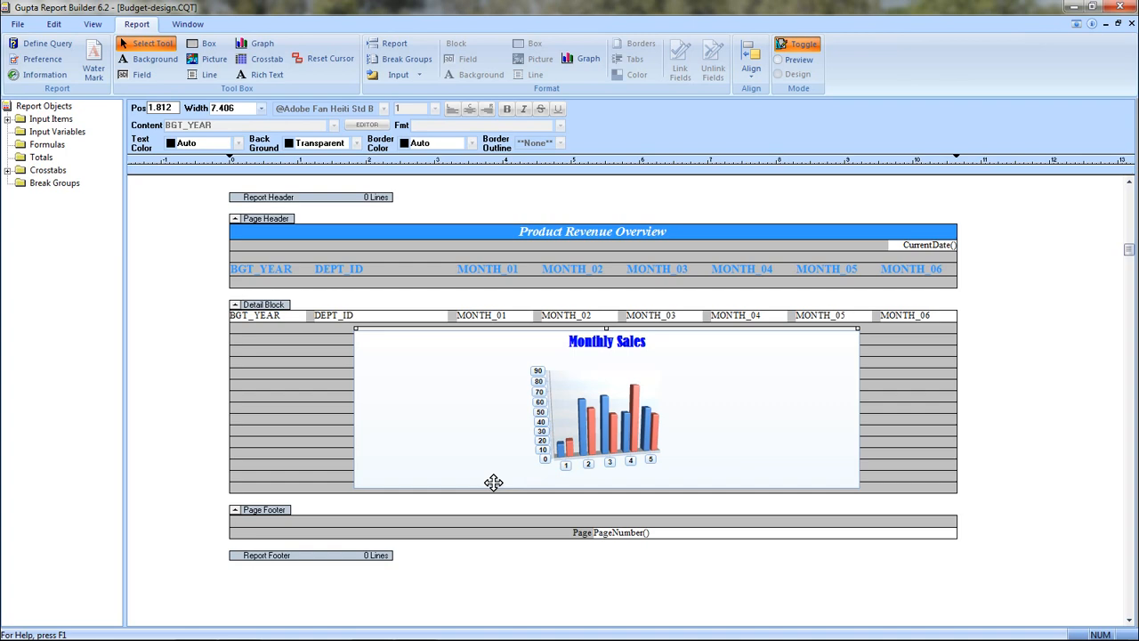
{"action": "mouse_move", "coordinate": [562, 453]}
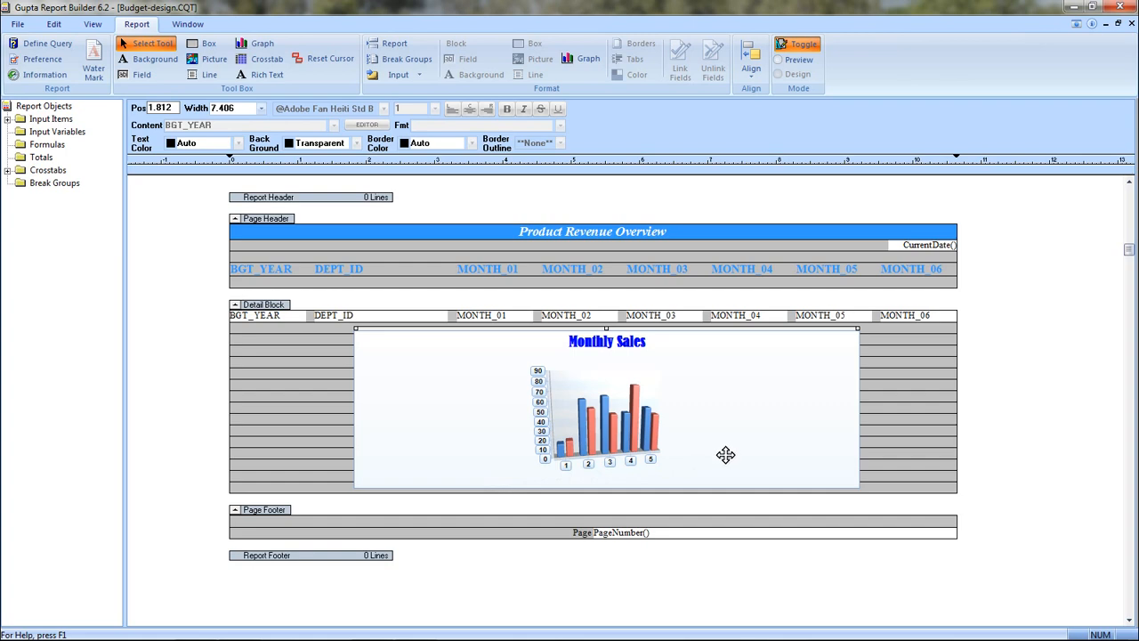
{"action": "mouse_move", "coordinate": [467, 277]}
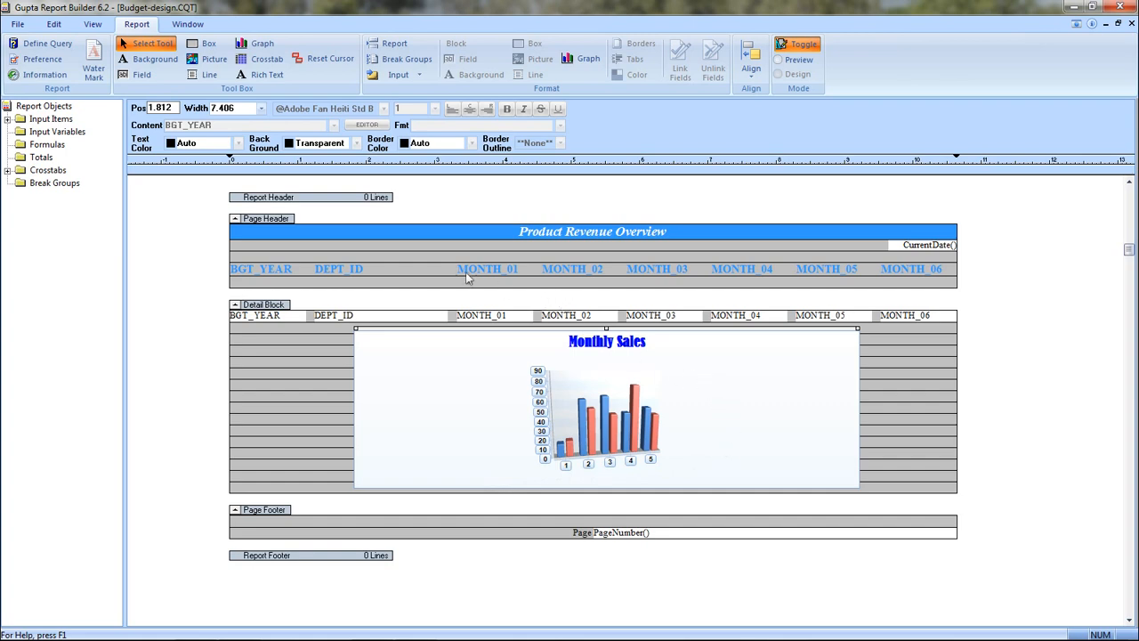
{"action": "left_click", "coordinate": [797, 60]}
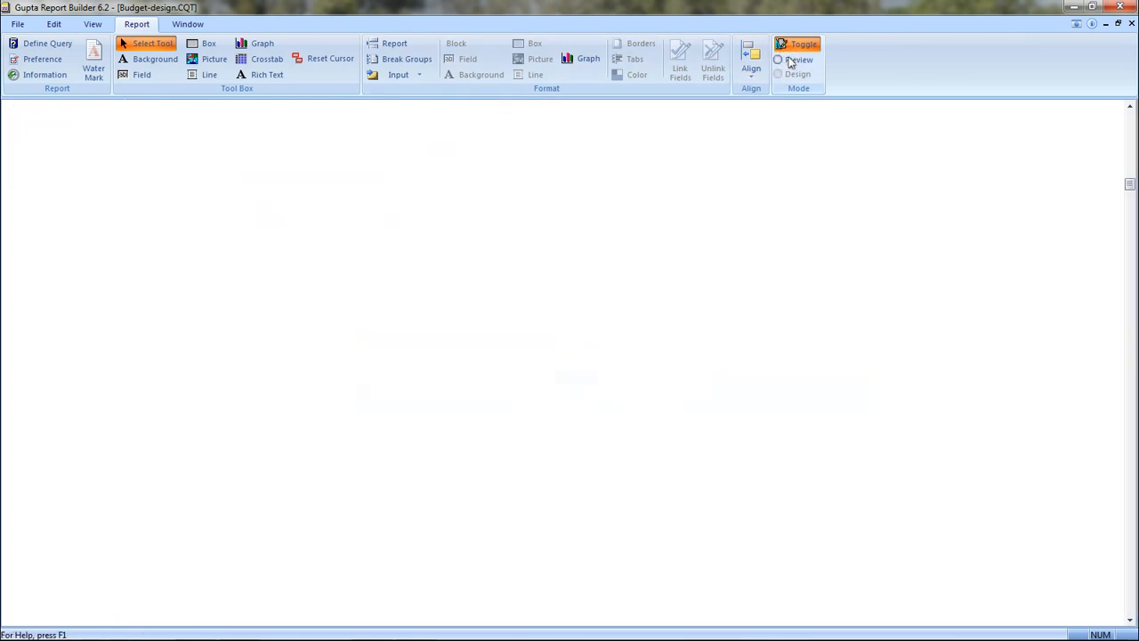
{"action": "left_click", "coordinate": [779, 61]}
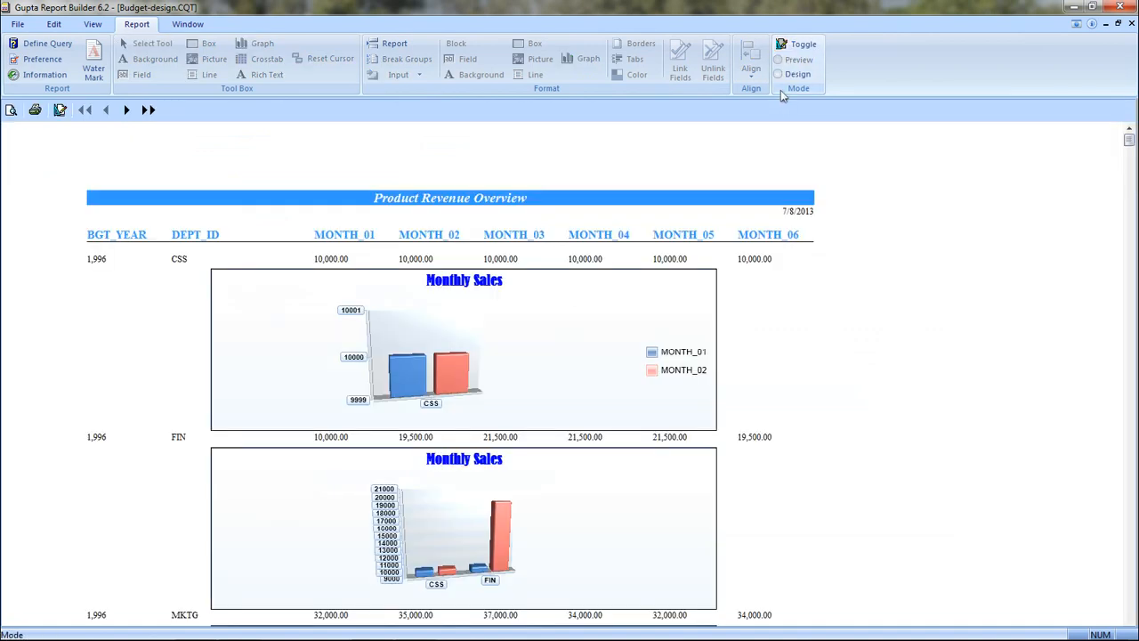
{"action": "left_click", "coordinate": [60, 109]}
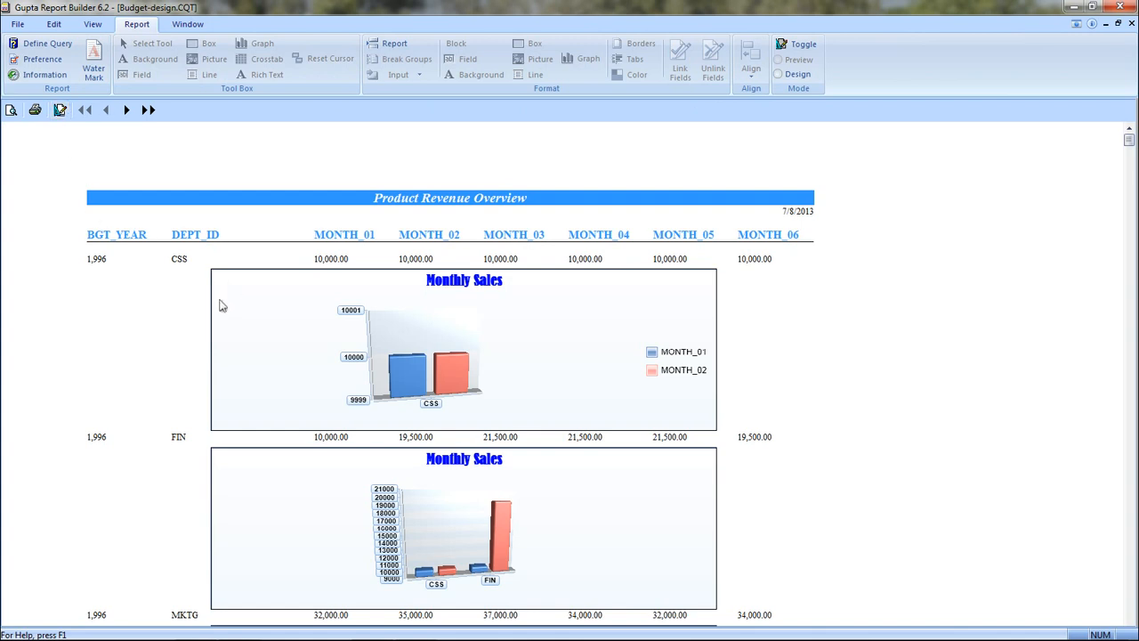
{"action": "mouse_move", "coordinate": [223, 316]}
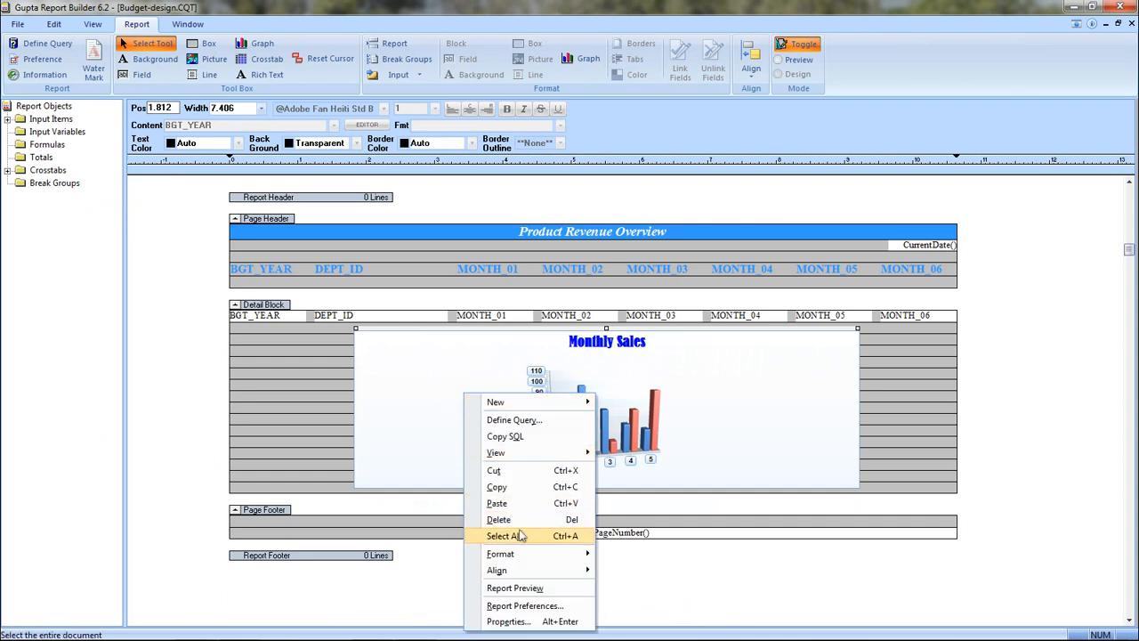
Step: Dismiss Report Preferences unchanged, then pick a stacked chart type for the series
{"action": "left_click", "coordinate": [523, 605]}
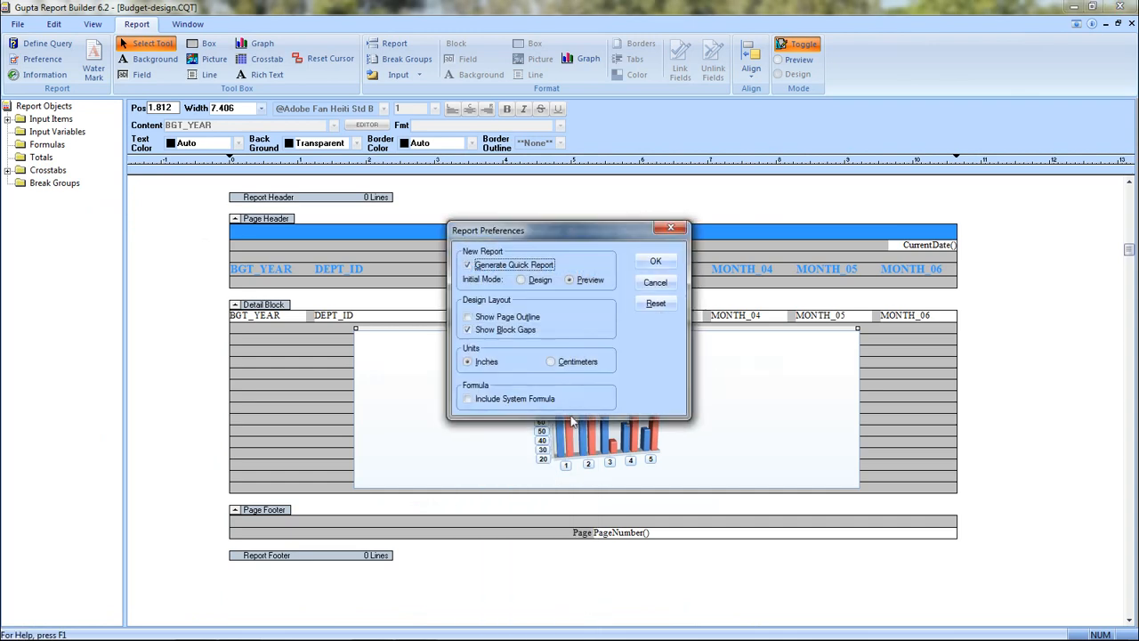
{"action": "left_click", "coordinate": [655, 259]}
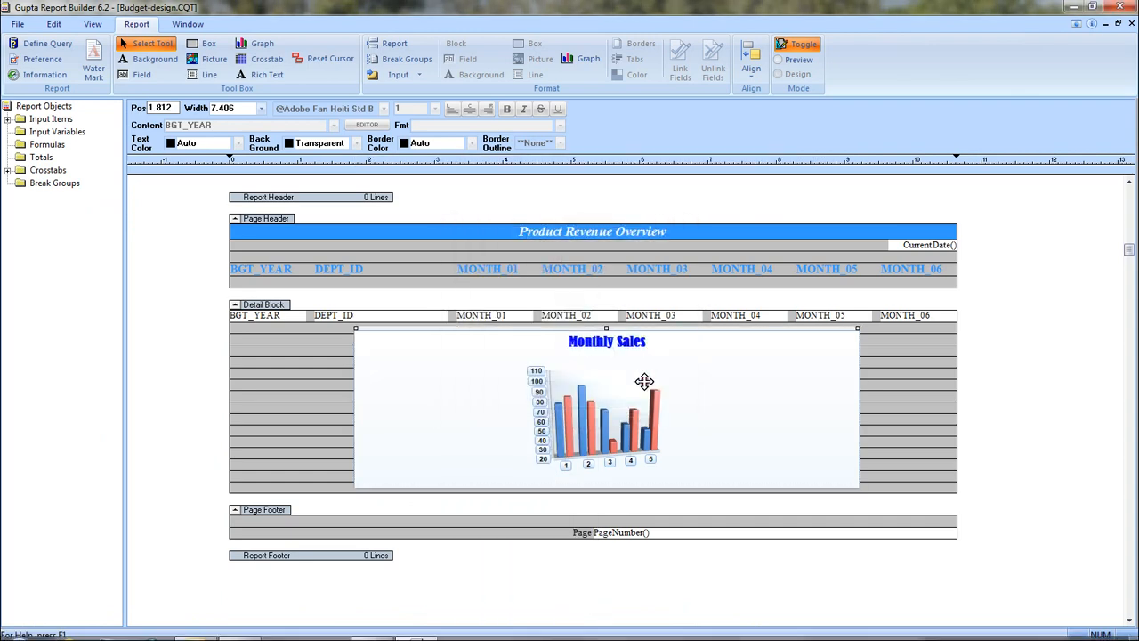
{"action": "right_click", "coordinate": [644, 381]}
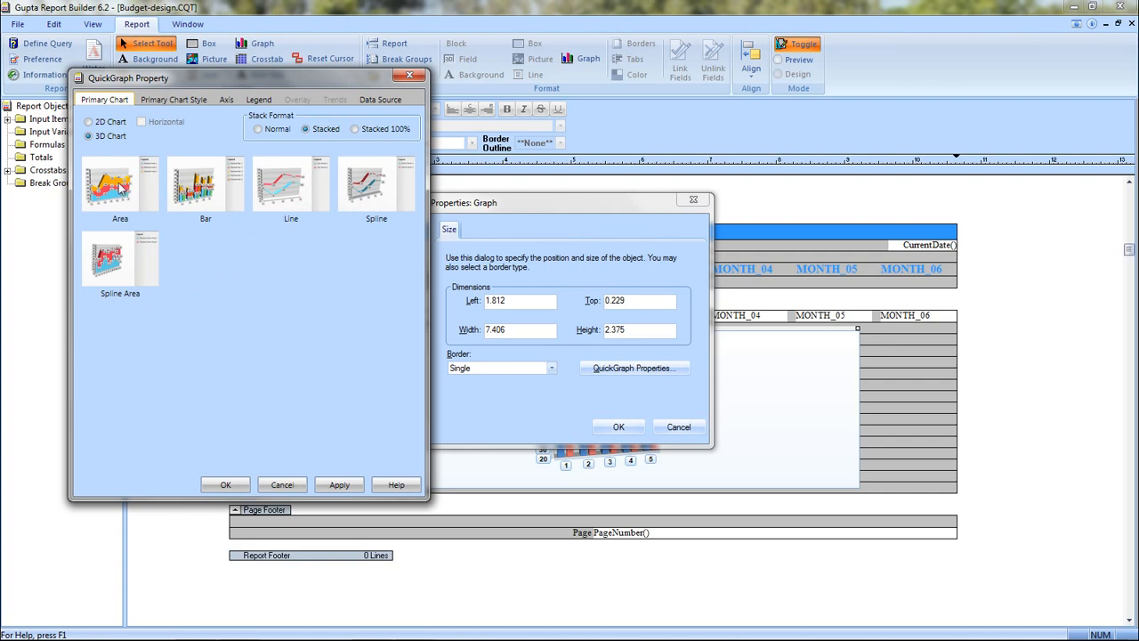
{"action": "mouse_move", "coordinate": [165, 205]}
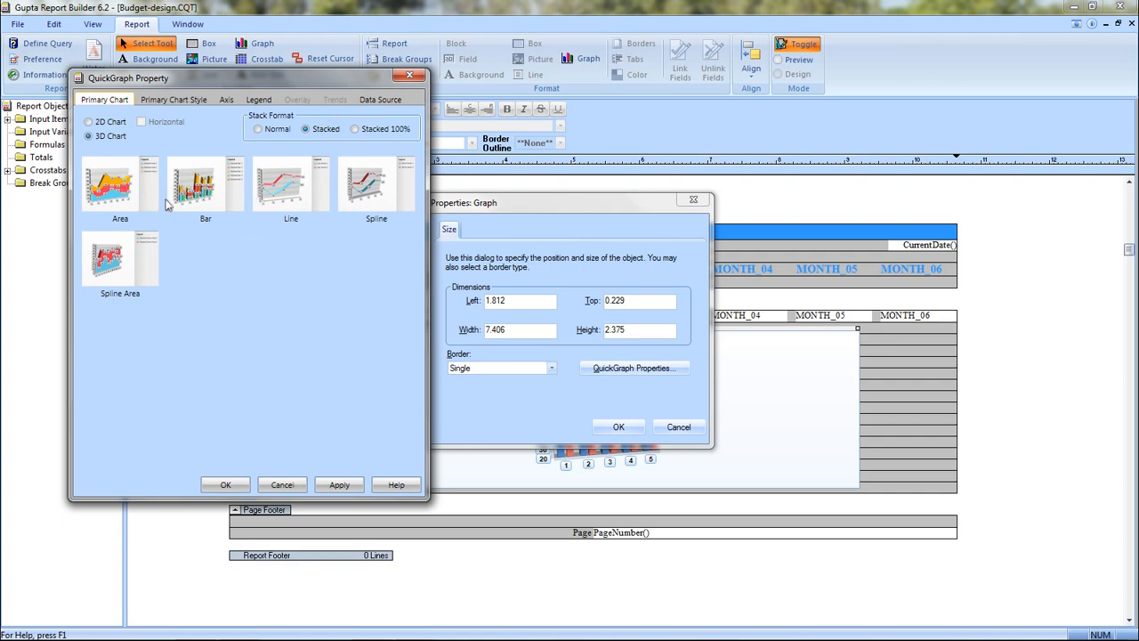
{"action": "left_click", "coordinate": [121, 184]}
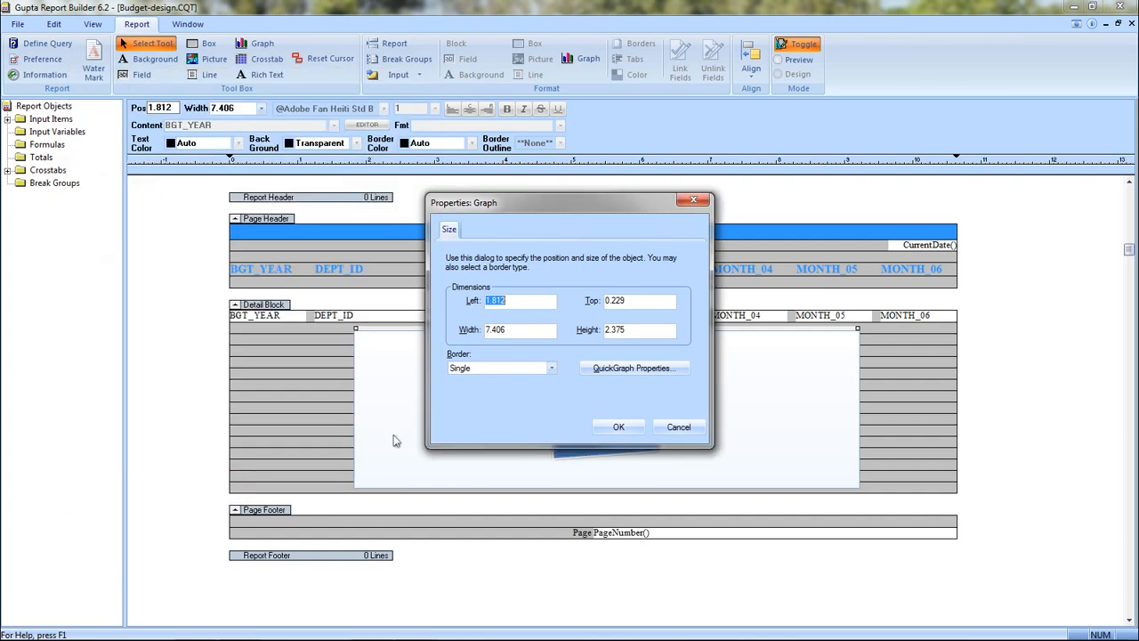
Step: Select the Monthly Sales chart and bring up its context menu
{"action": "left_click", "coordinate": [620, 427]}
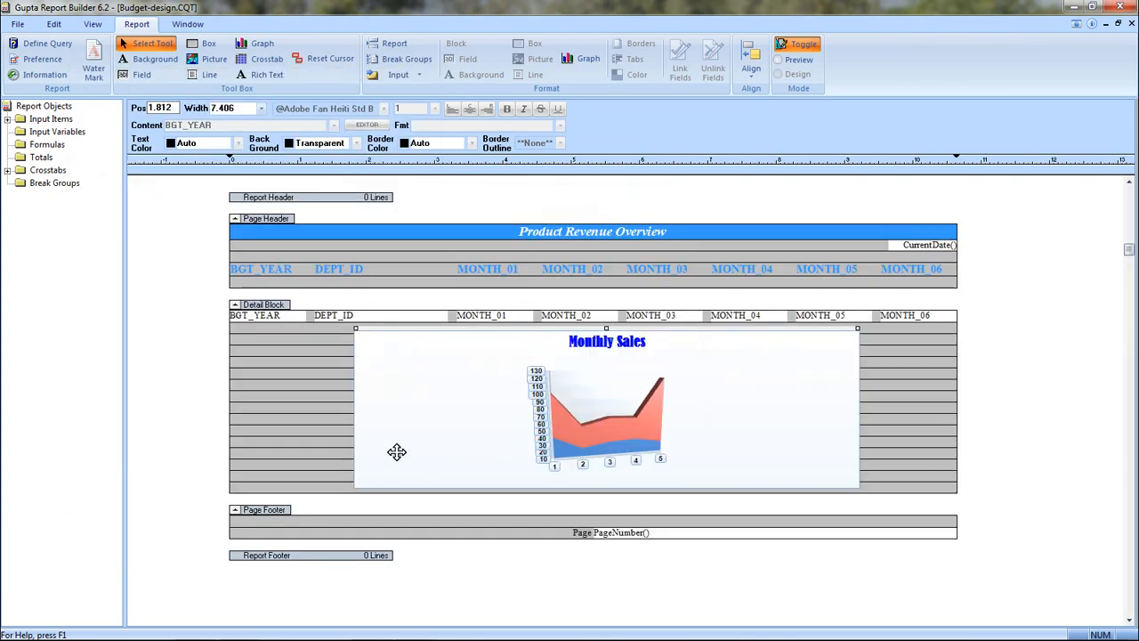
{"action": "mouse_move", "coordinate": [397, 448]}
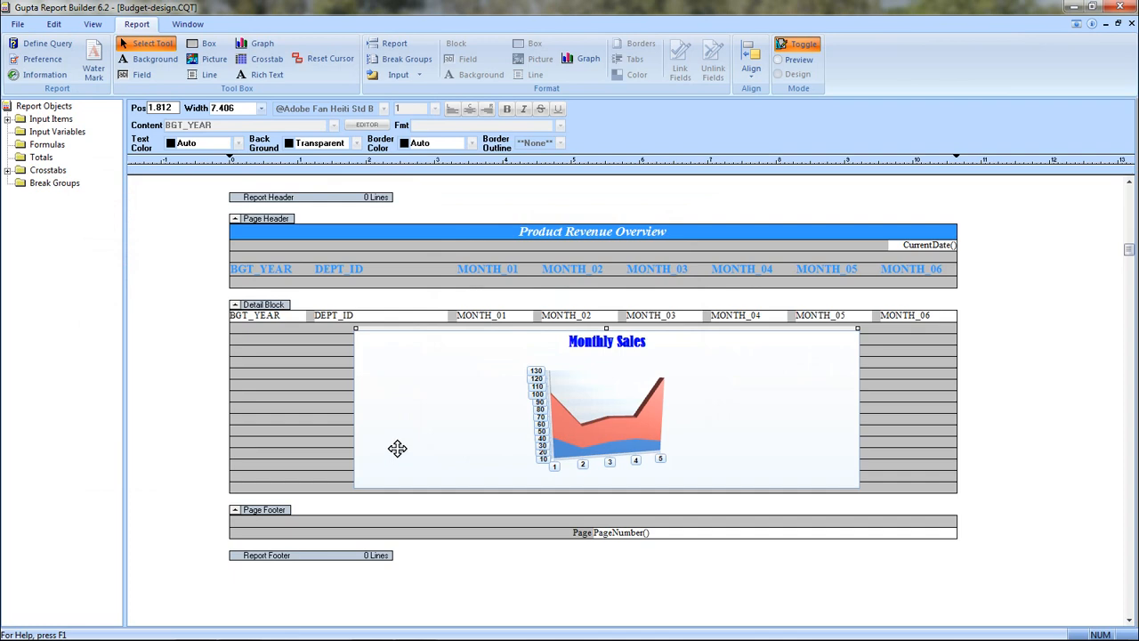
{"action": "mouse_move", "coordinate": [567, 416]}
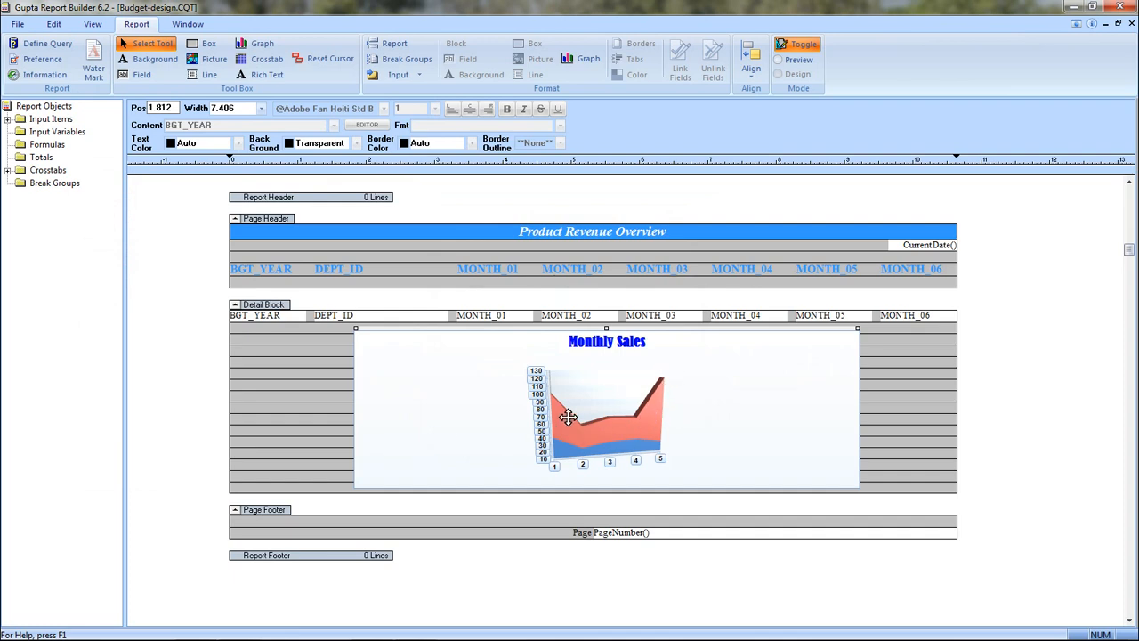
{"action": "mouse_move", "coordinate": [652, 423]}
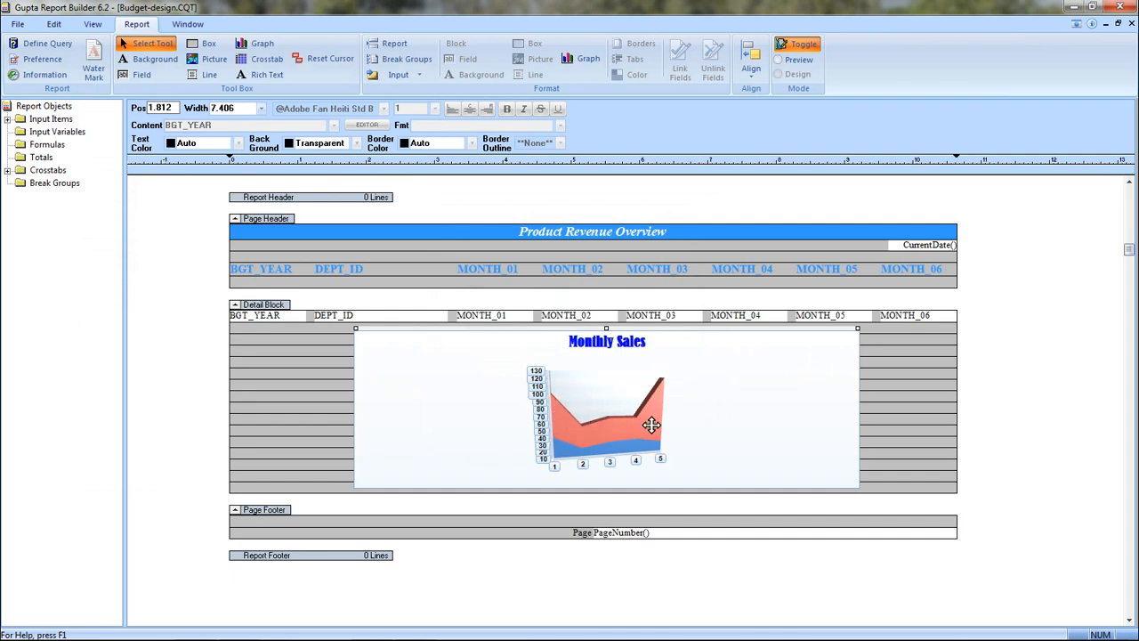
{"action": "mouse_move", "coordinate": [697, 416]}
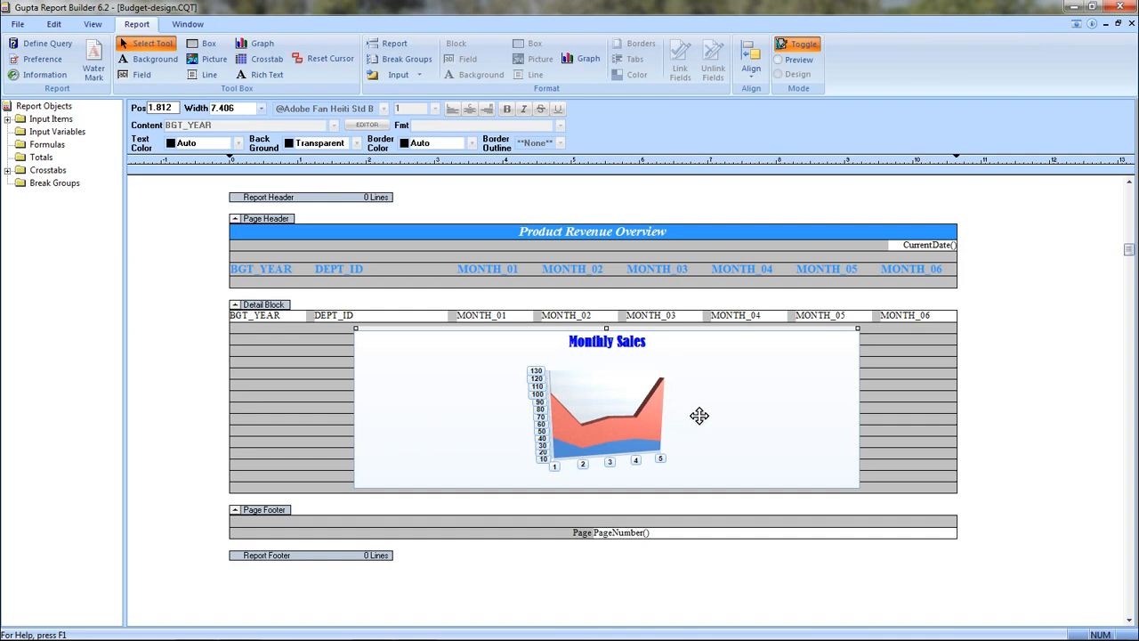
{"action": "right_click", "coordinate": [700, 416]}
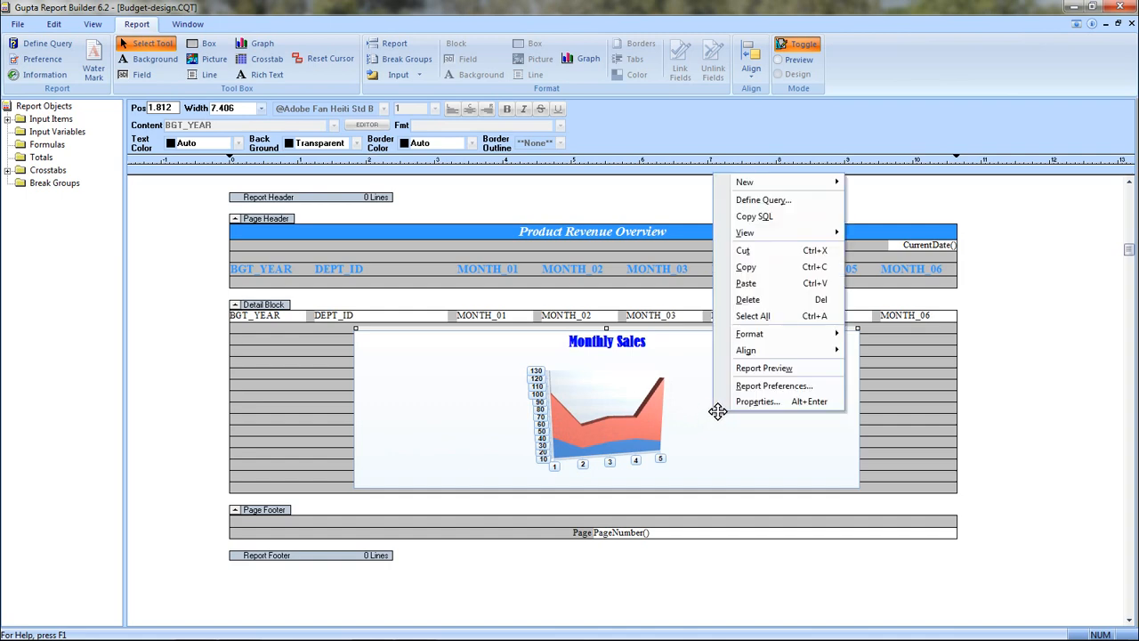
Step: Title the chart's X axis 'Product' and the Y axis 'US$' on the Axis settings and apply
{"action": "left_click", "coordinate": [758, 402]}
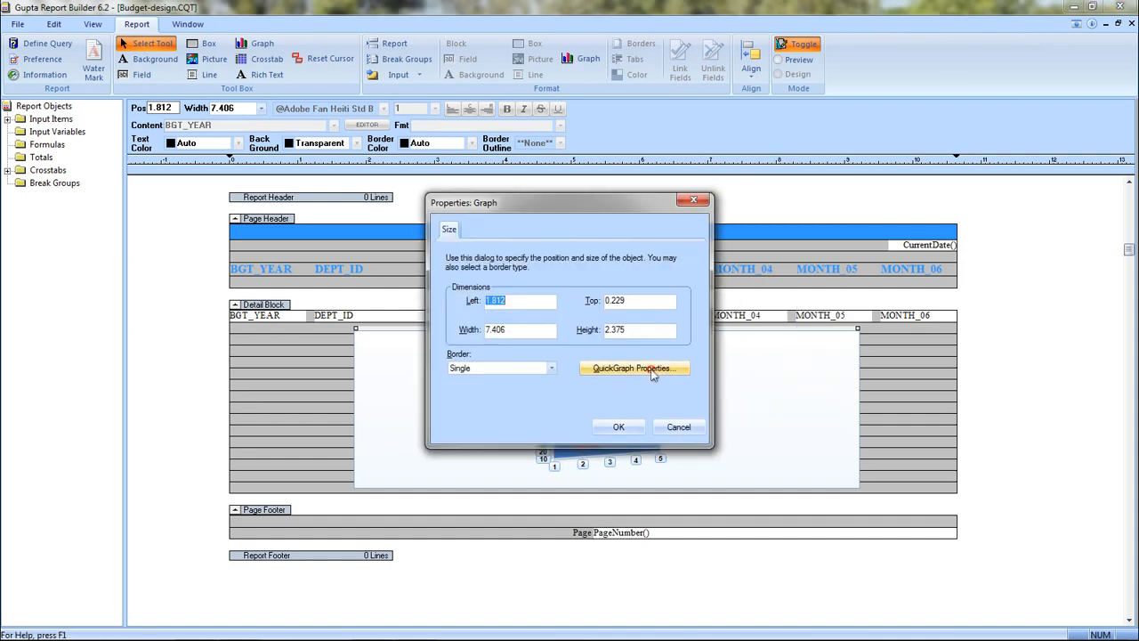
{"action": "left_click", "coordinate": [634, 366]}
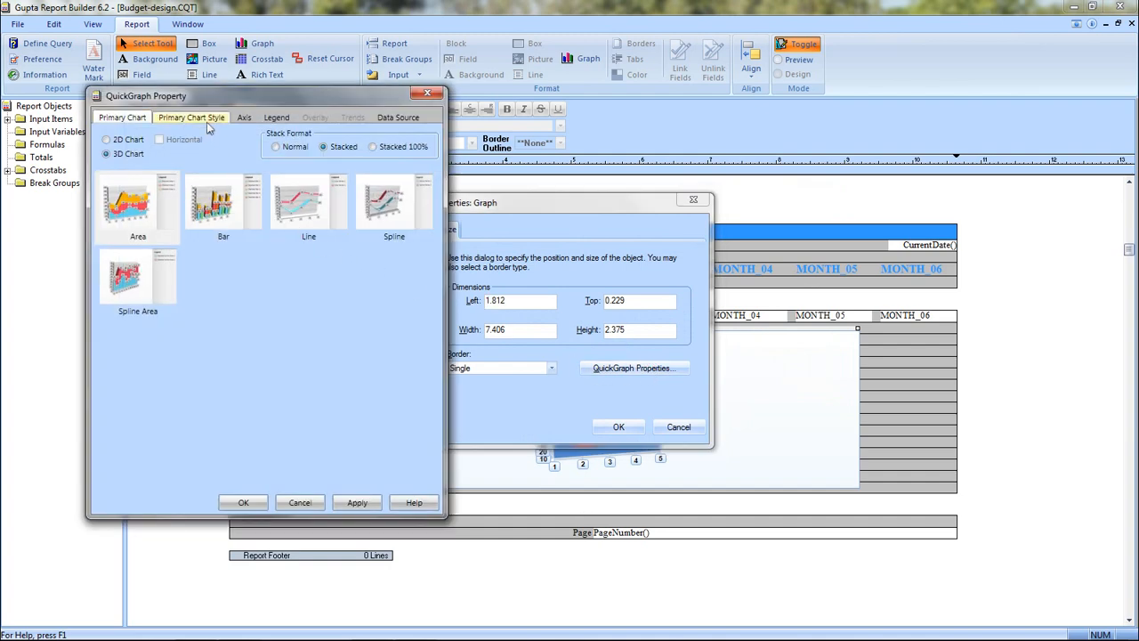
{"action": "left_click", "coordinate": [192, 117]}
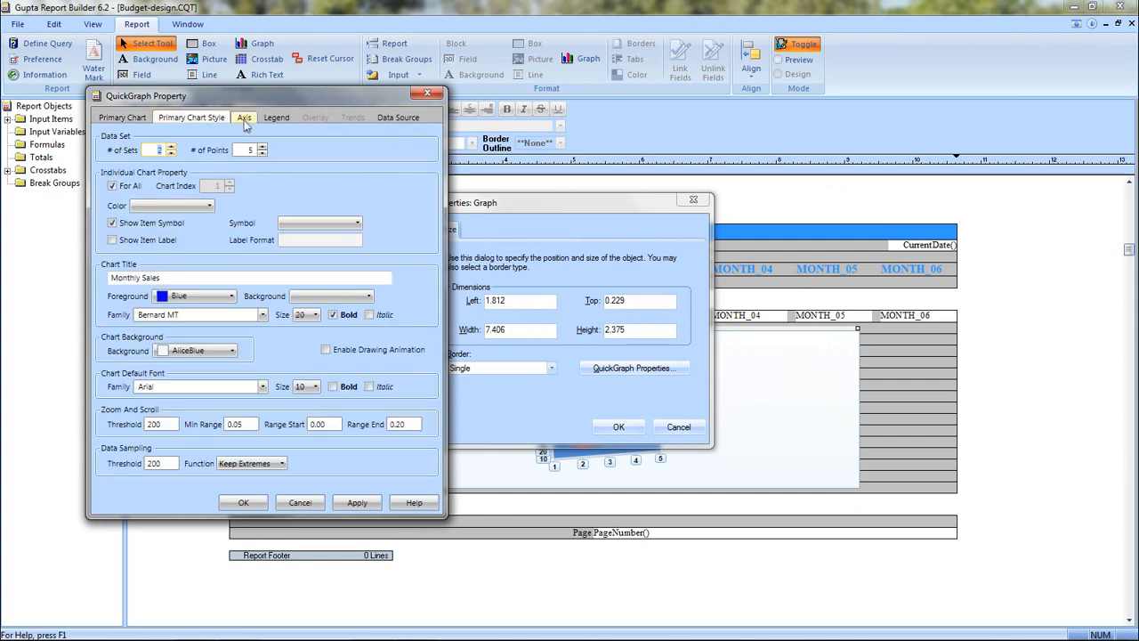
{"action": "left_click", "coordinate": [242, 118]}
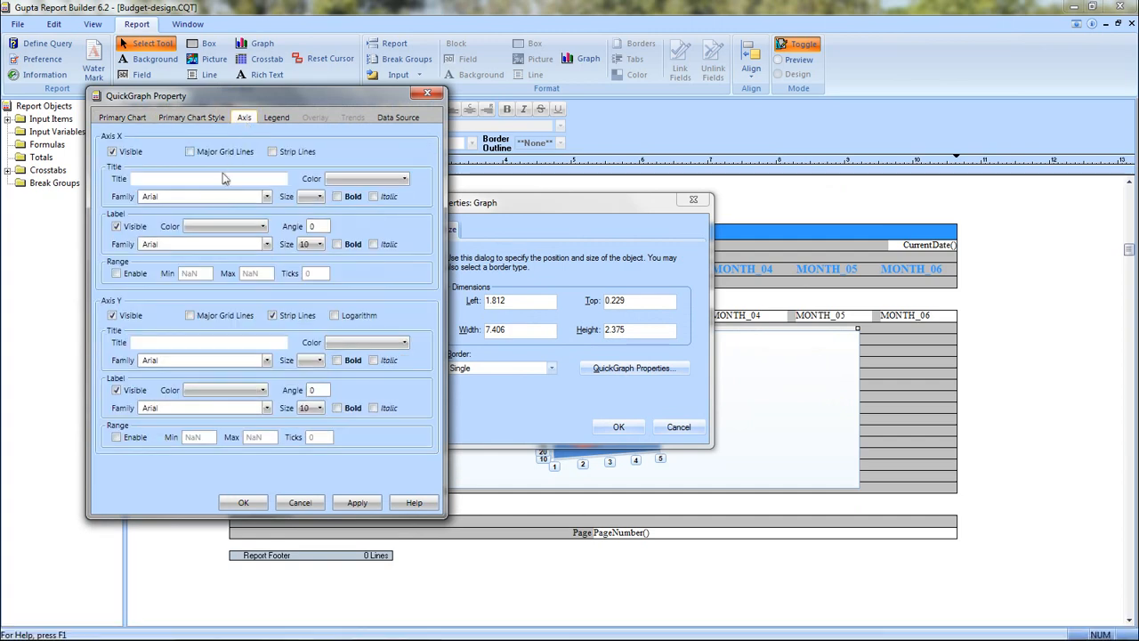
{"action": "left_click", "coordinate": [210, 178]}
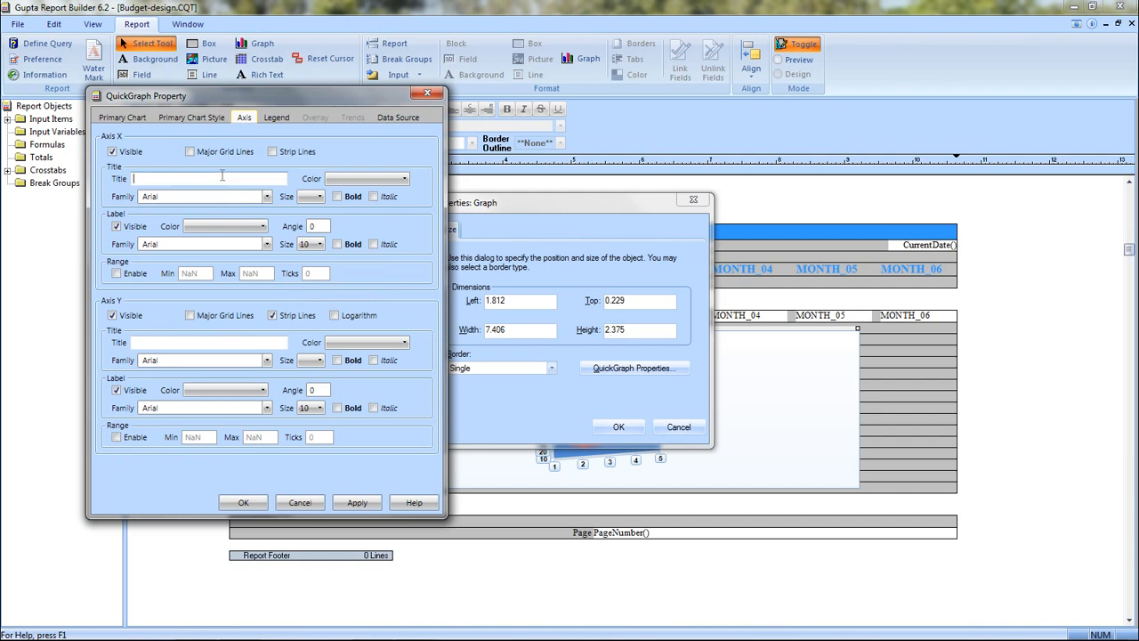
{"action": "type", "text": "Pr"}
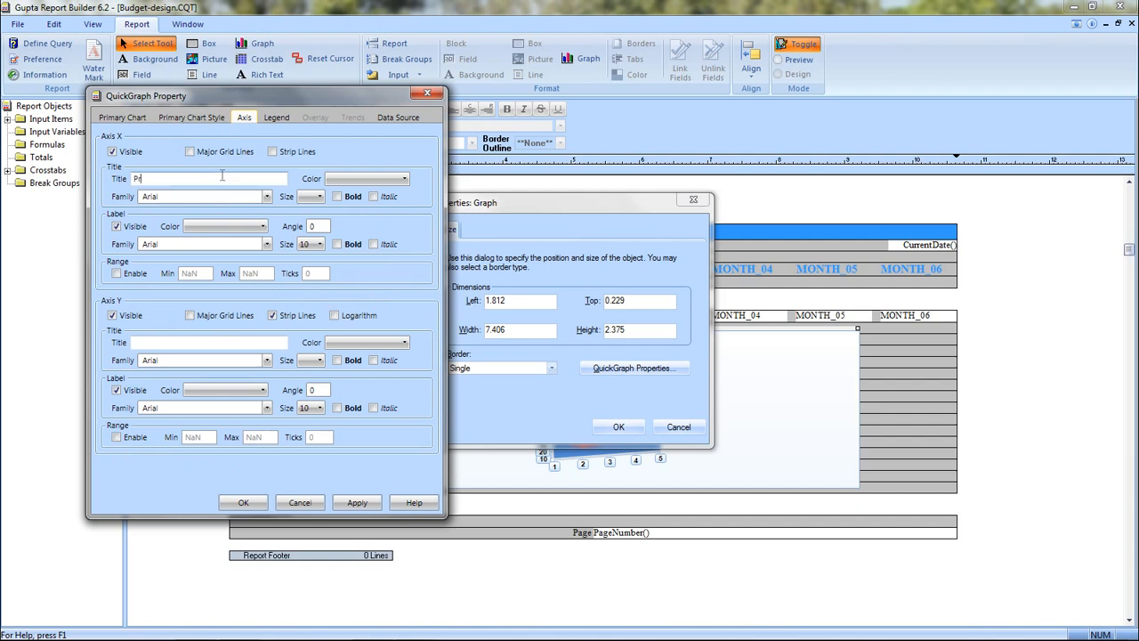
{"action": "type", "text": "Product"}
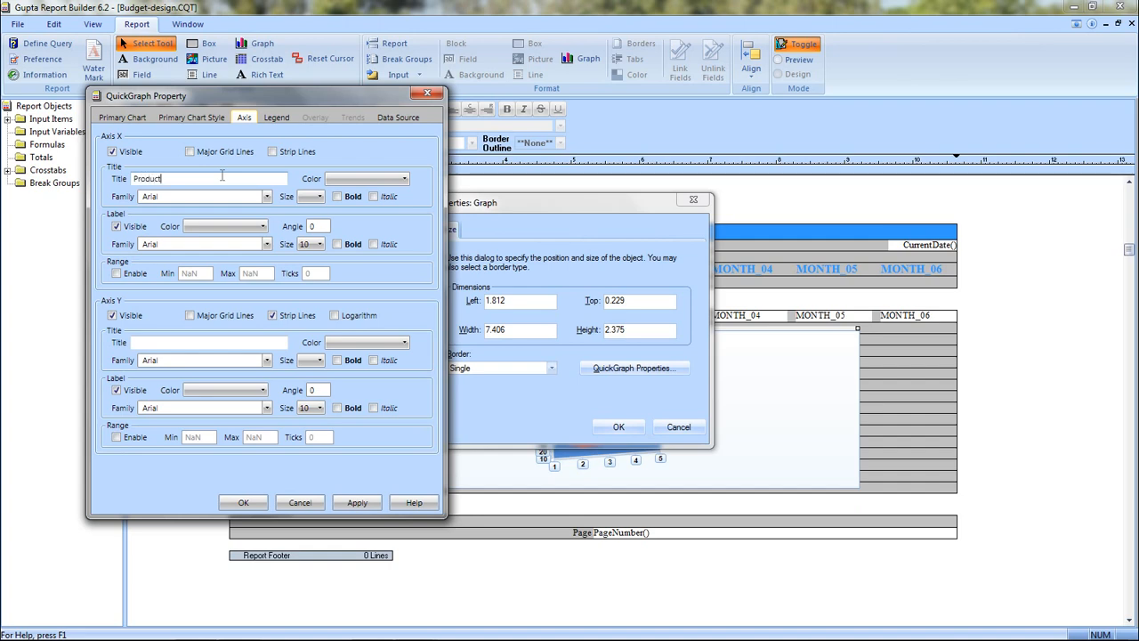
{"action": "mouse_move", "coordinate": [174, 299]}
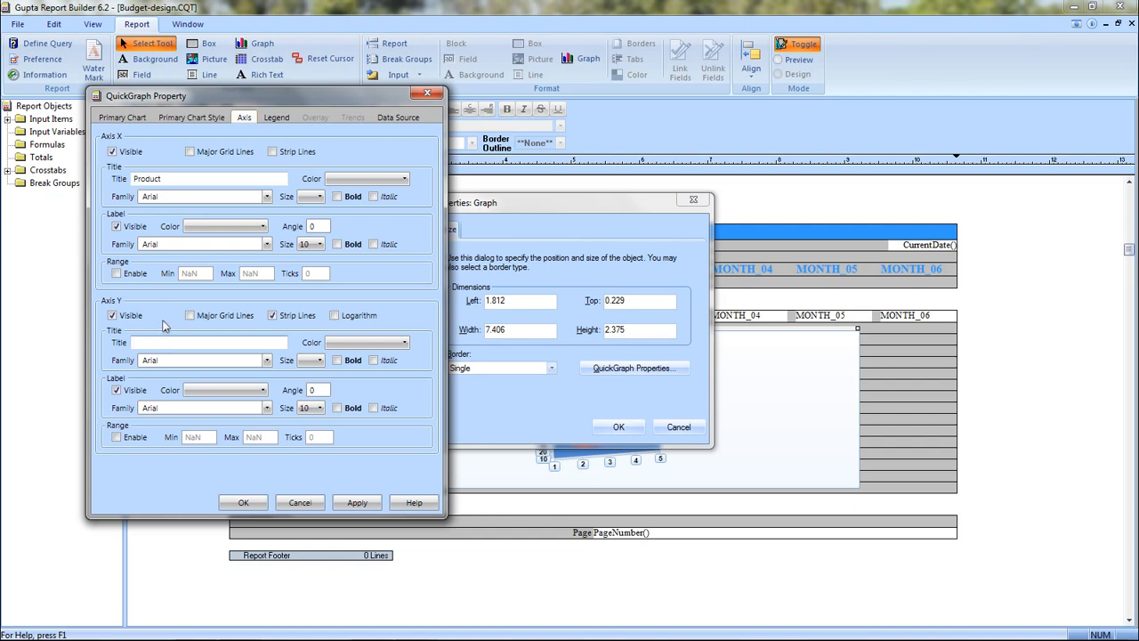
{"action": "type", "text": "US$"}
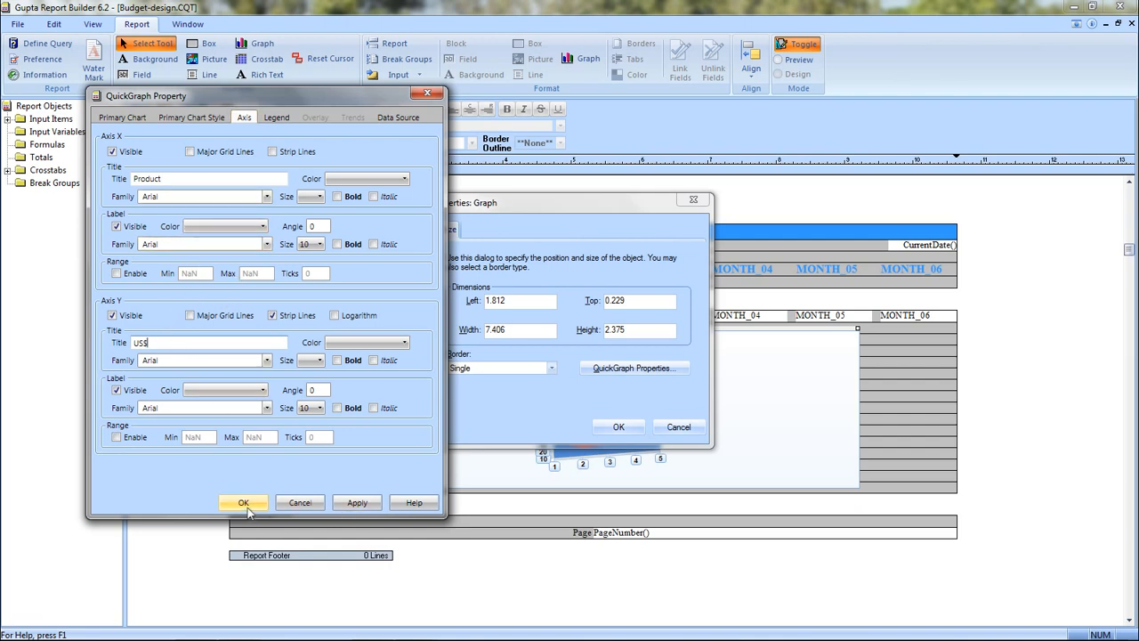
{"action": "left_click", "coordinate": [242, 502]}
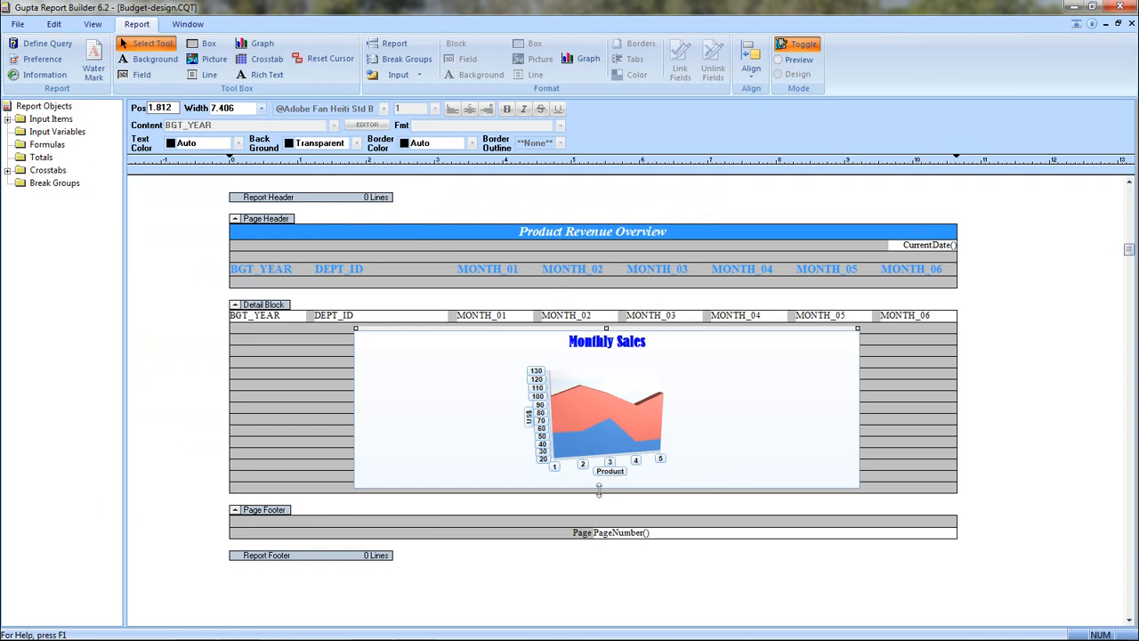
{"action": "mouse_move", "coordinate": [510, 455]}
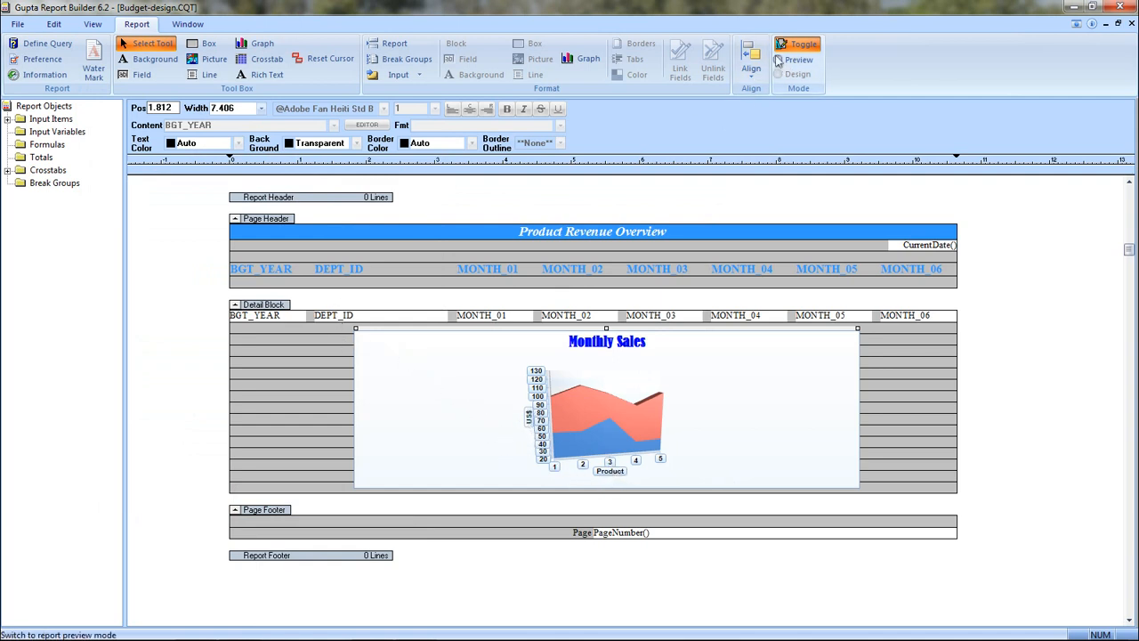
Step: Preview the report with the titled axes, then return to design mode
{"action": "left_click", "coordinate": [797, 60]}
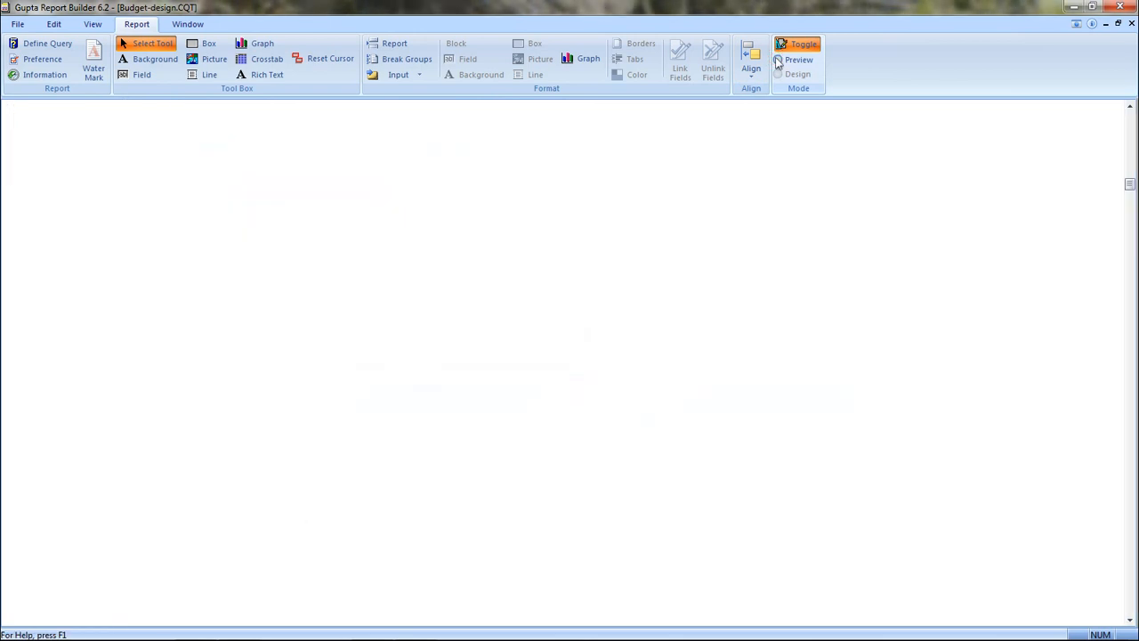
{"action": "left_click", "coordinate": [797, 61]}
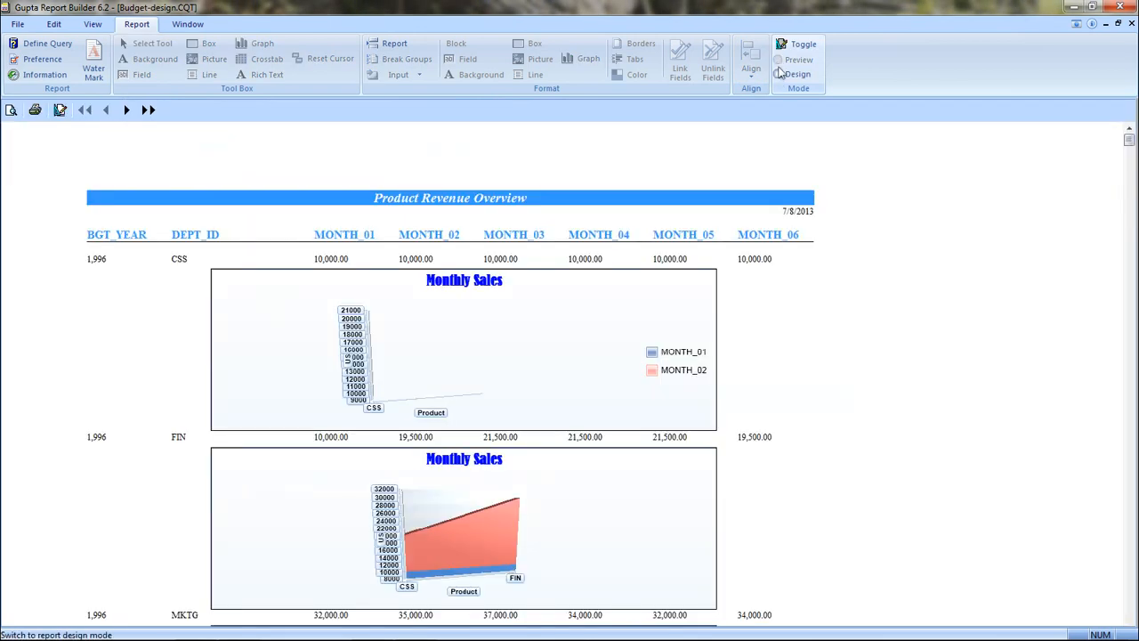
{"action": "left_click", "coordinate": [798, 75]}
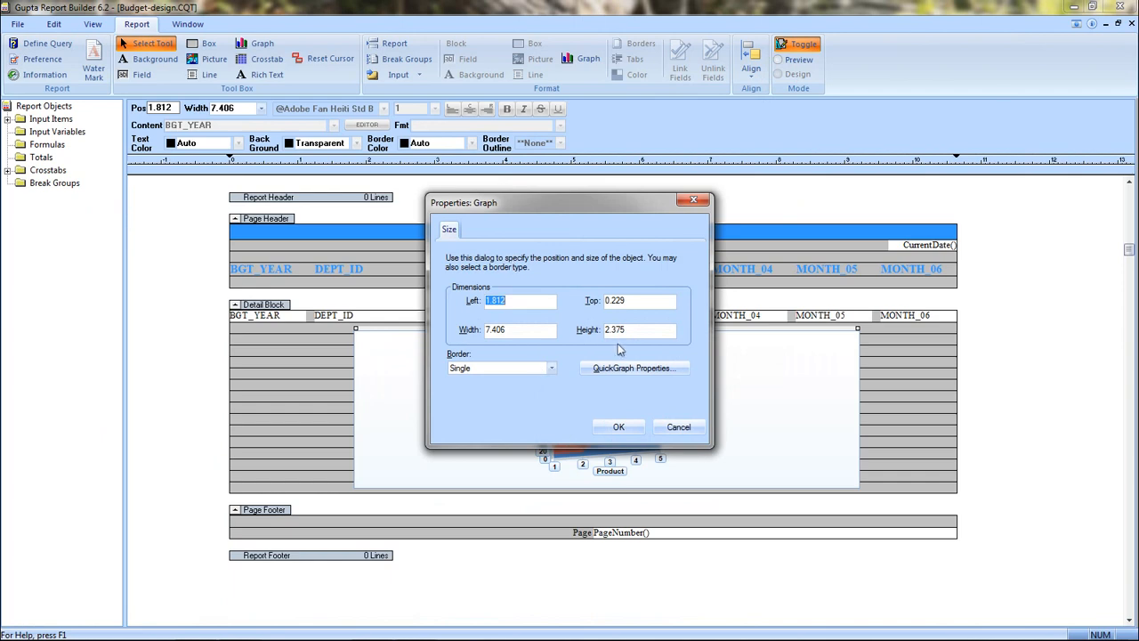
Step: Enable Show Legend with Star Five Ray markers, Chartreuse foreground and bold Arial font, then apply
{"action": "left_click", "coordinate": [633, 366]}
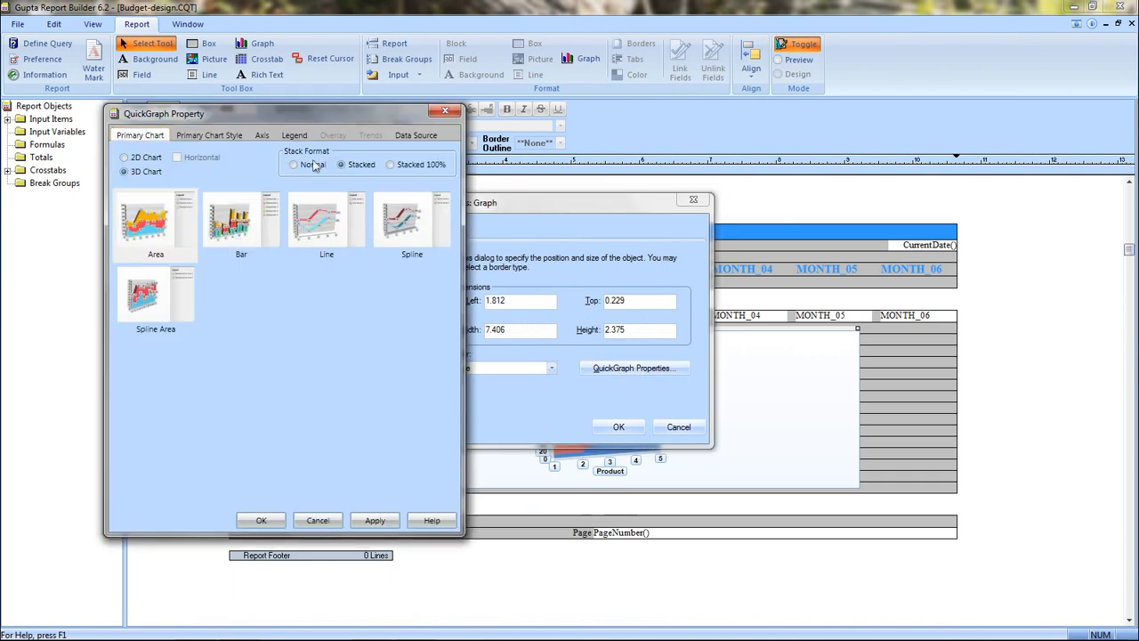
{"action": "left_click", "coordinate": [294, 135]}
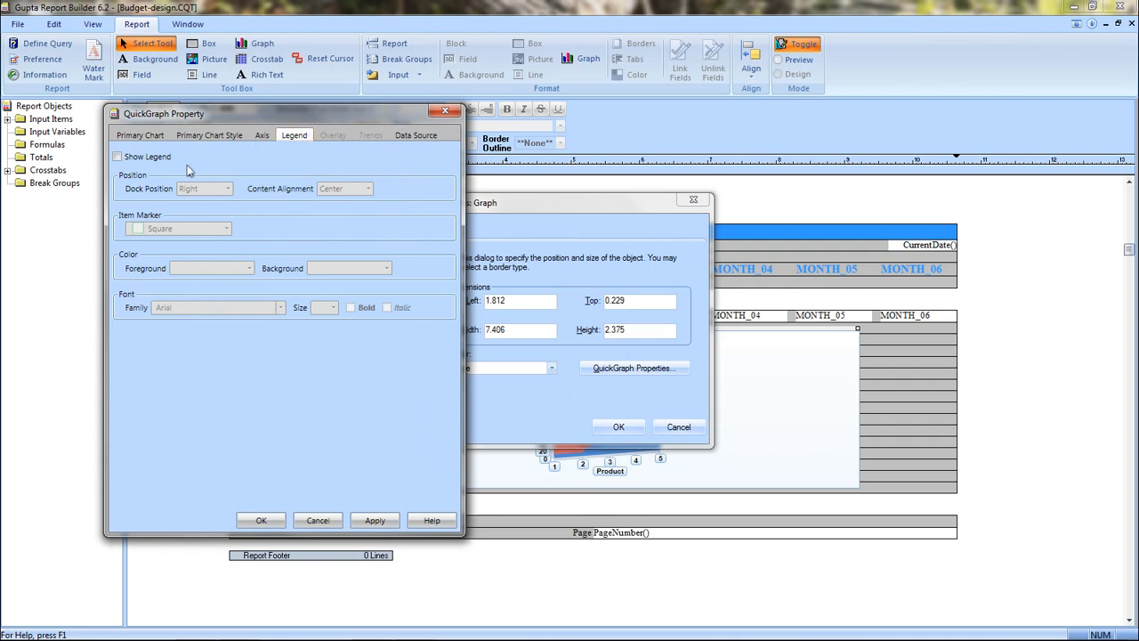
{"action": "left_click", "coordinate": [117, 157]}
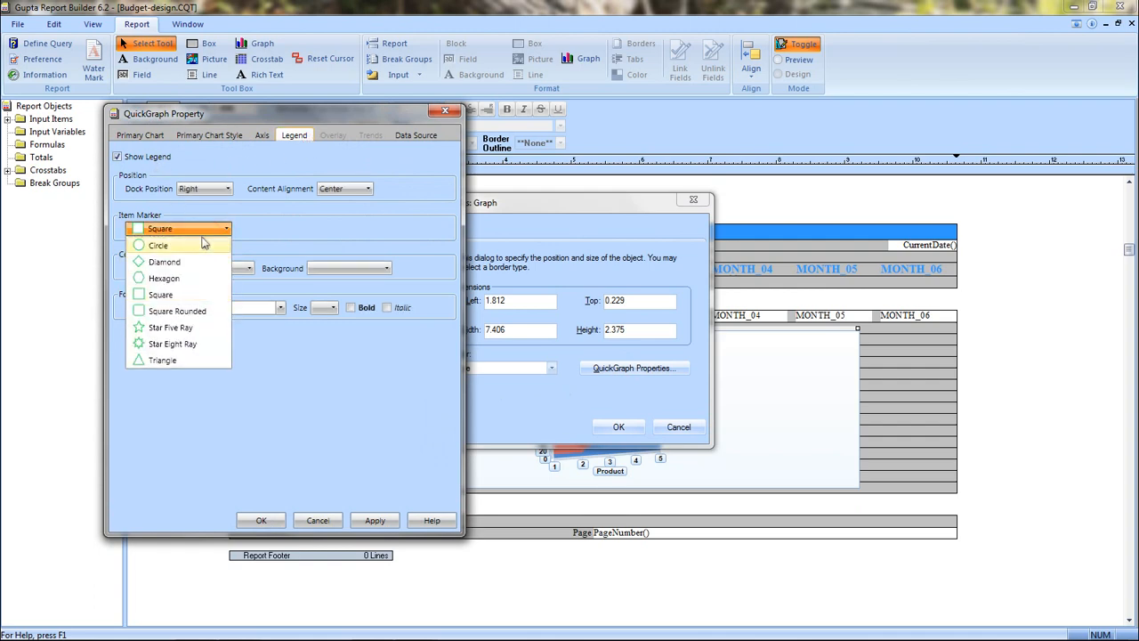
{"action": "left_click", "coordinate": [164, 262]}
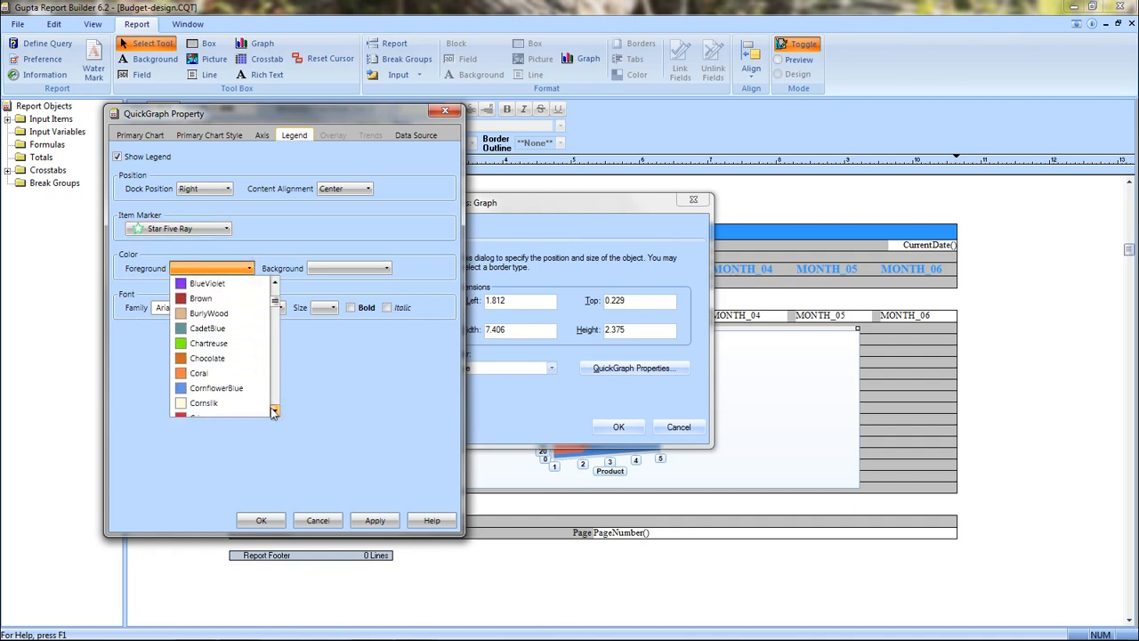
{"action": "left_click", "coordinate": [208, 342]}
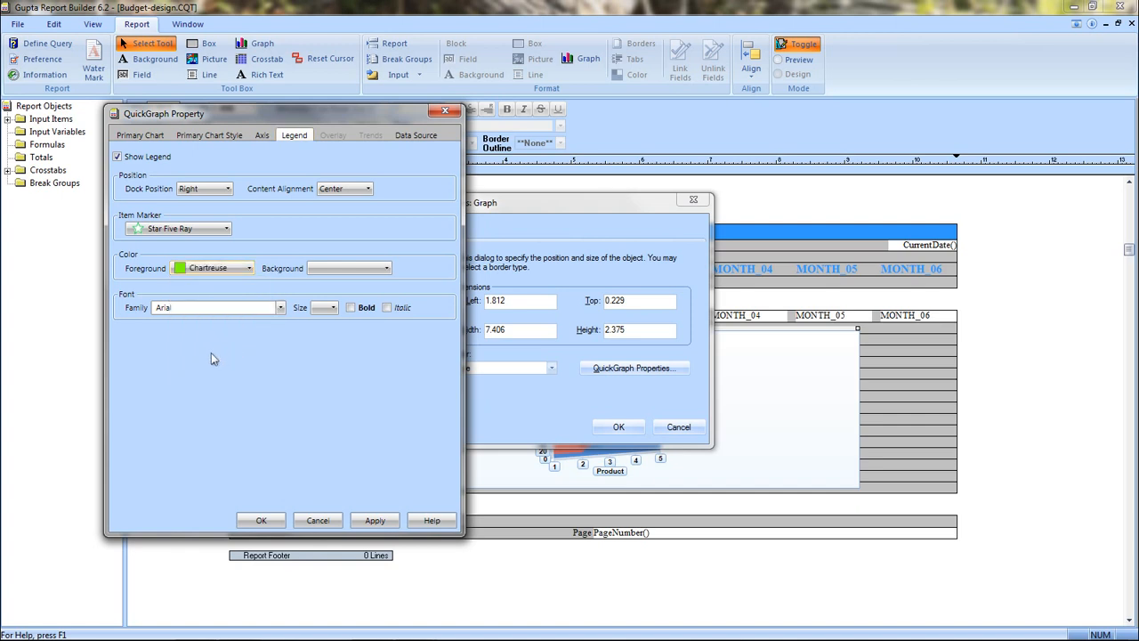
{"action": "left_click", "coordinate": [333, 306]}
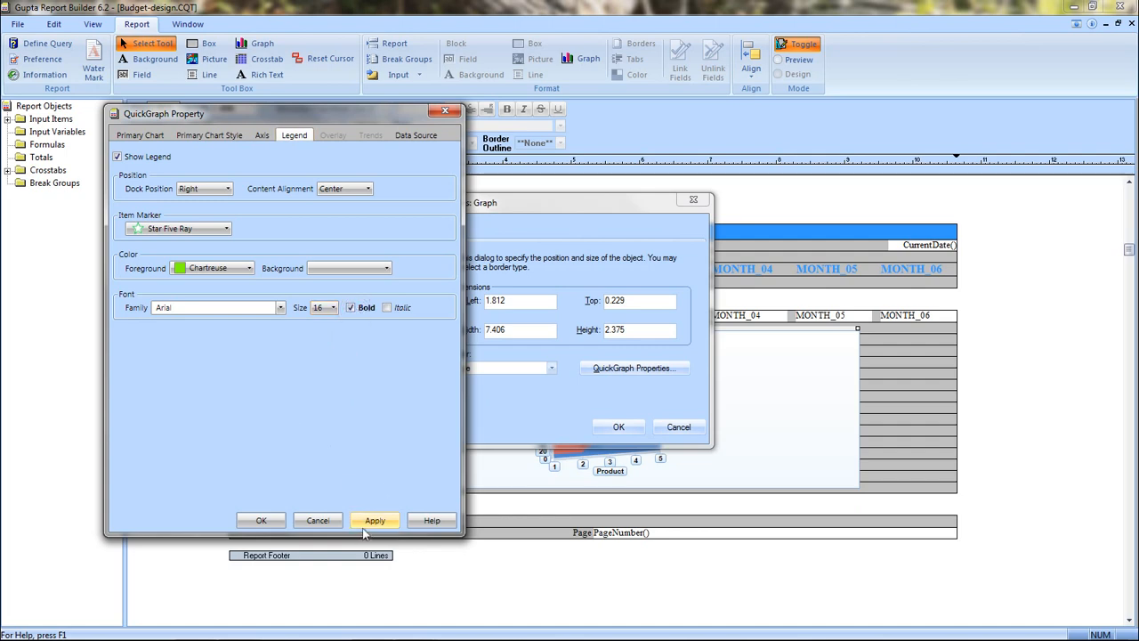
{"action": "left_click", "coordinate": [260, 520]}
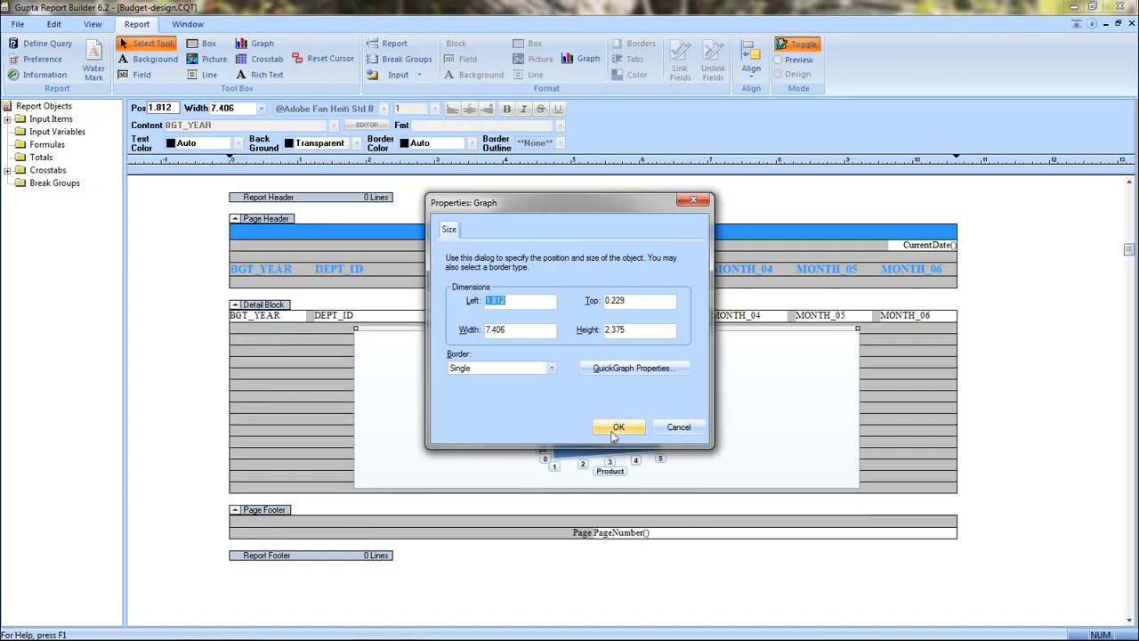
Step: Confirm the graph properties and preview the report with the MONTH_01/MONTH_02 legend
{"action": "left_click", "coordinate": [620, 427]}
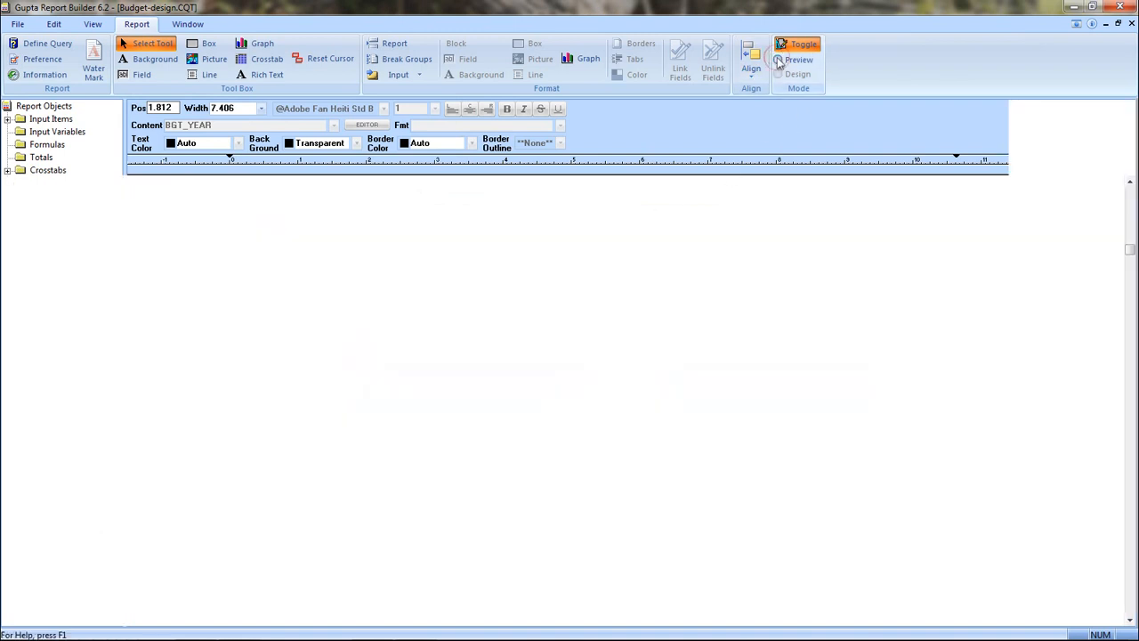
{"action": "left_click", "coordinate": [797, 60]}
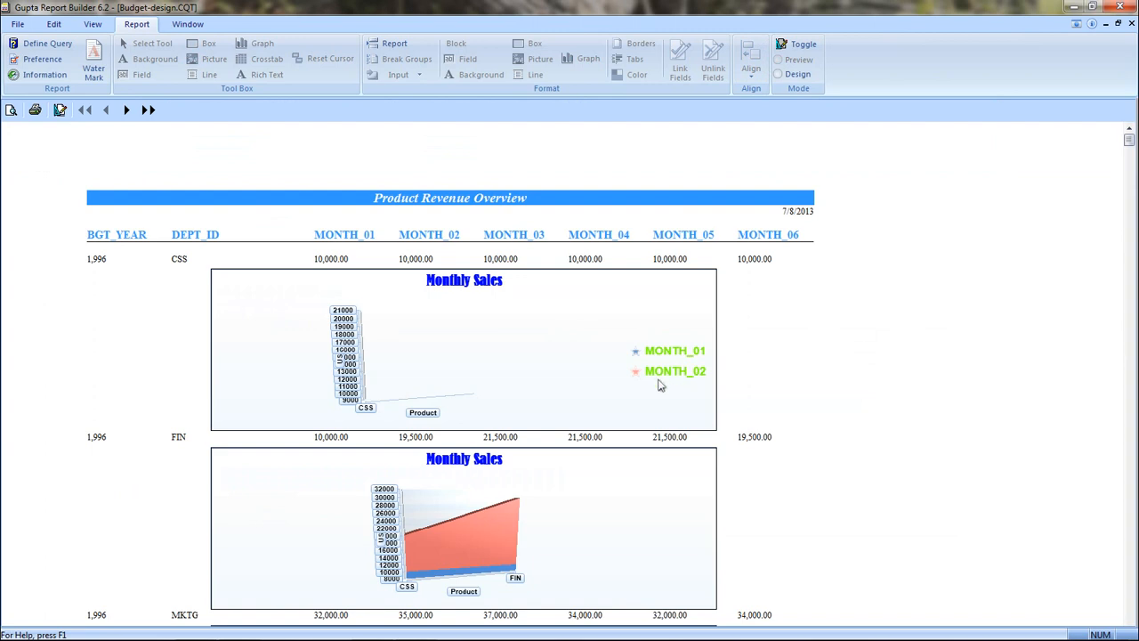
{"action": "mouse_move", "coordinate": [660, 402]}
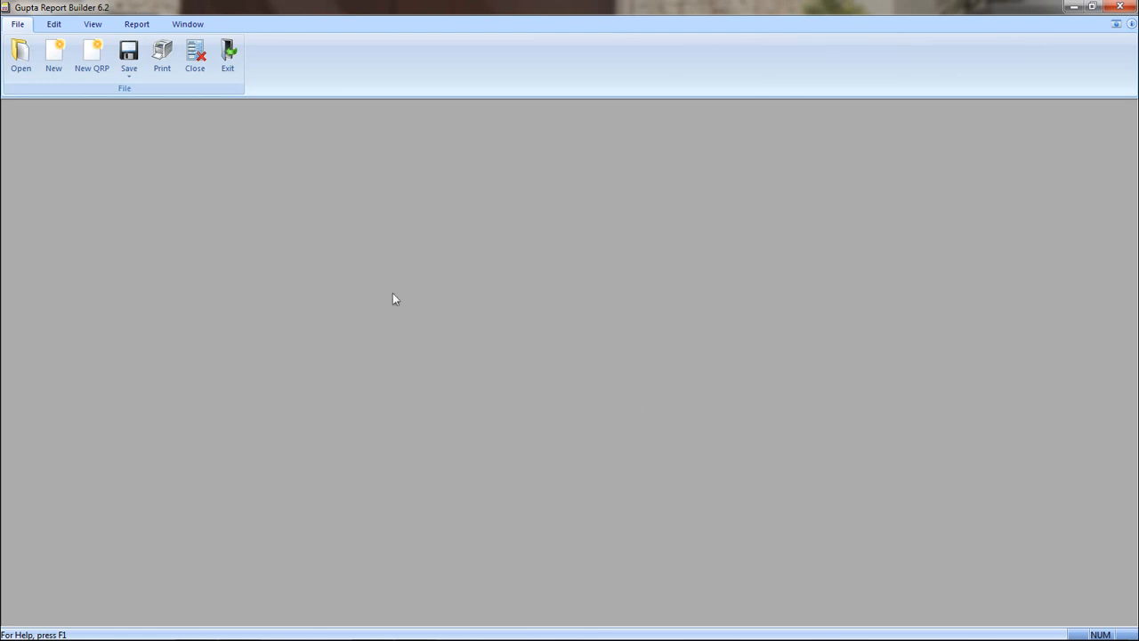
Step: Open Budget-design-3d-bar-title-axis.CQT and maximize its preview to review the Monthly Sales charts
{"action": "left_click", "coordinate": [21, 54]}
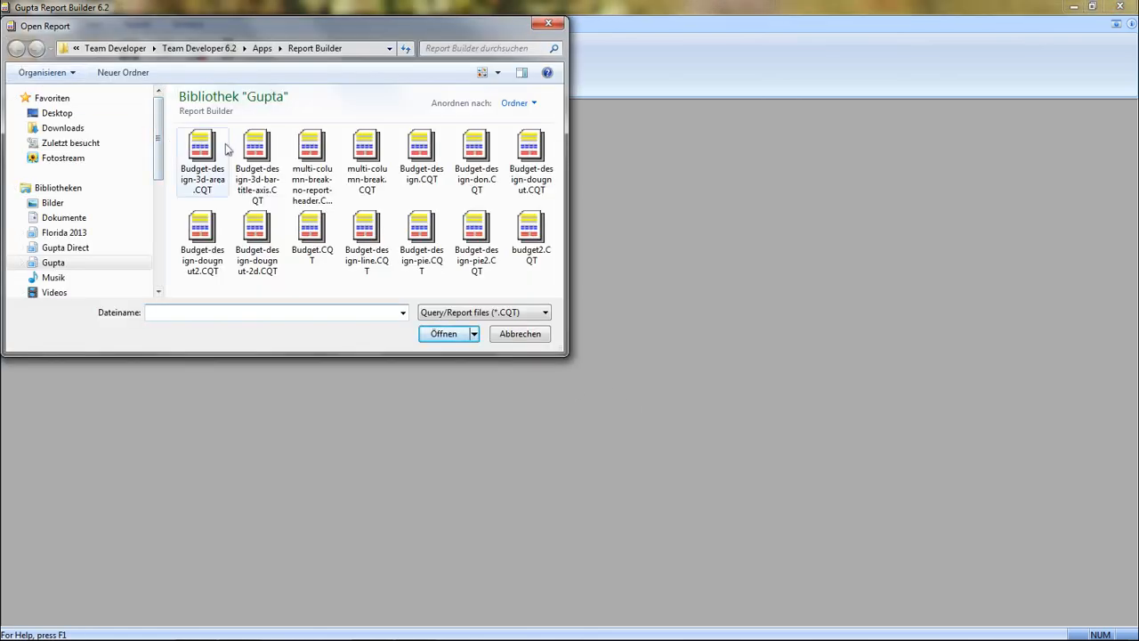
{"action": "left_click", "coordinate": [520, 333]}
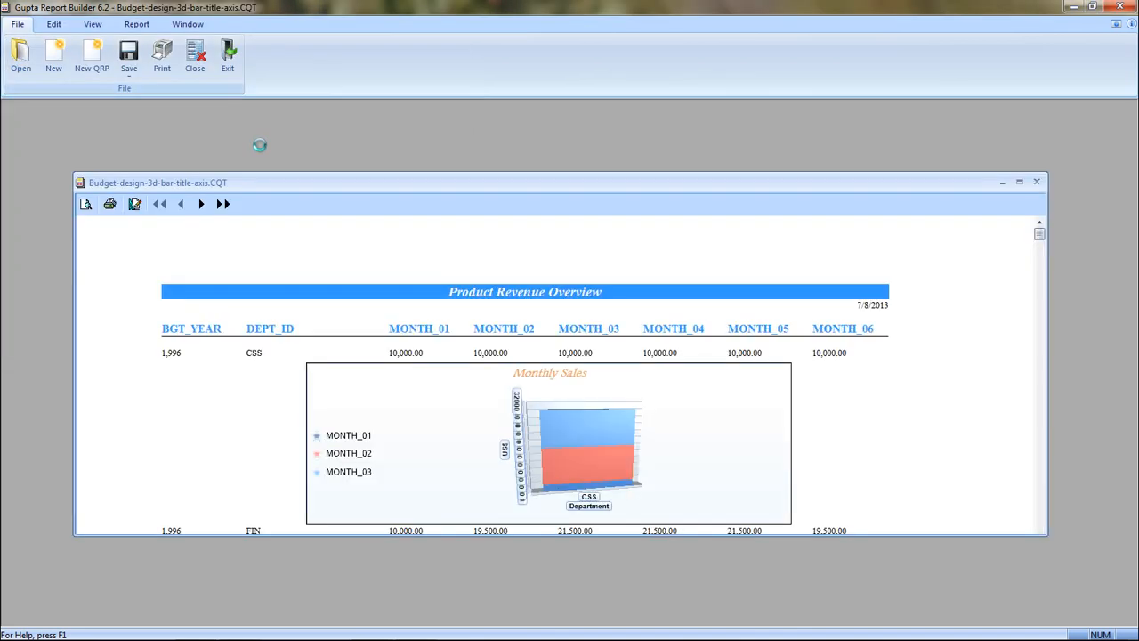
{"action": "left_click", "coordinate": [1018, 182]}
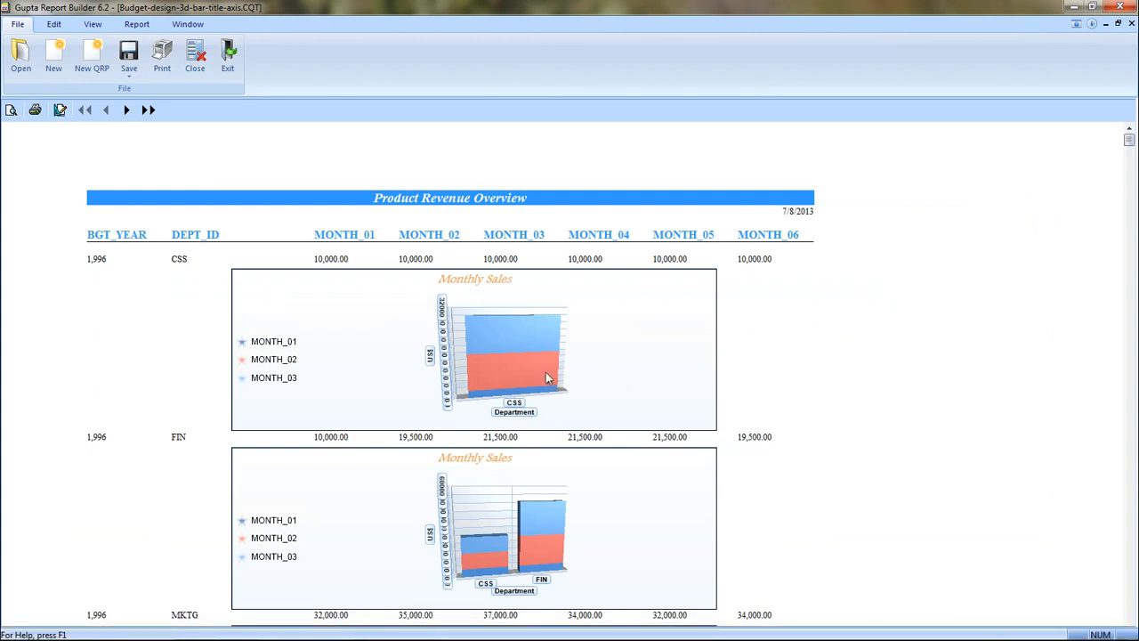
{"action": "mouse_move", "coordinate": [473, 377]}
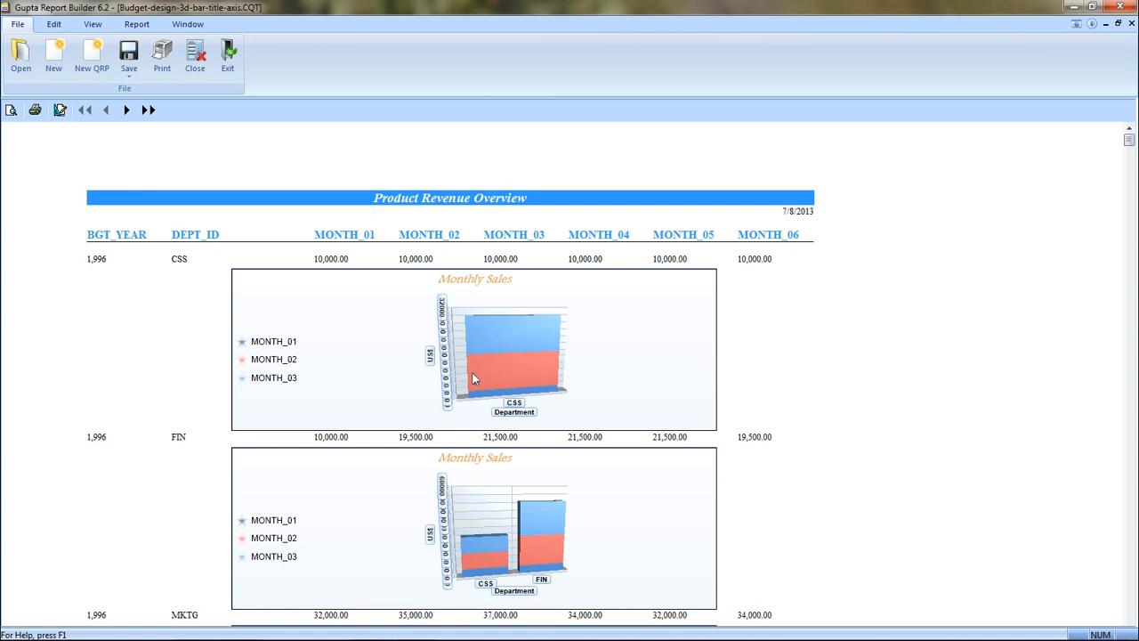
{"action": "mouse_move", "coordinate": [336, 353]}
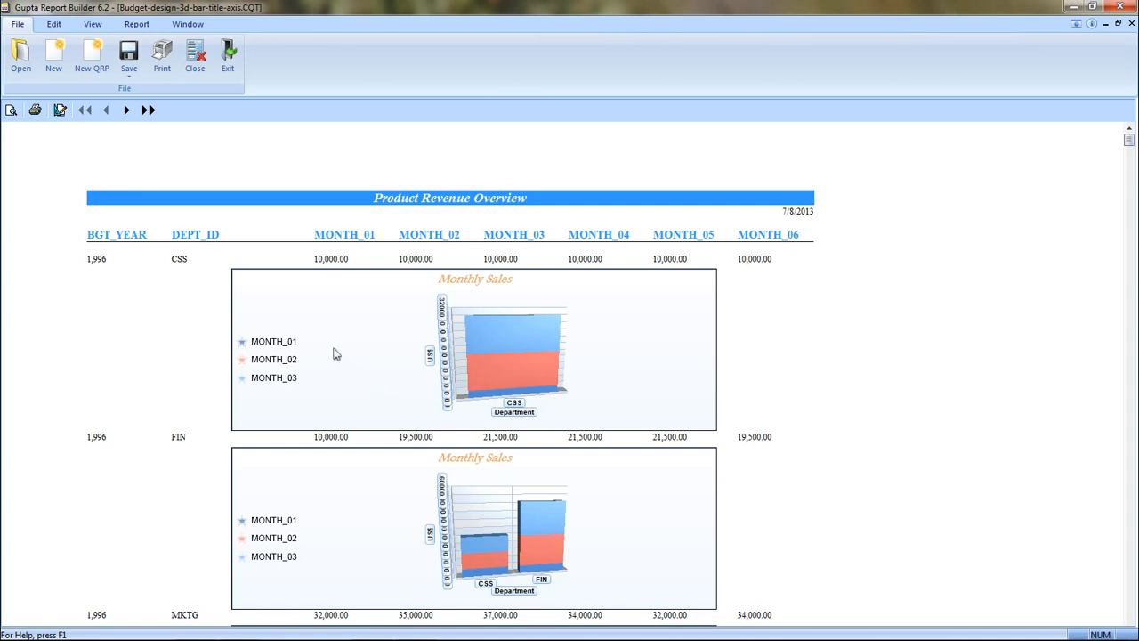
{"action": "mouse_move", "coordinate": [301, 360]}
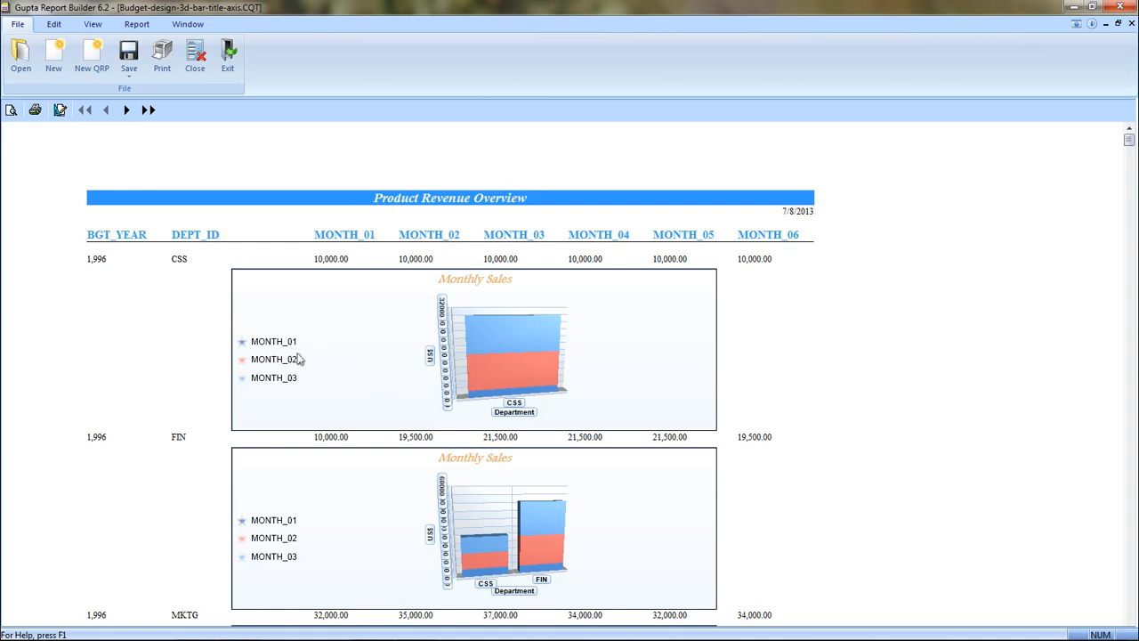
{"action": "mouse_move", "coordinate": [263, 382]}
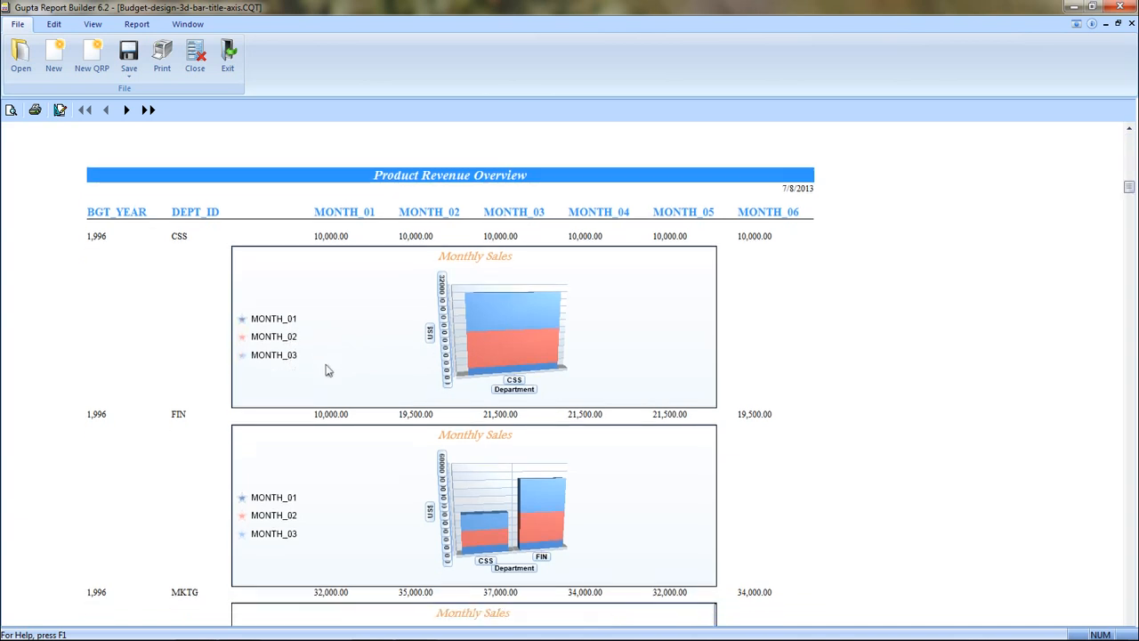
{"action": "mouse_move", "coordinate": [527, 480]}
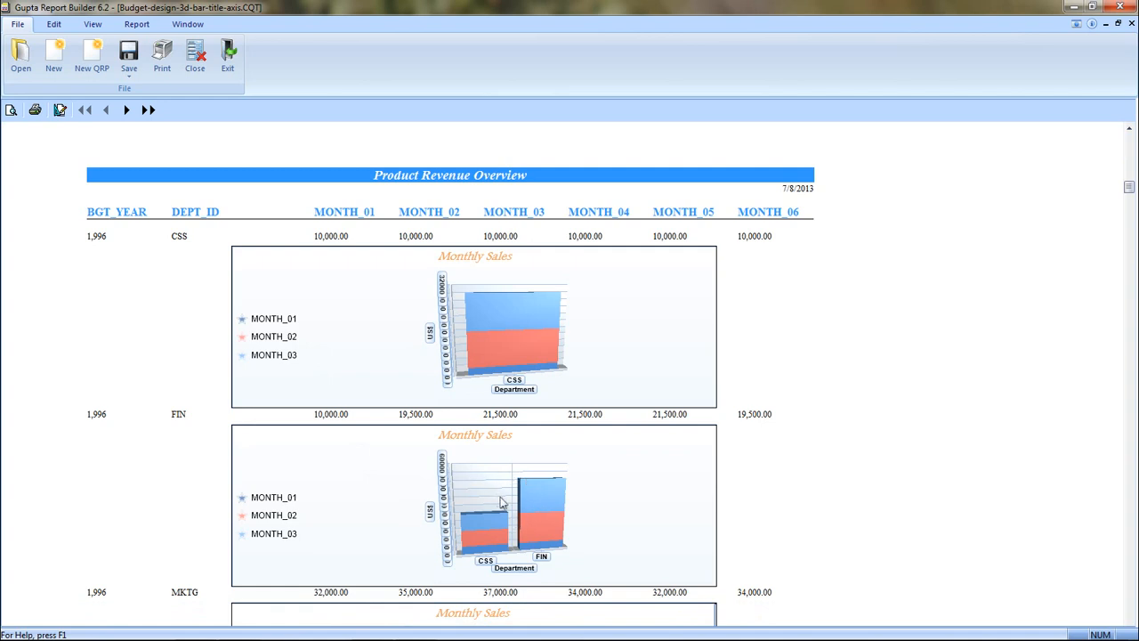
{"action": "mouse_move", "coordinate": [494, 453]}
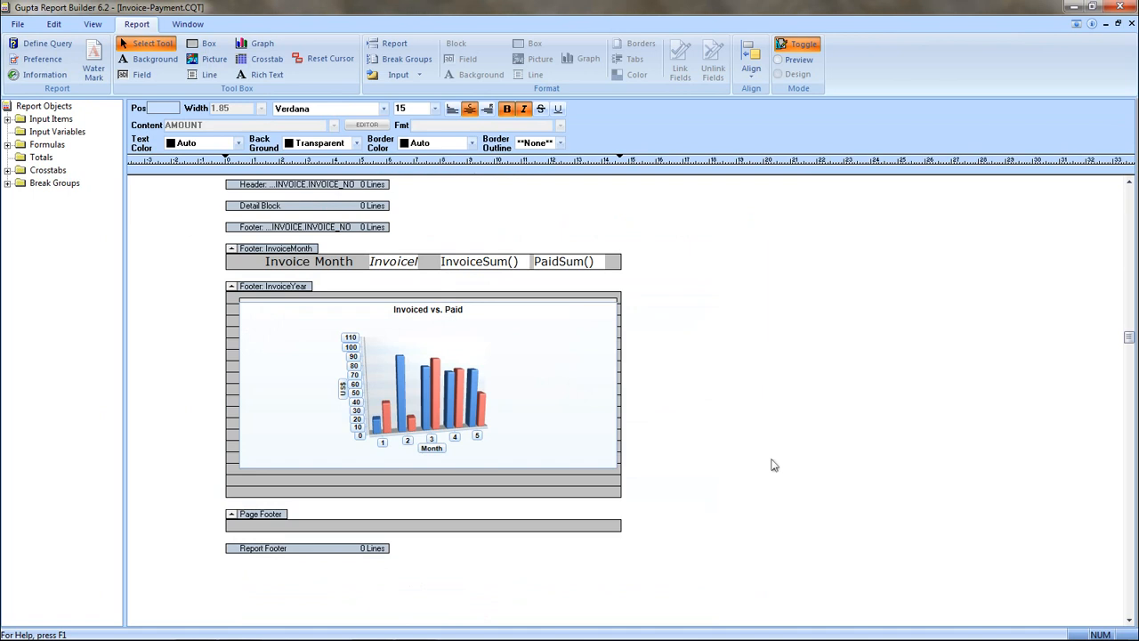
{"action": "mouse_move", "coordinate": [743, 267]}
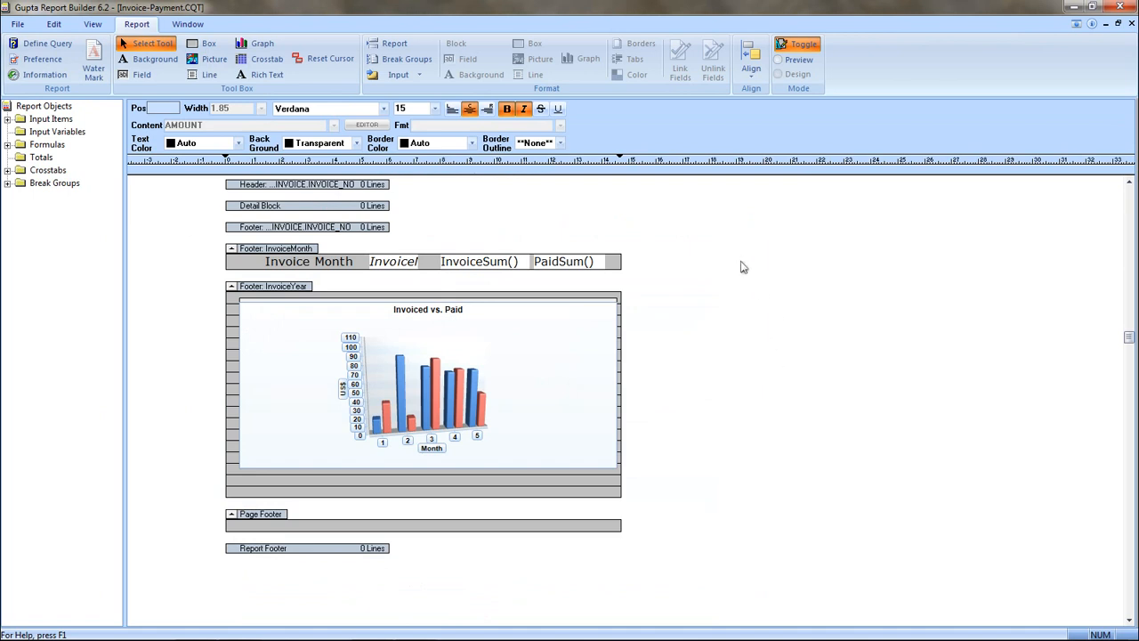
Step: Preview the Invoice vs. Payments report and page forward to its last 2012 chart page
{"action": "left_click", "coordinate": [797, 43]}
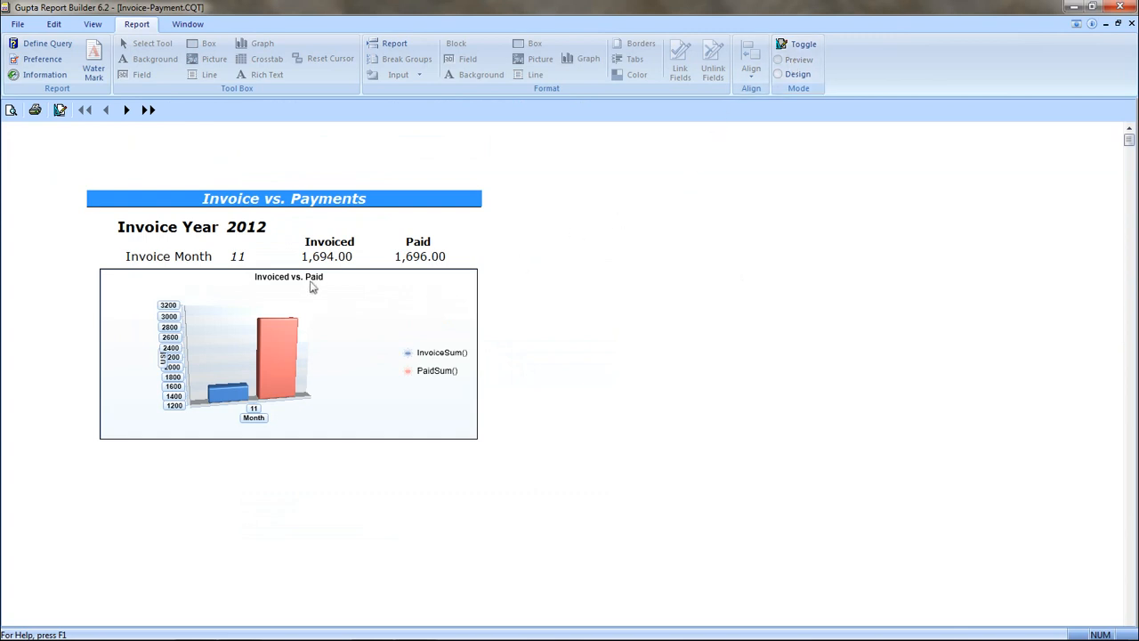
{"action": "mouse_move", "coordinate": [268, 283]}
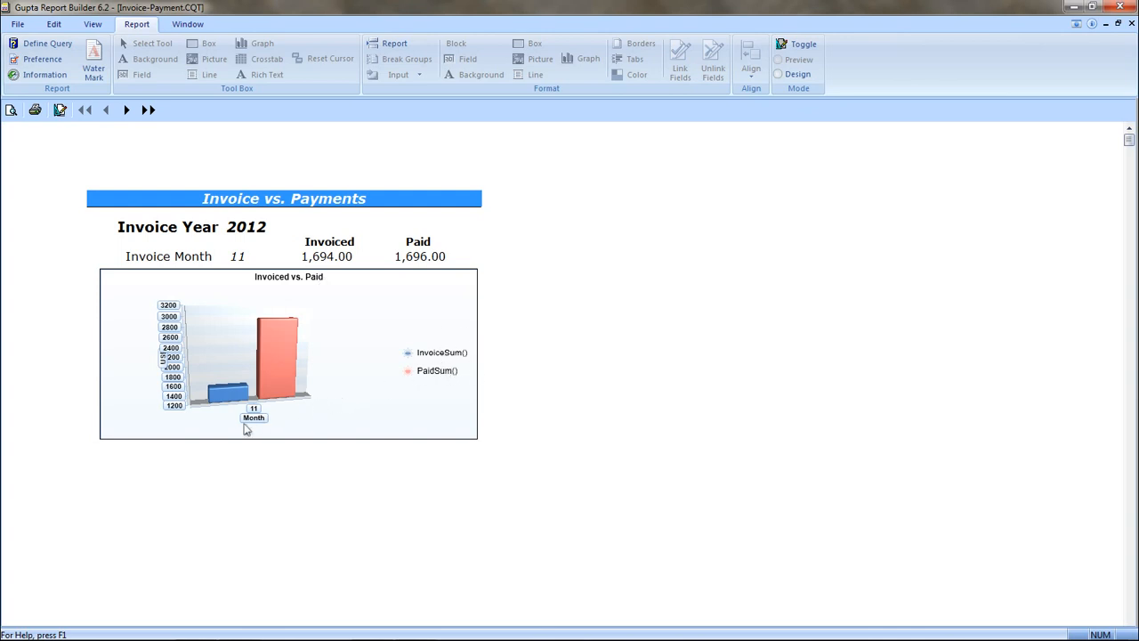
{"action": "mouse_move", "coordinate": [267, 425]}
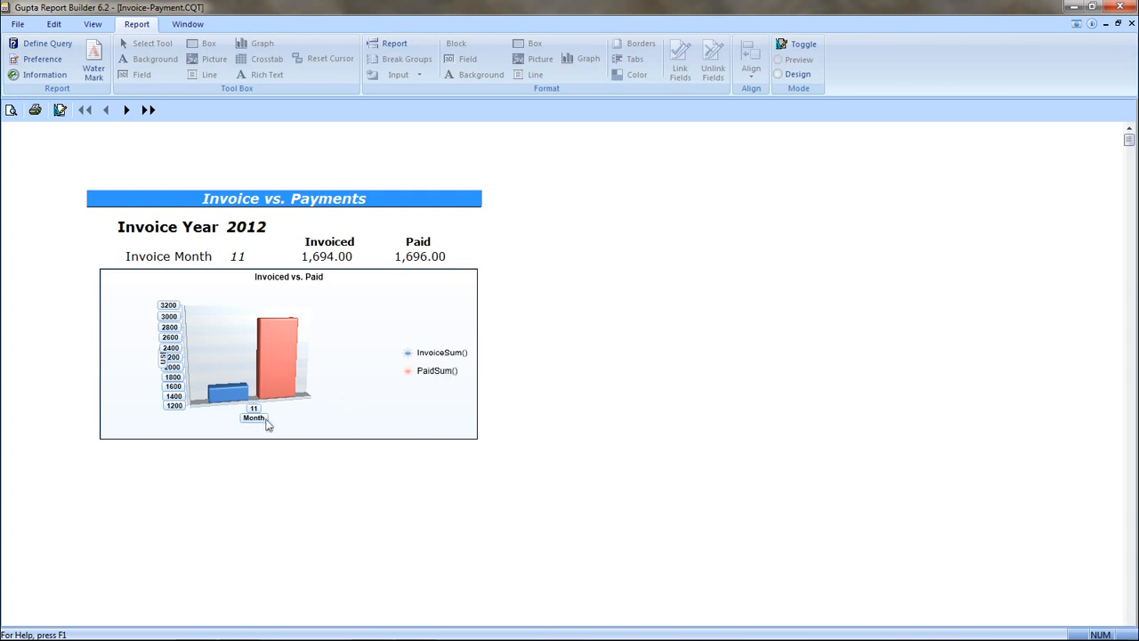
{"action": "mouse_move", "coordinate": [238, 400]}
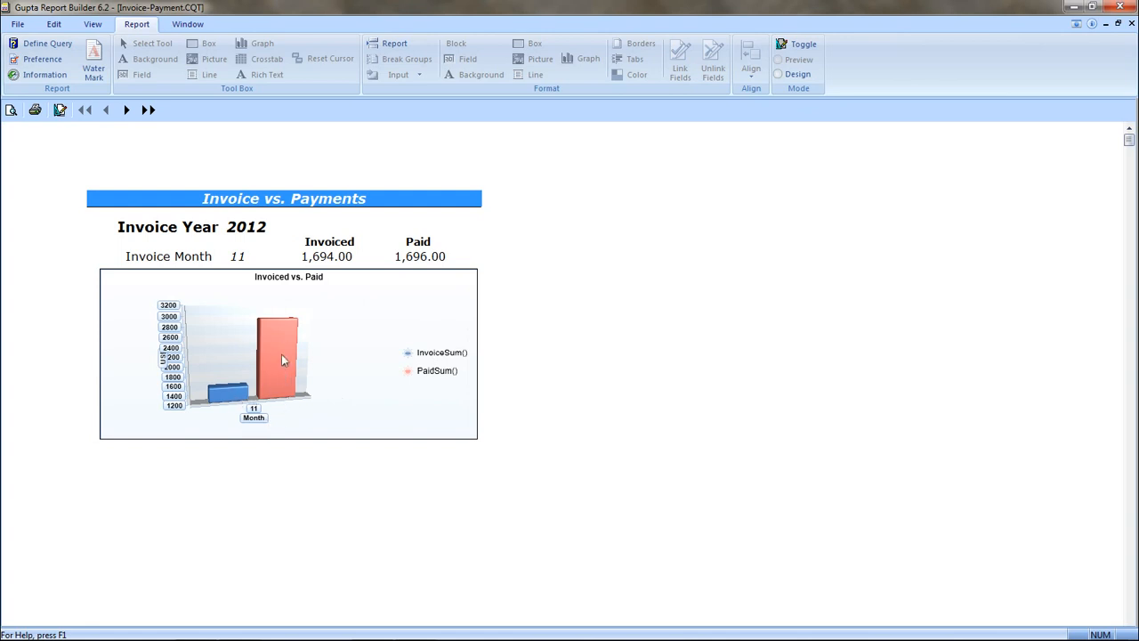
{"action": "left_click", "coordinate": [126, 111]}
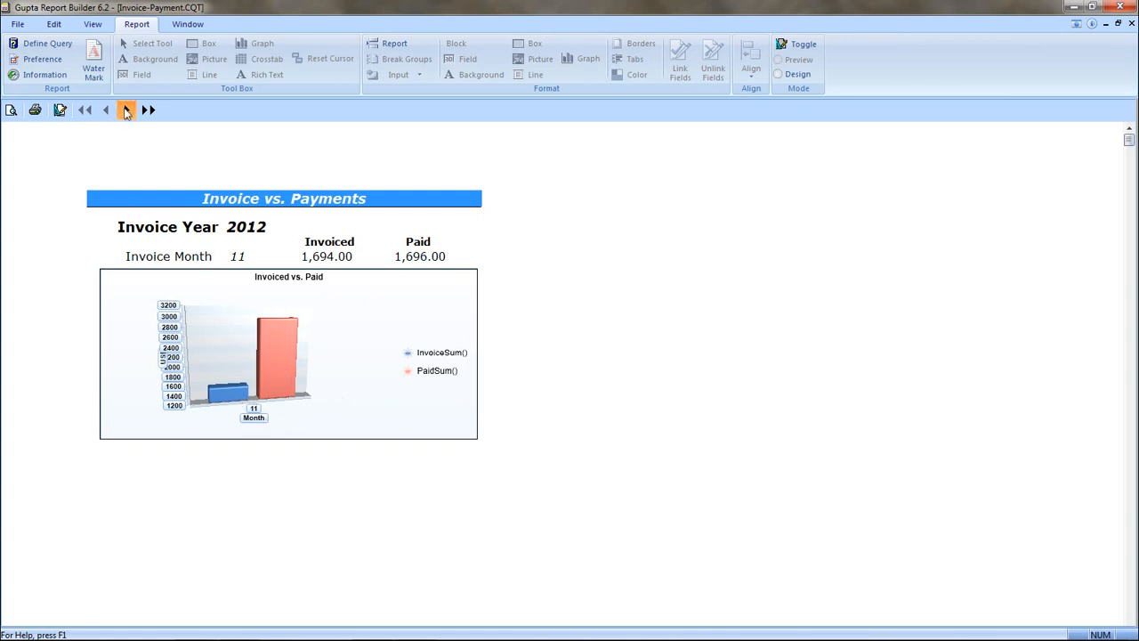
{"action": "left_click", "coordinate": [126, 110]}
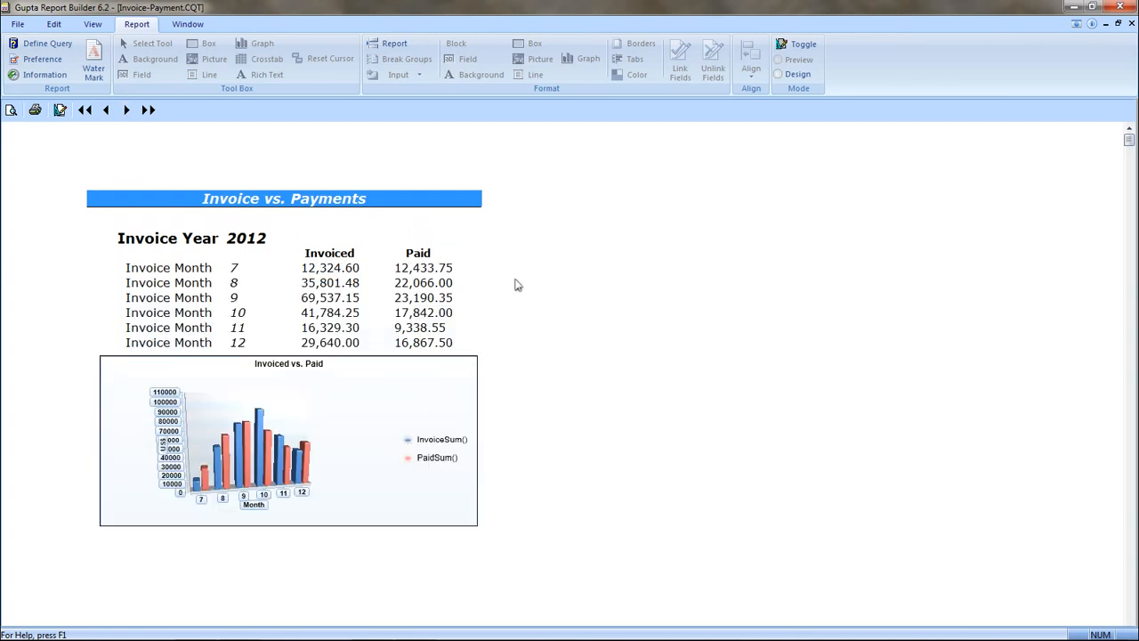
{"action": "mouse_move", "coordinate": [431, 472]}
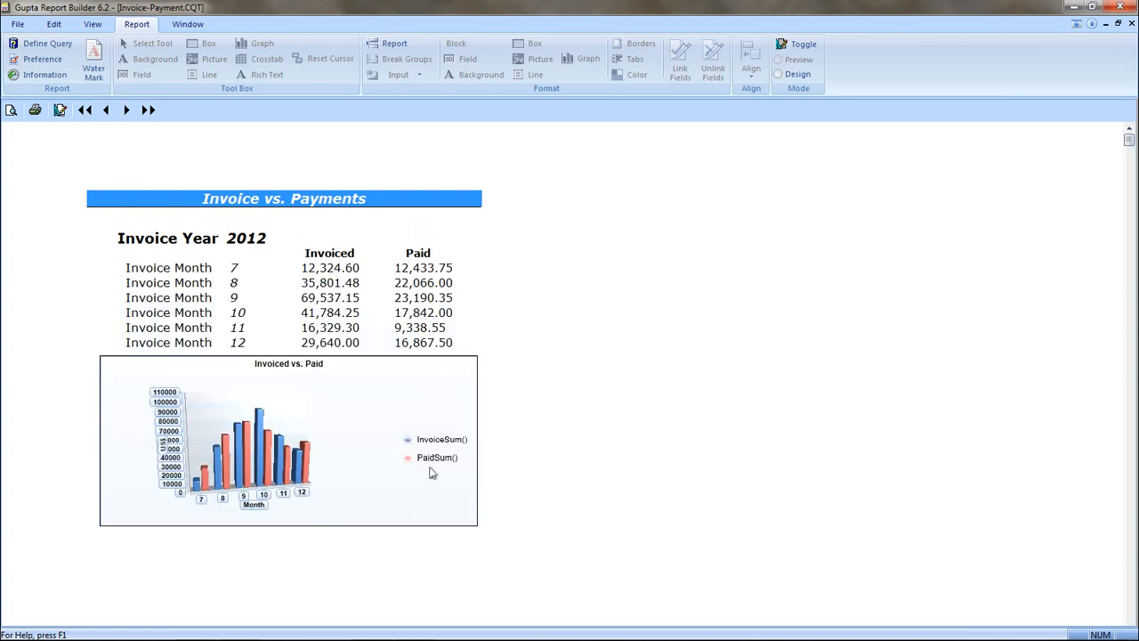
{"action": "mouse_move", "coordinate": [435, 467]}
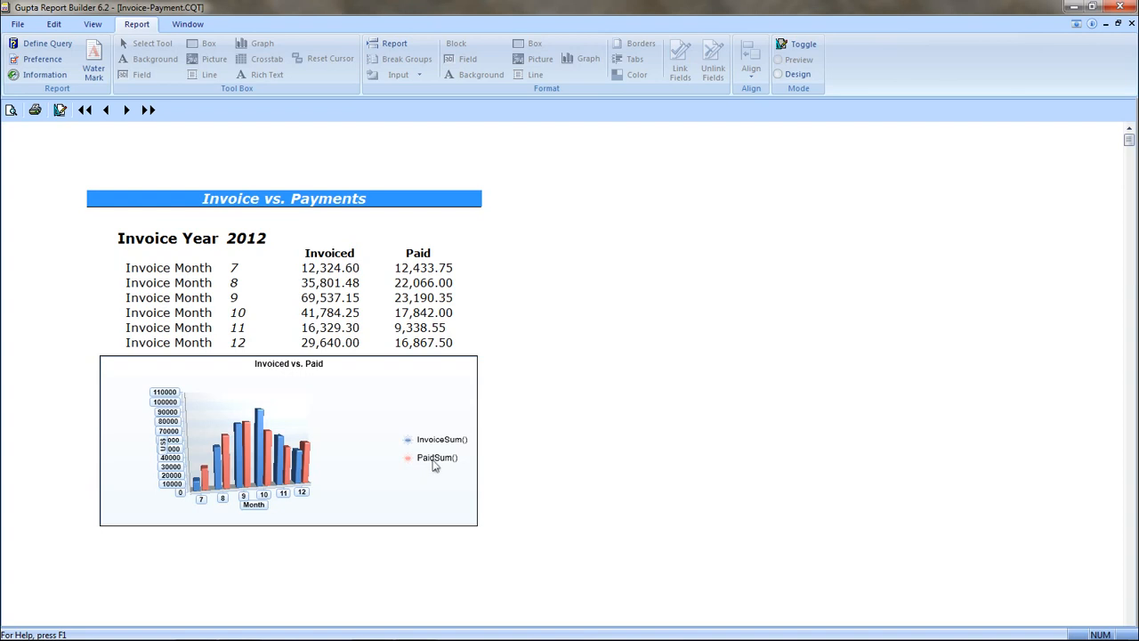
{"action": "mouse_move", "coordinate": [431, 466]}
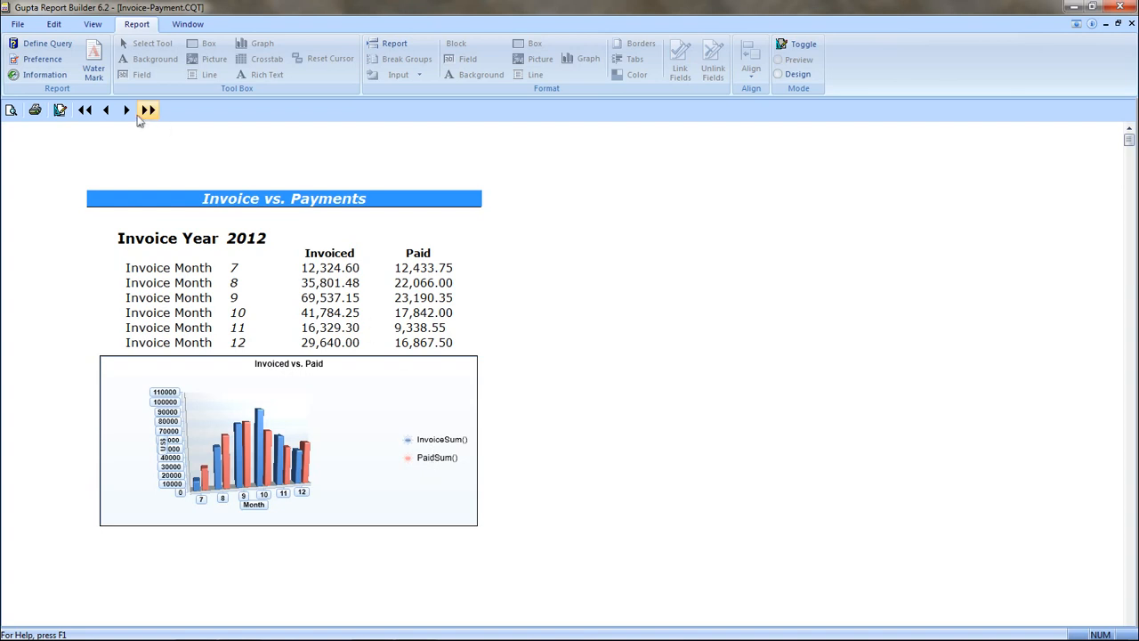
{"action": "left_click", "coordinate": [124, 110]}
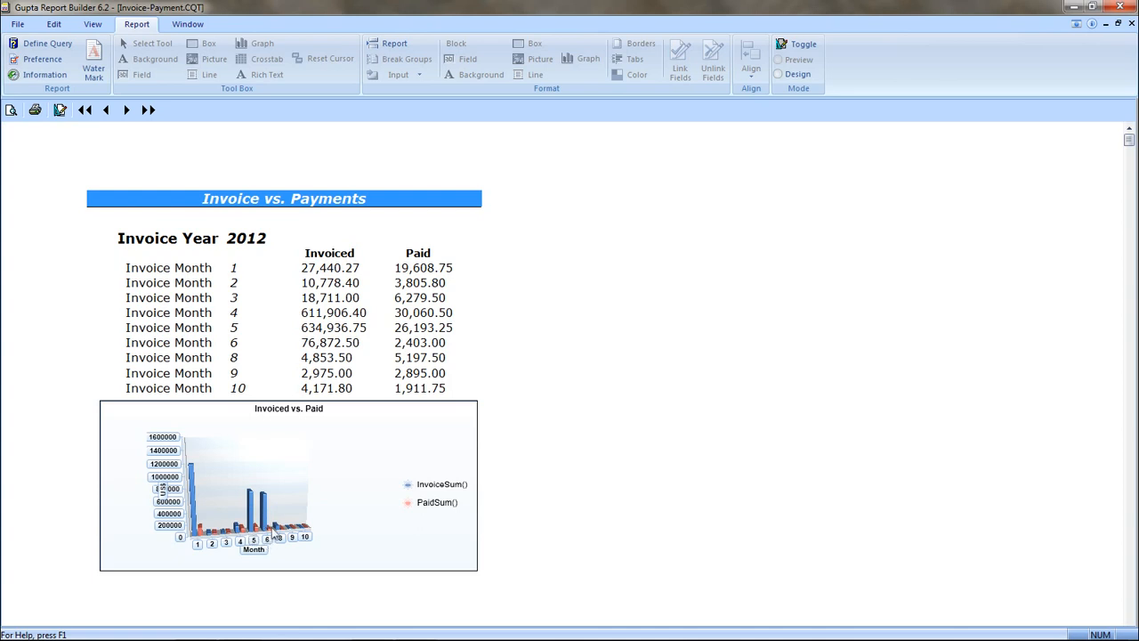
{"action": "mouse_move", "coordinate": [347, 509]}
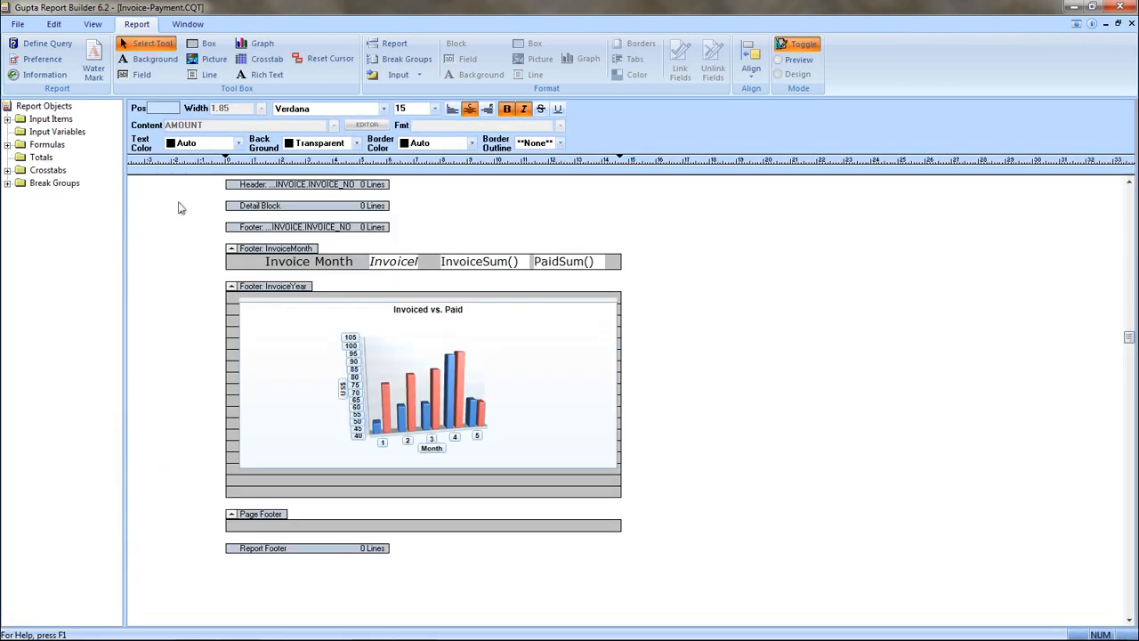
Step: In the graph's Data Source settings add Average to the Statistics beside Sum and confirm
{"action": "right_click", "coordinate": [428, 392]}
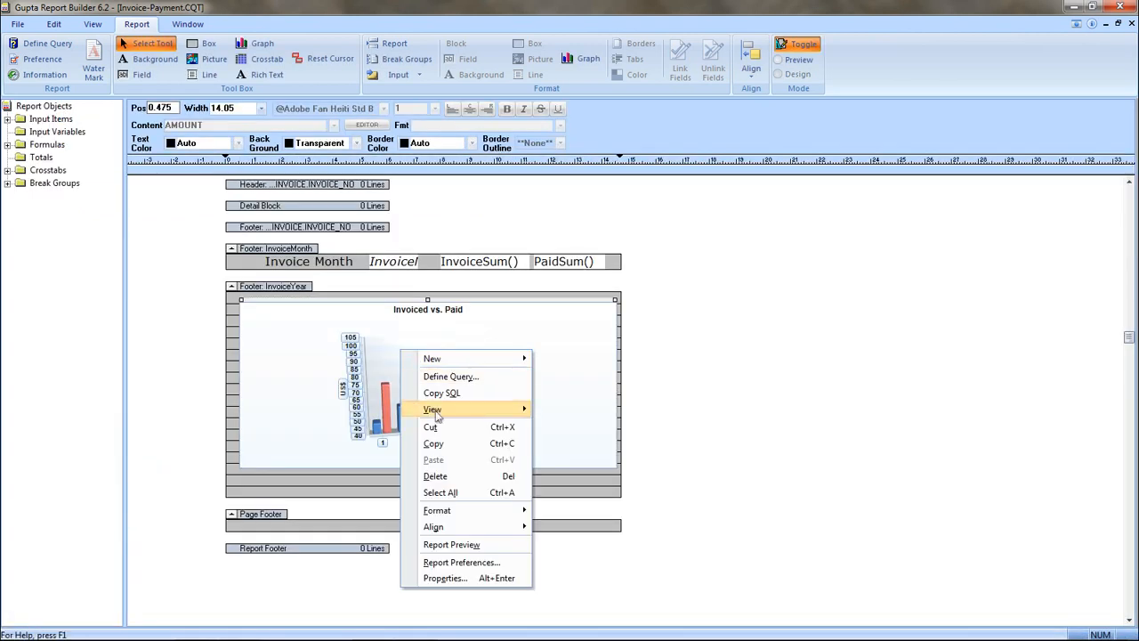
{"action": "left_click", "coordinate": [445, 577]}
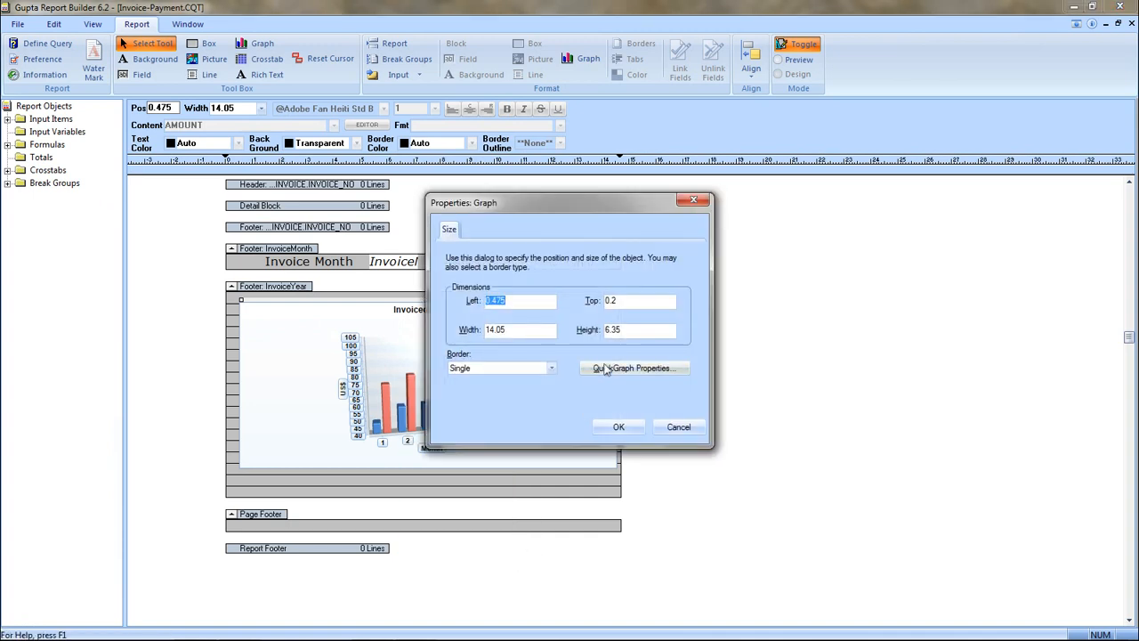
{"action": "left_click", "coordinate": [634, 366]}
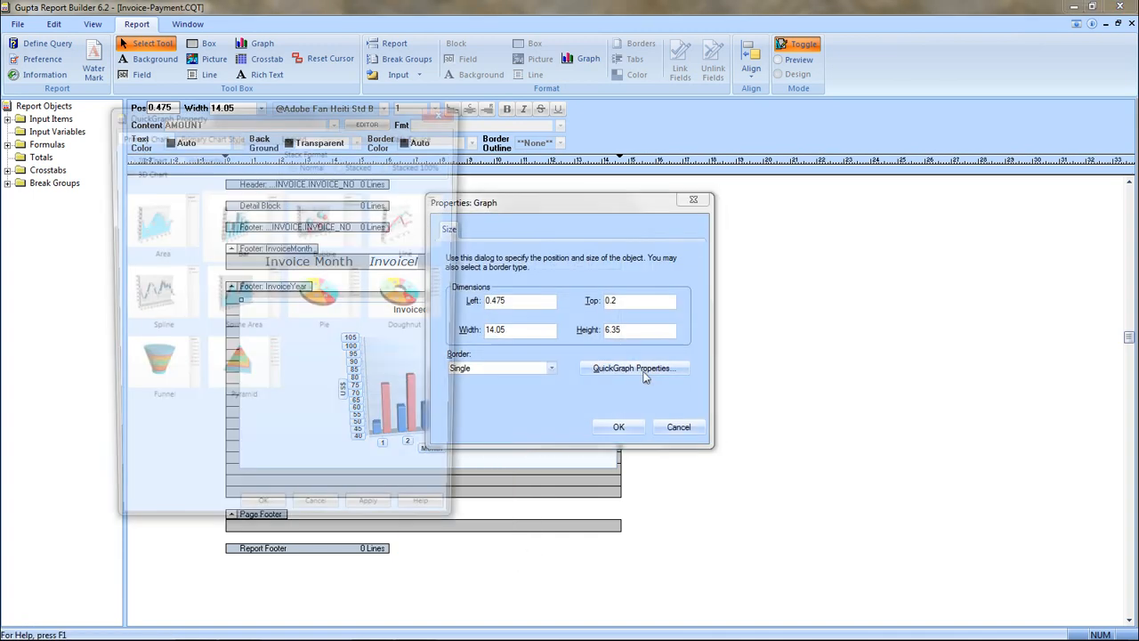
{"action": "left_click", "coordinate": [633, 367]}
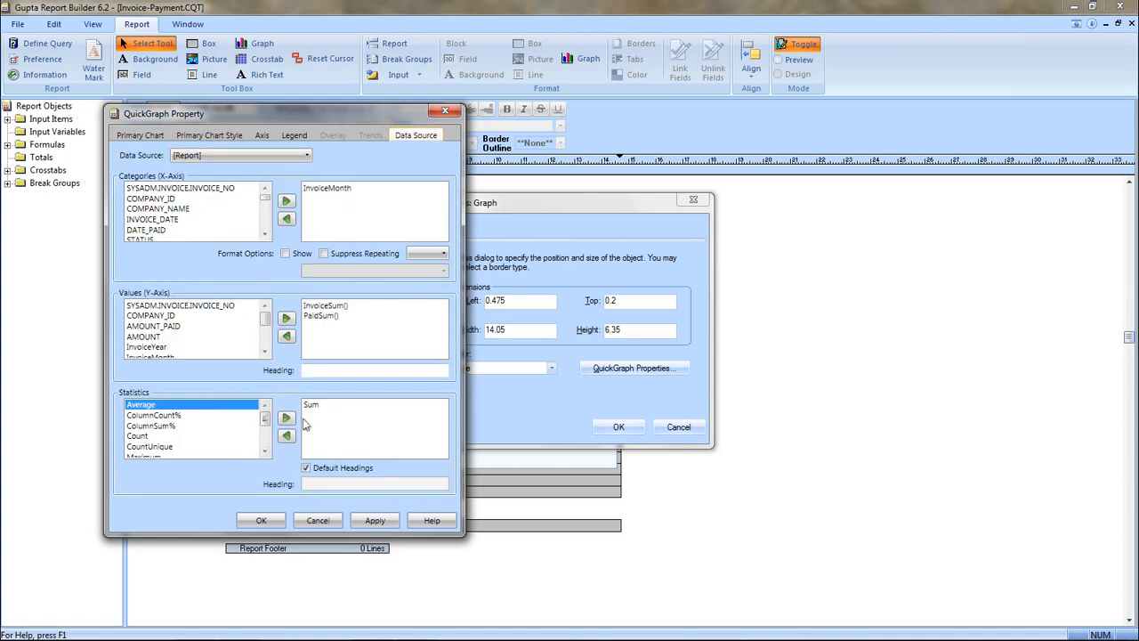
{"action": "left_click", "coordinate": [284, 416]}
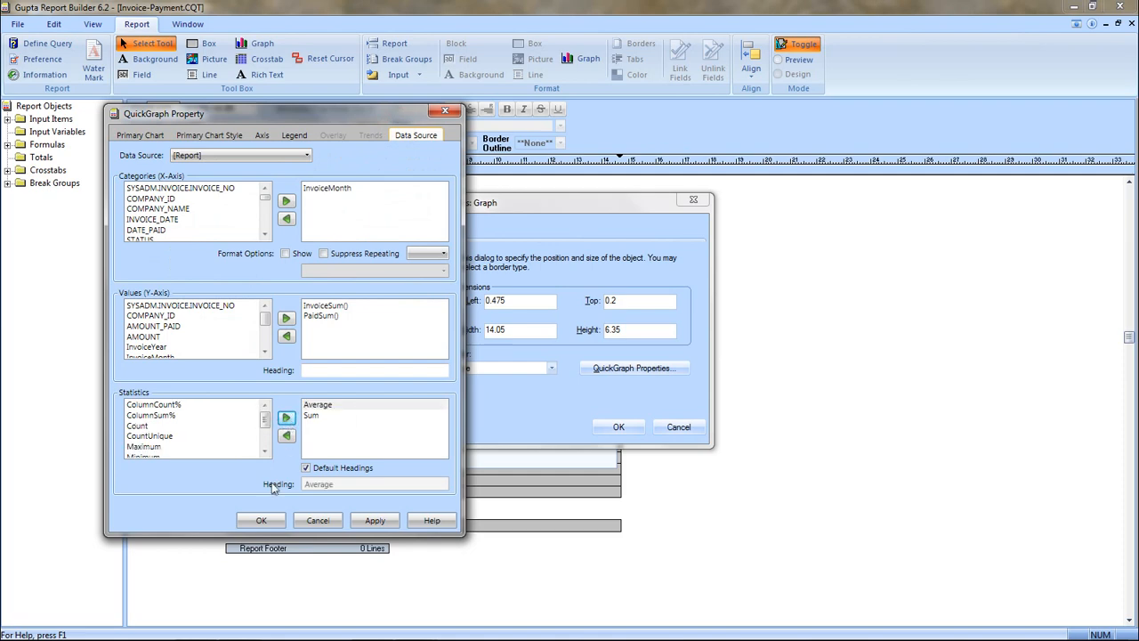
{"action": "left_click", "coordinate": [260, 520]}
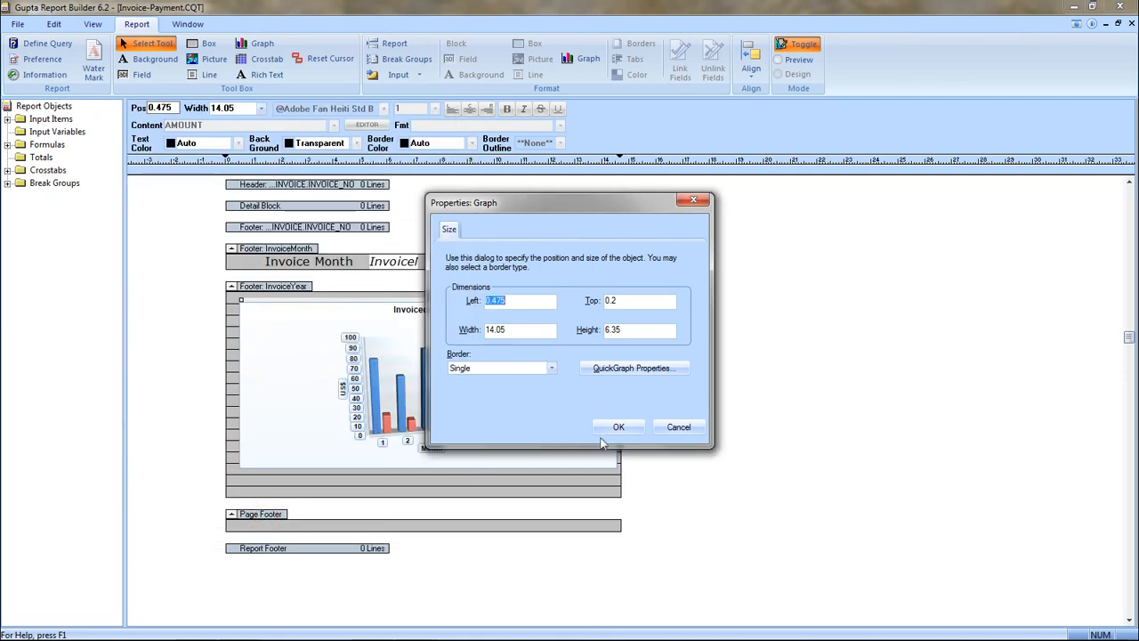
{"action": "left_click", "coordinate": [620, 427]}
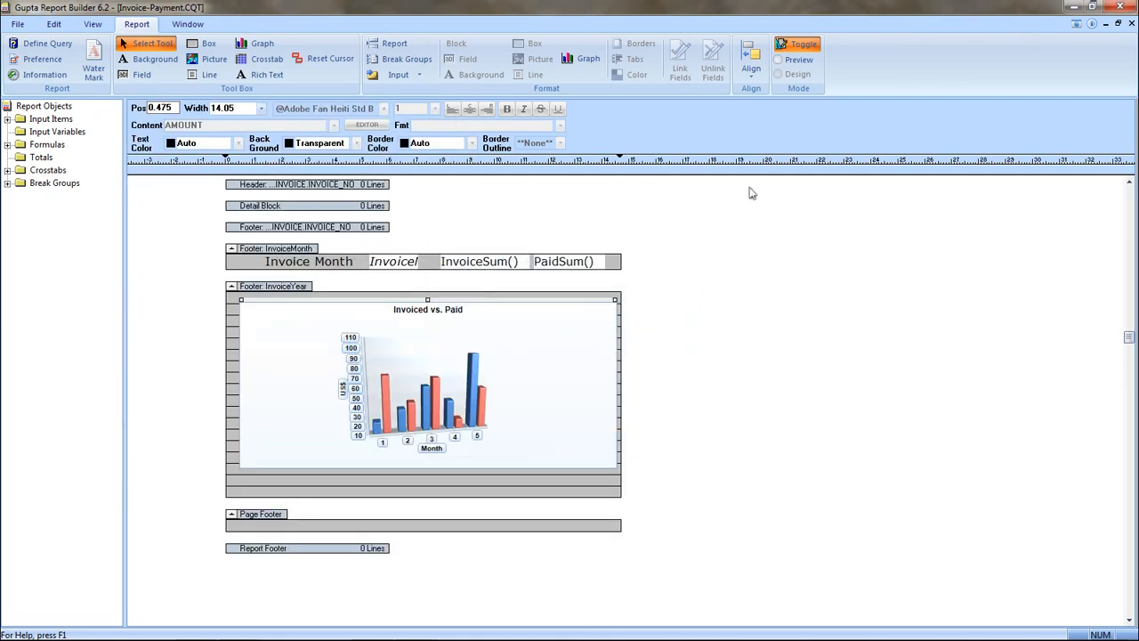
Step: Preview the report showing Average and Sum series for InvoiceSum and PaidSum in the legend
{"action": "left_click", "coordinate": [778, 60]}
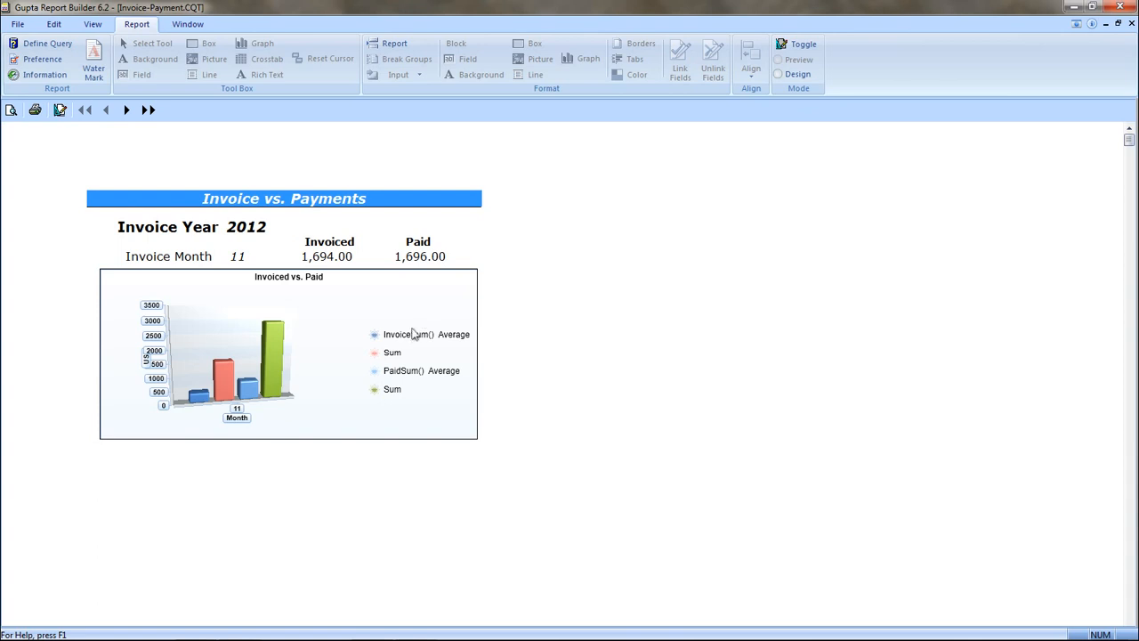
{"action": "mouse_move", "coordinate": [435, 374]}
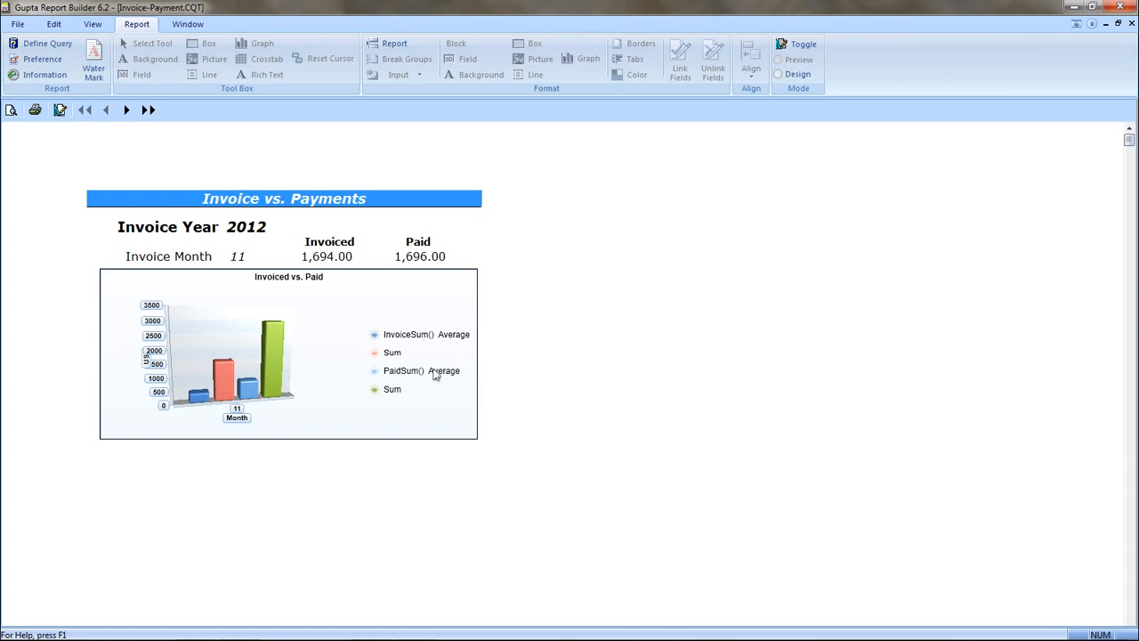
{"action": "mouse_move", "coordinate": [431, 377]}
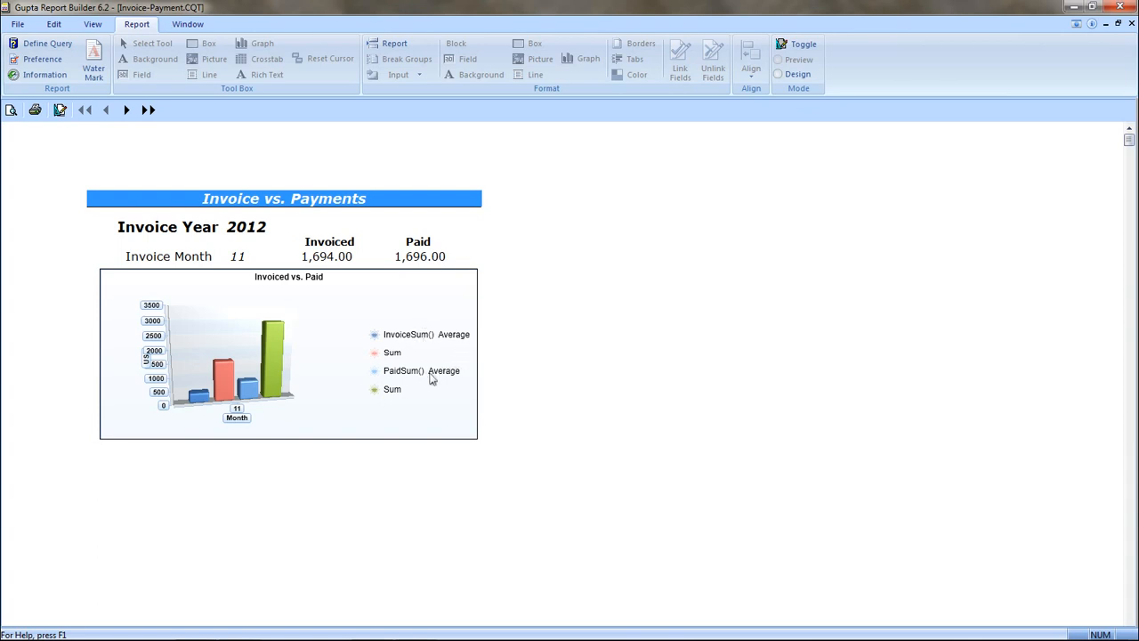